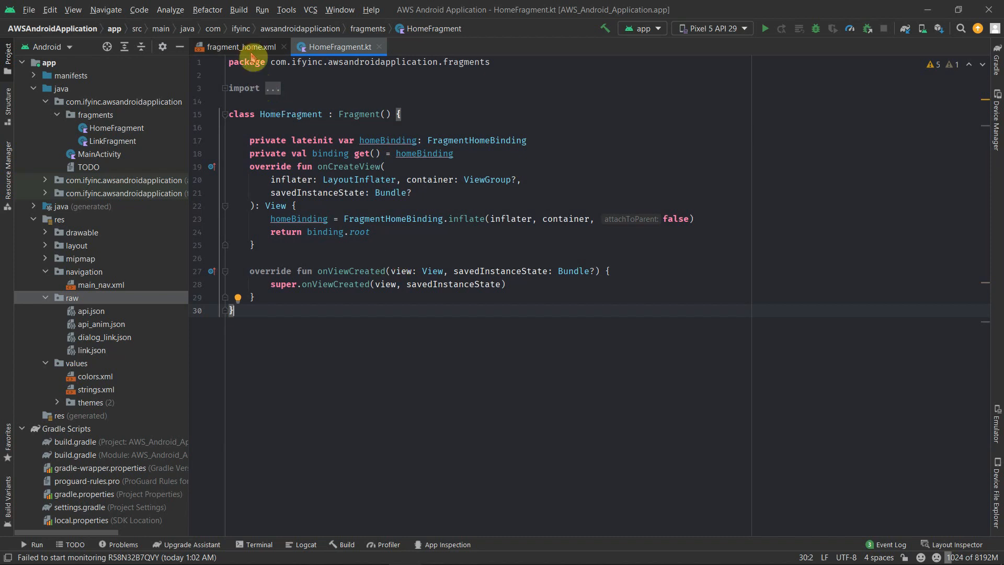
Step: Review the updateAPILink info ImageView beside the delete icon in fragment_home.xml's split preview
click(241, 47)
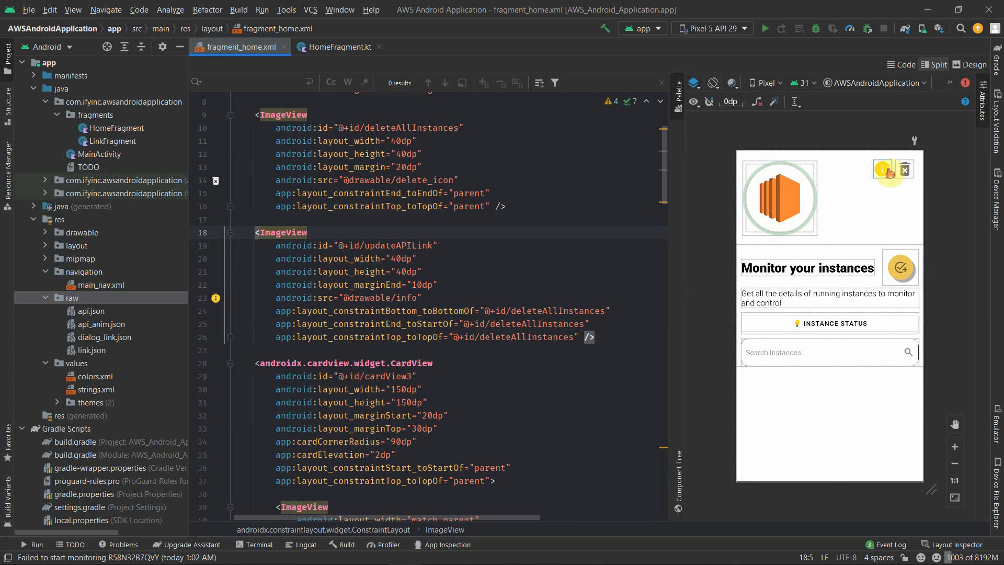
mouse_move(897, 225)
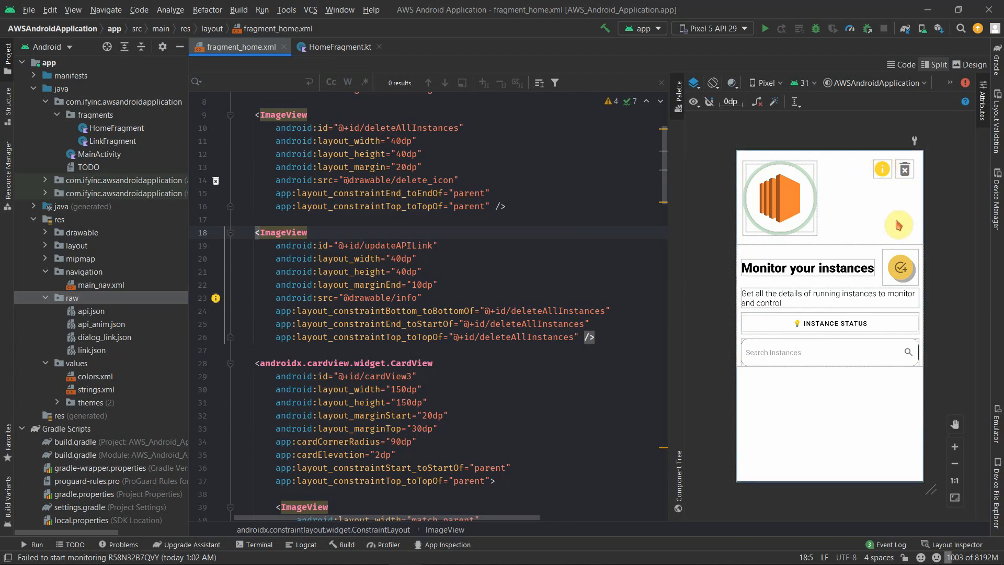
mouse_move(924, 396)
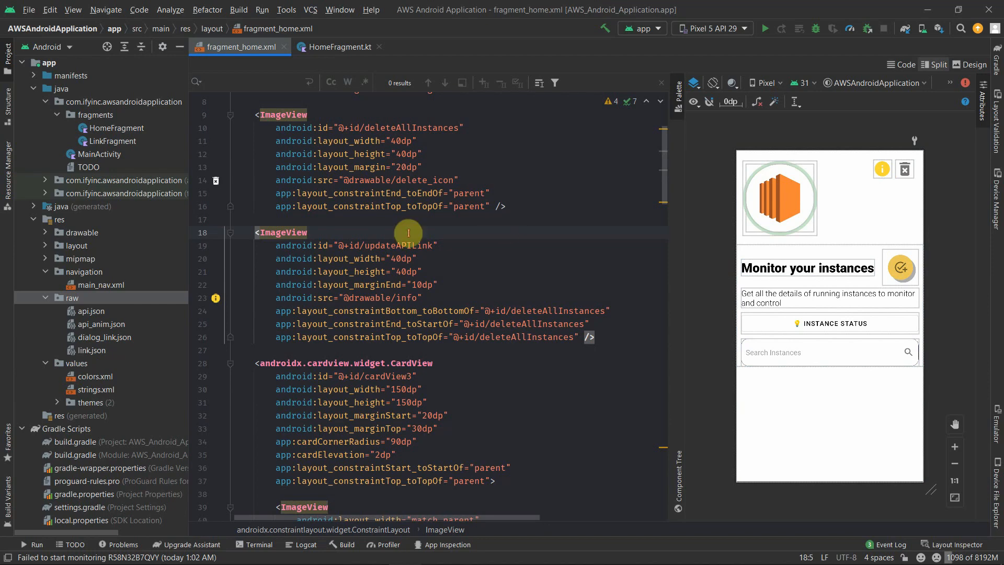
click(339, 47)
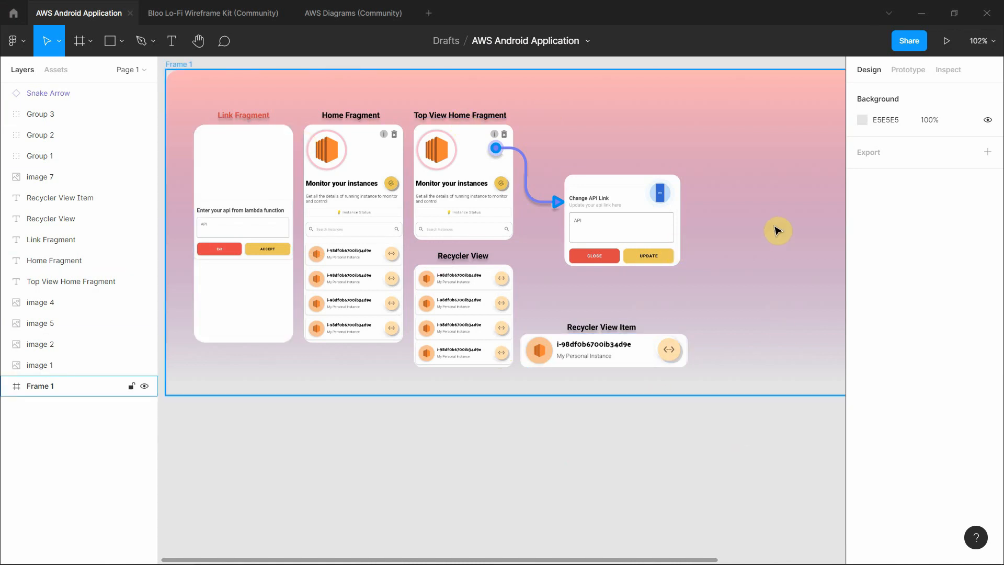
mouse_move(735, 230)
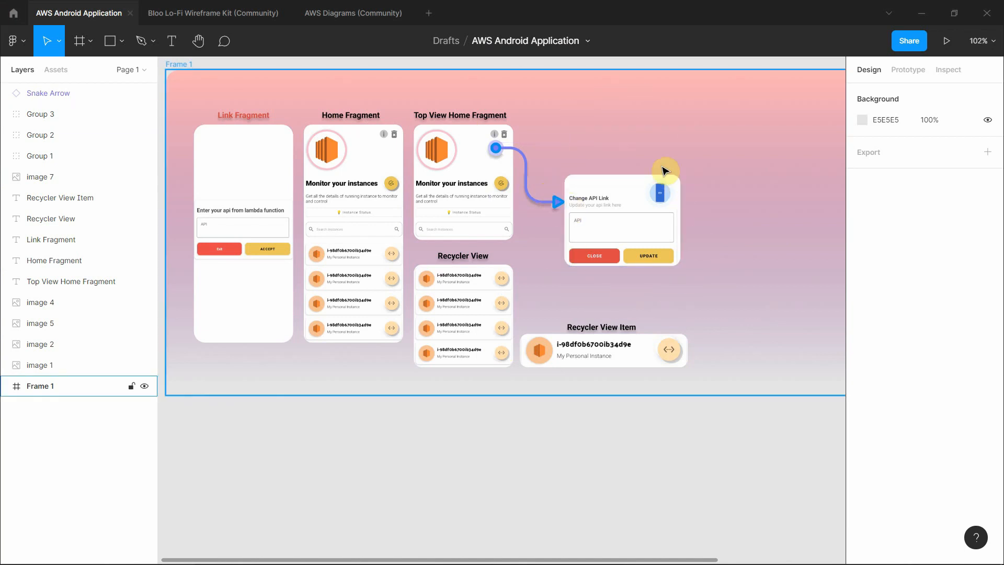
click(495, 139)
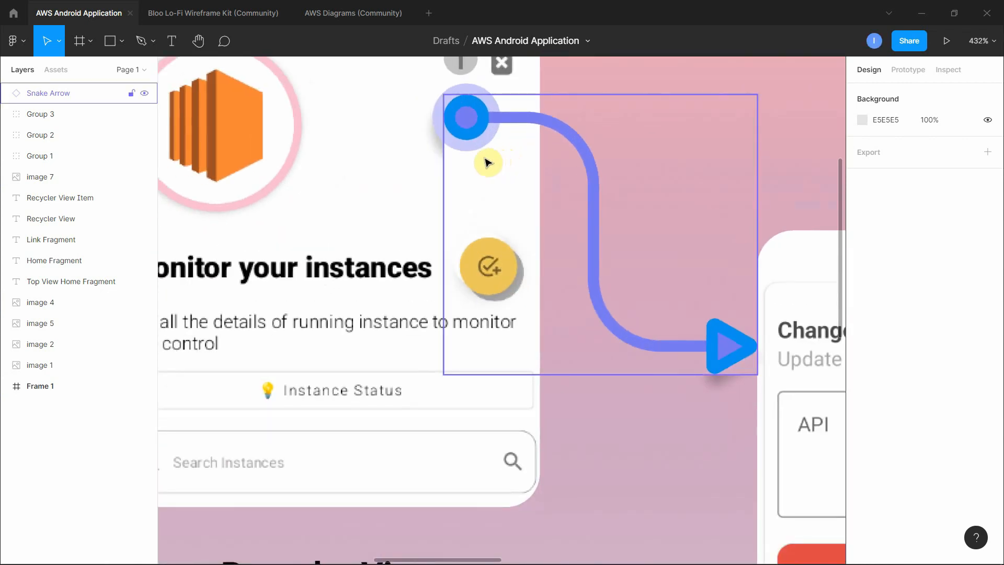
scroll(down, 3)
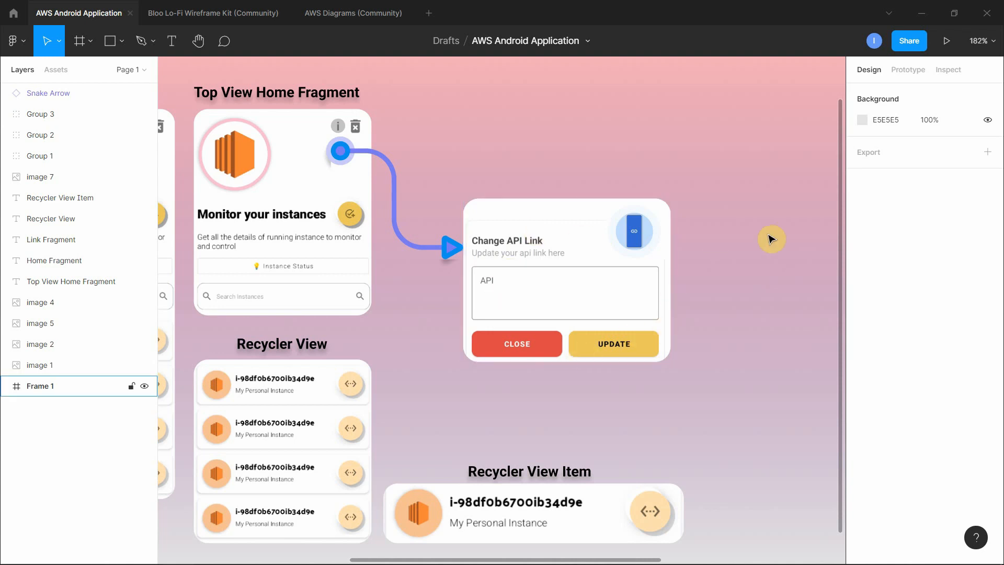
mouse_move(787, 198)
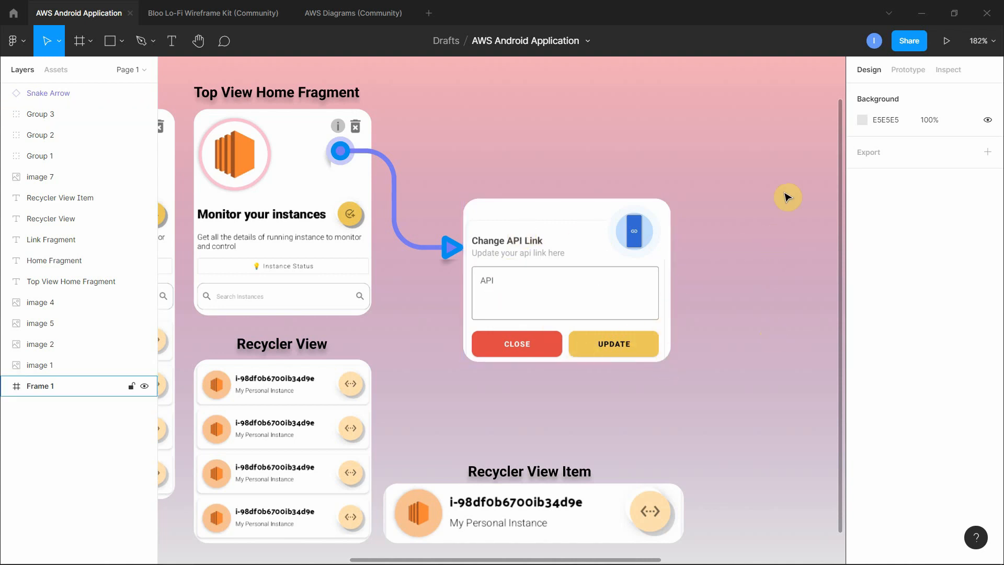
mouse_move(753, 192)
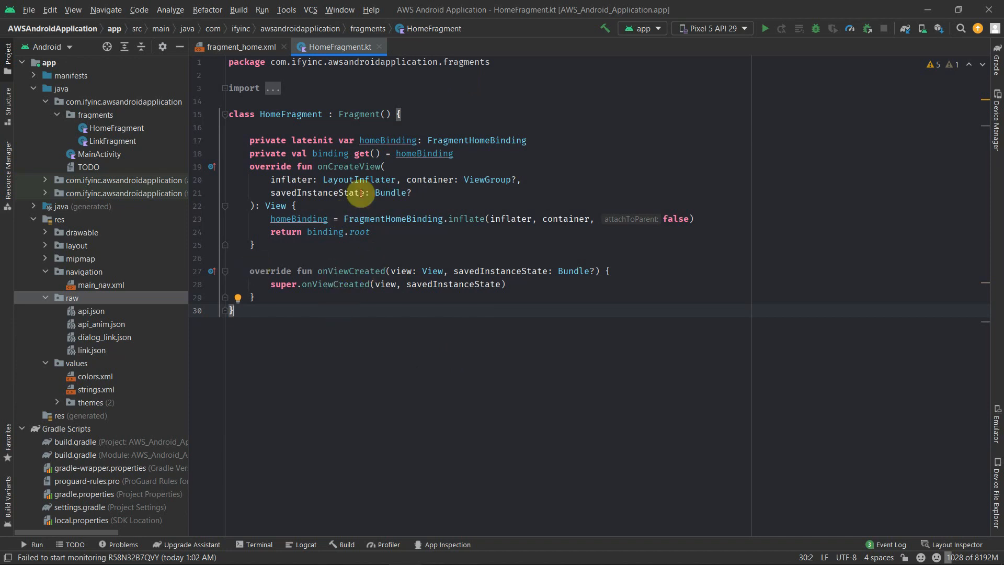
Step: Create a new layout resource file named api_dialog in the layout folder
right_click(75, 245)
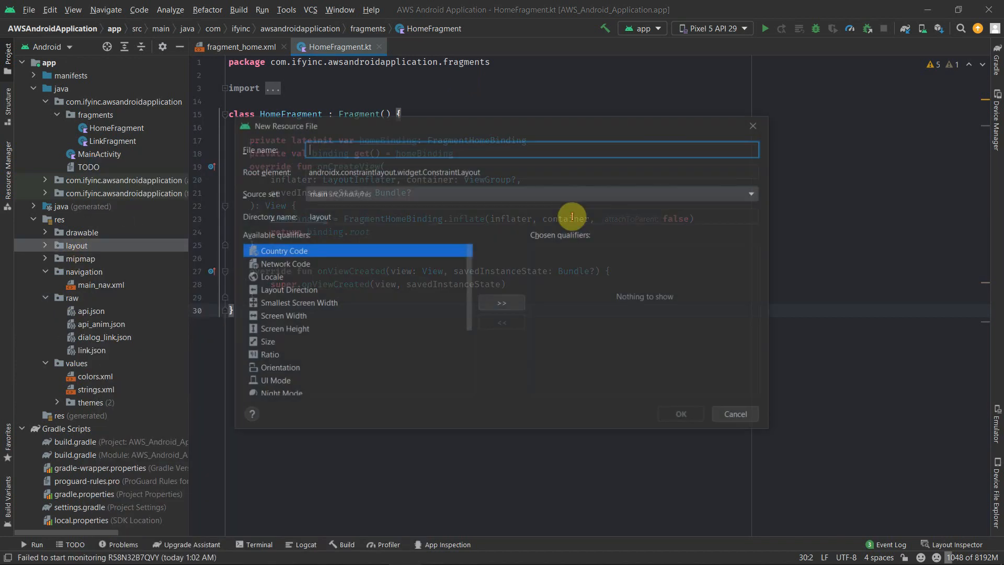
text(api)
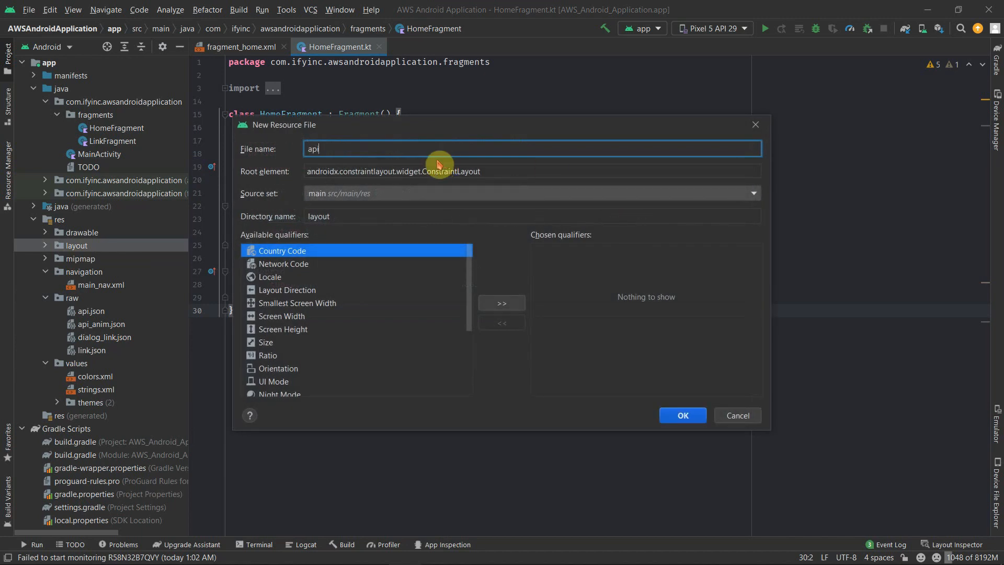
text(_di)
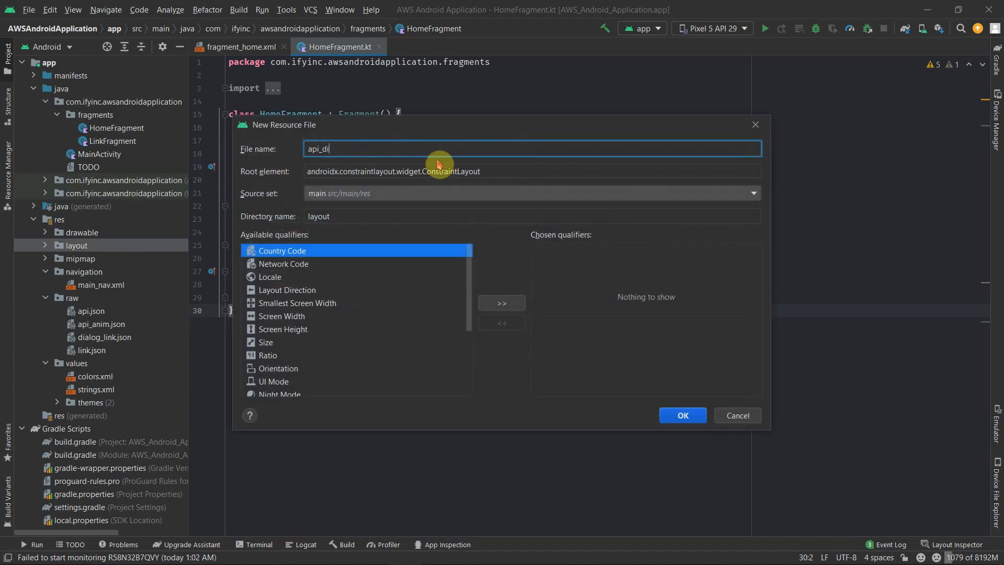
text(la)
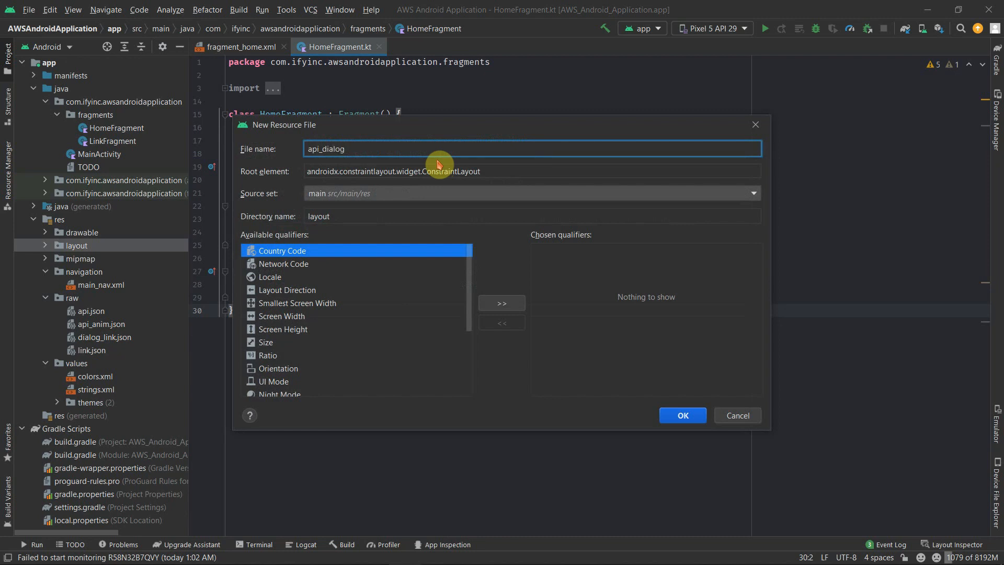
click(681, 416)
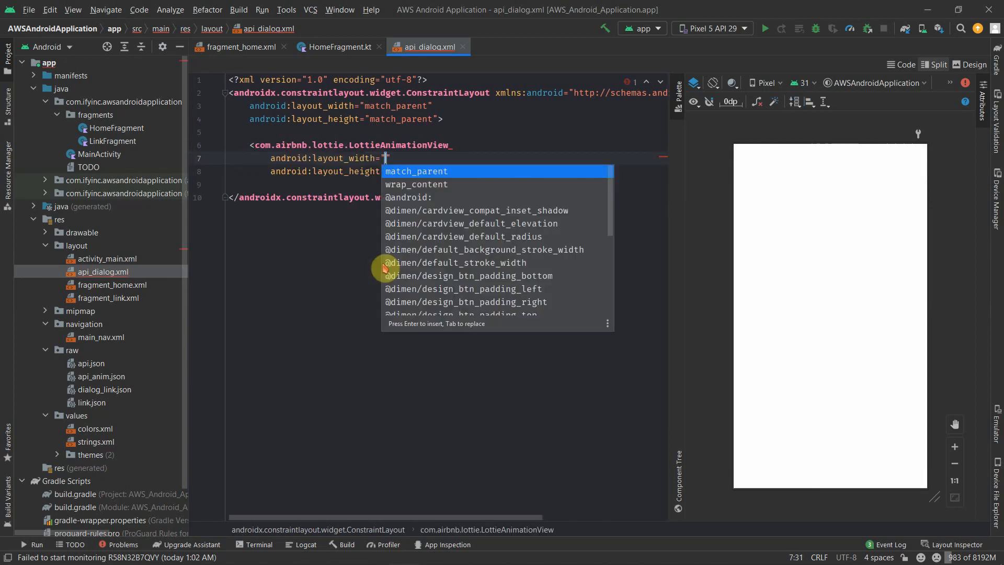
text(125dp)
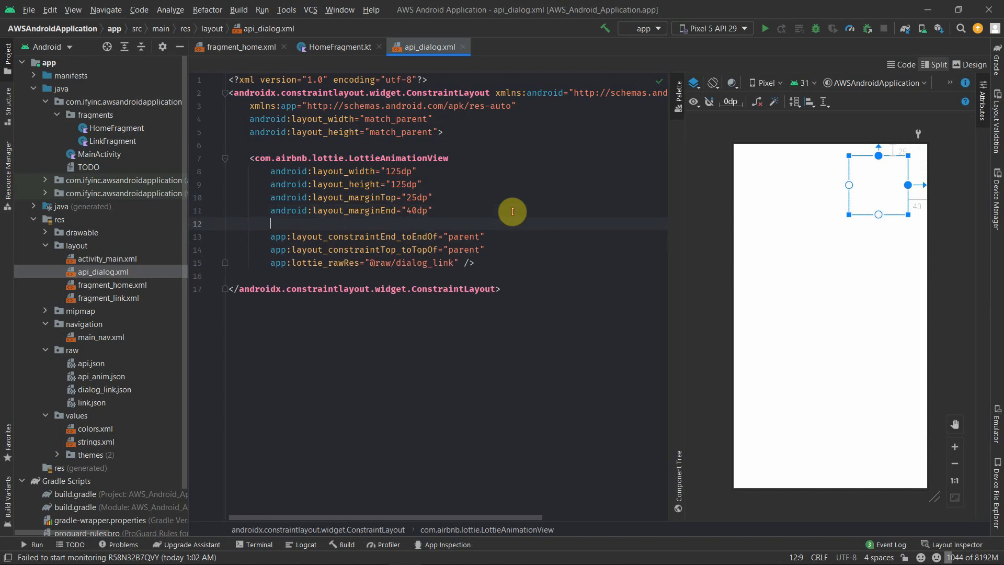
text(android:elevation="2dp")
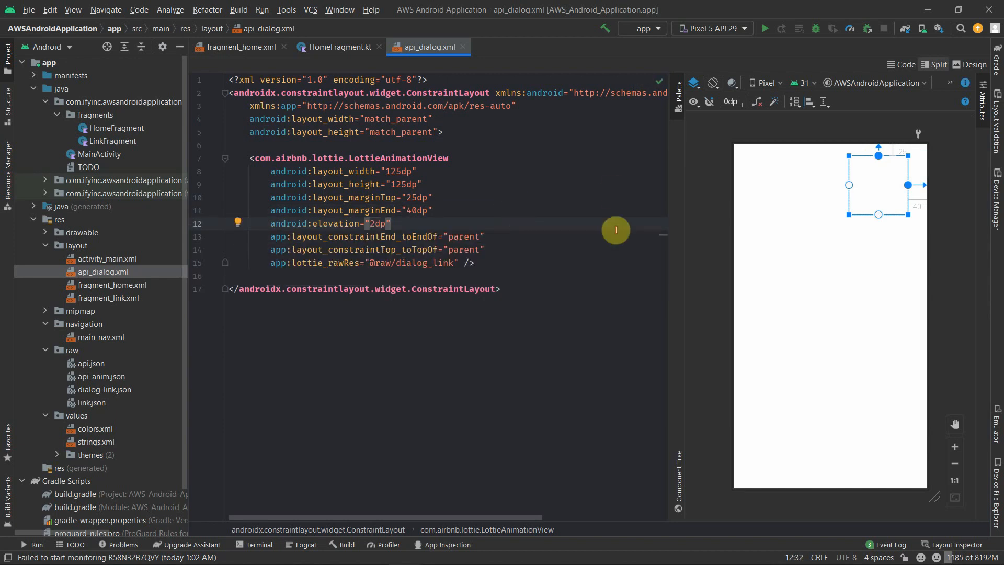
text(loop="true)
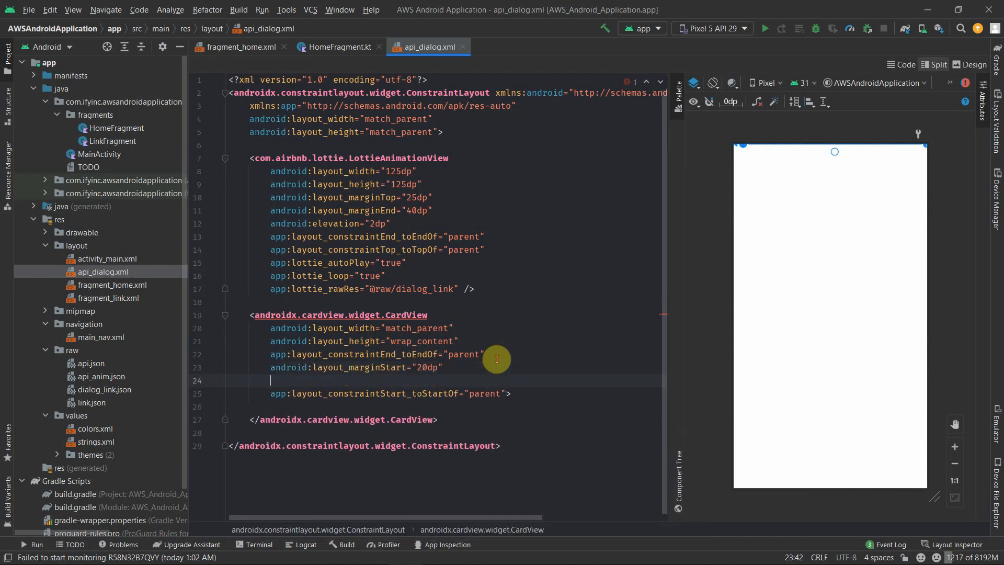
Step: Add a CardView with 60dp top margin and 10dp corner radius below the animation
text(android:layout_marginTop="60dp")
text(app:layout_constraintTop_toTopOf="parent)
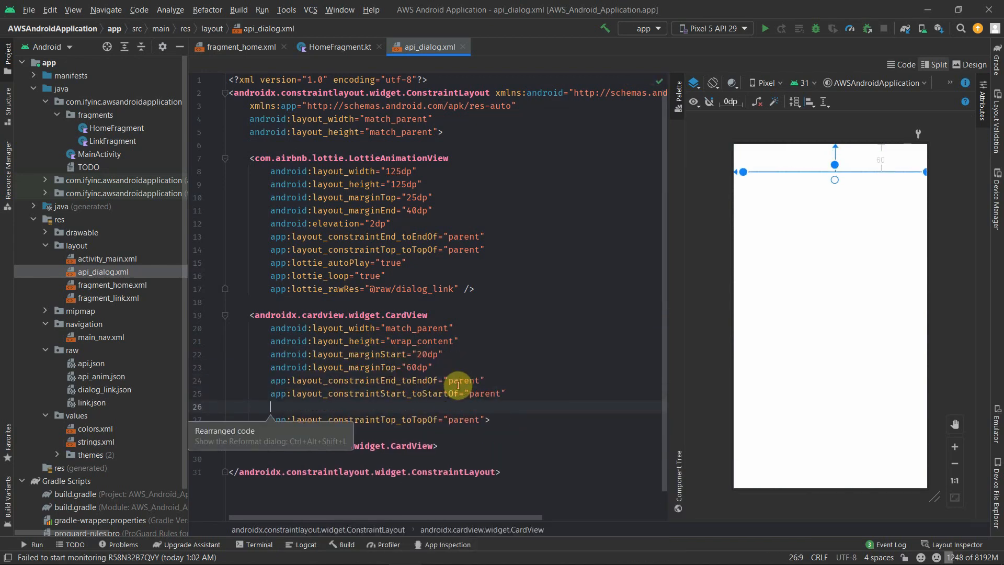
text(app:cardCornerRadius="10dp")
text(android:text="Change AP)
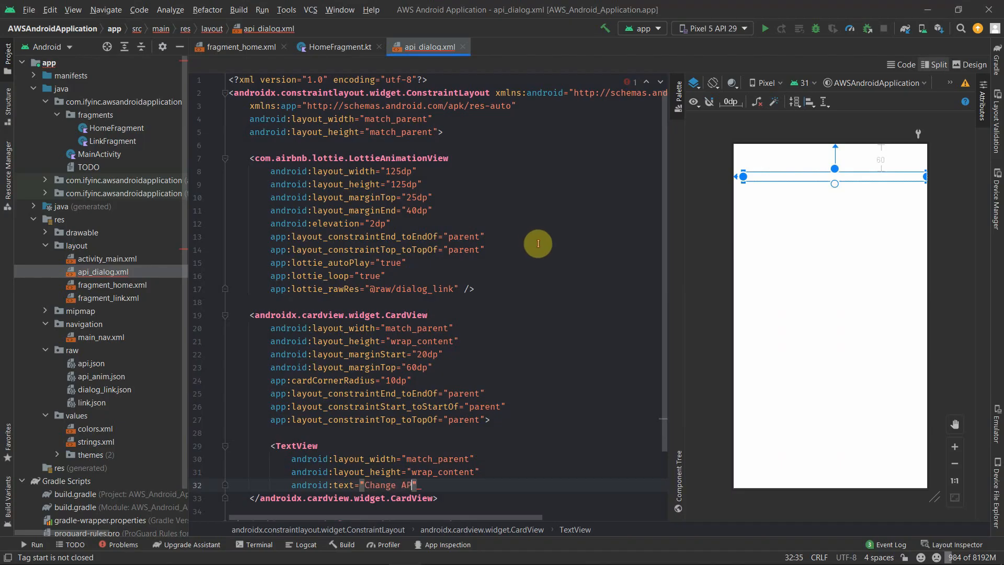
text(mar)
text(t)
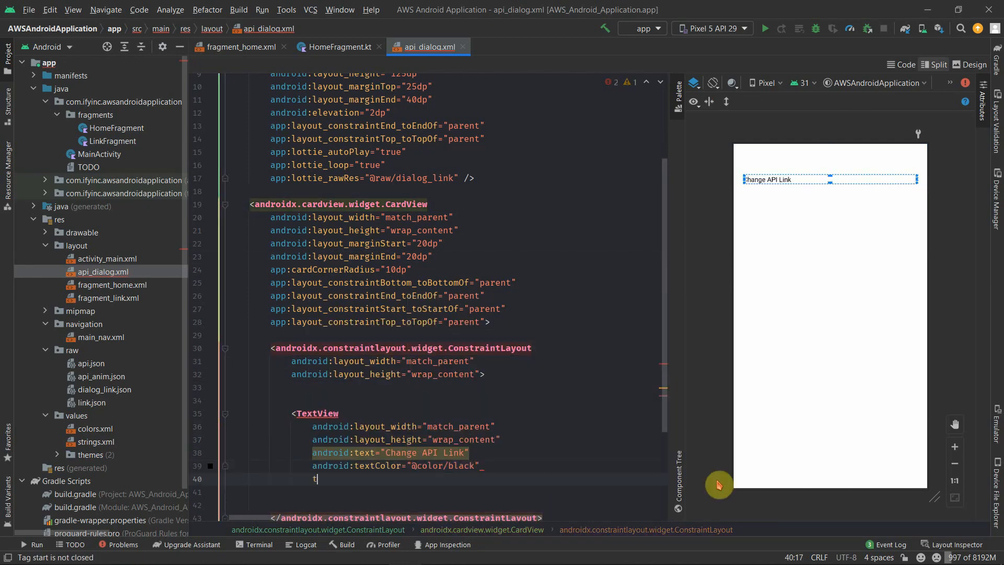
Step: Add a bold 18sp Change API Link title and a 16sp #79000000 'Update your API link here' subtitle
text(android:textStyle="bold")
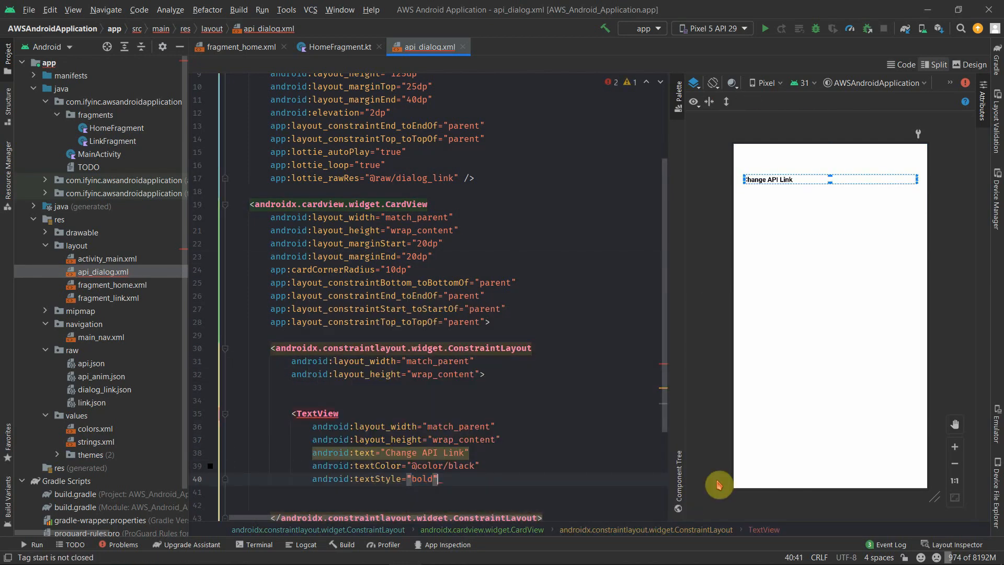
text(android:textSize="18sp)
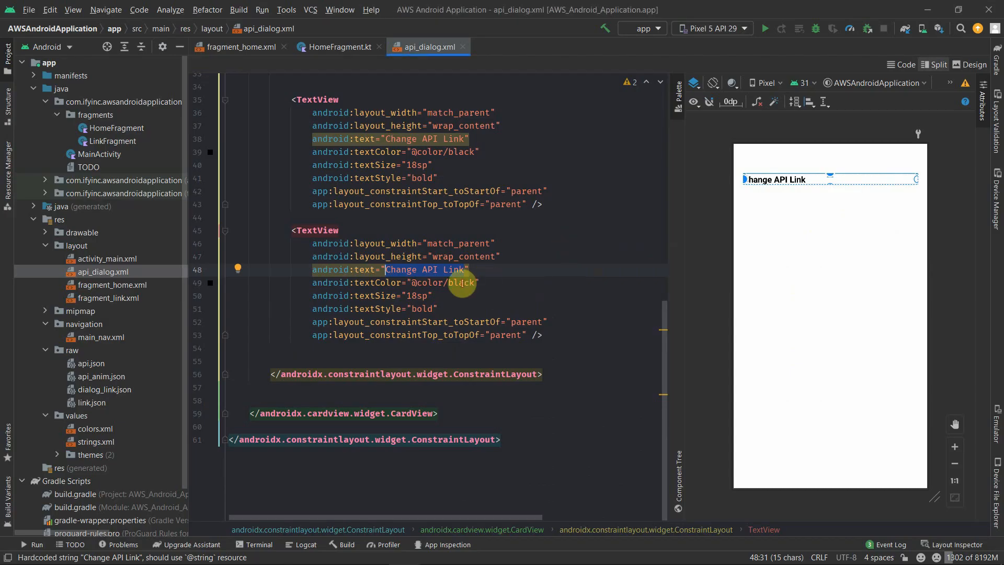
text(Update your API link here)
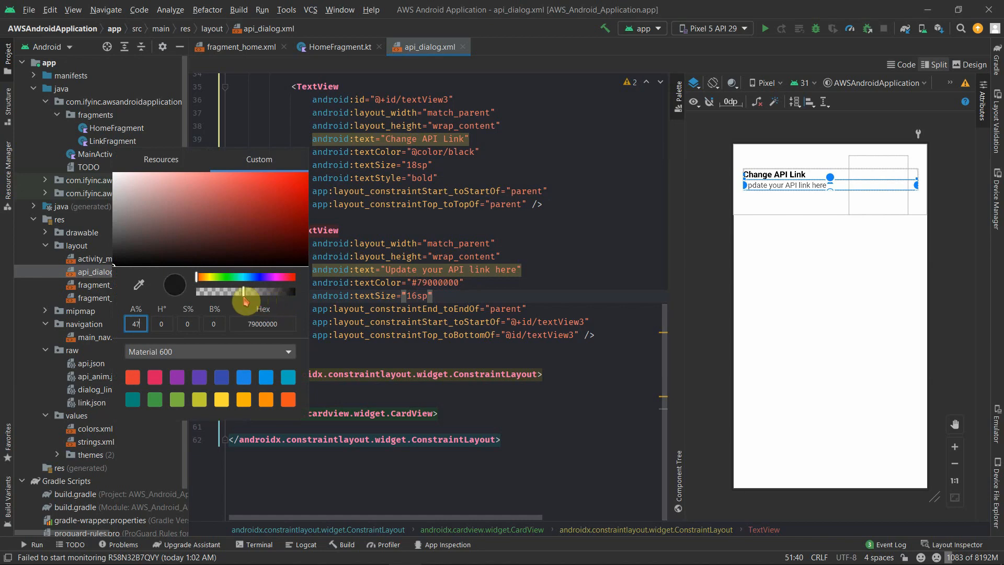
drag(245, 301, 389, 306)
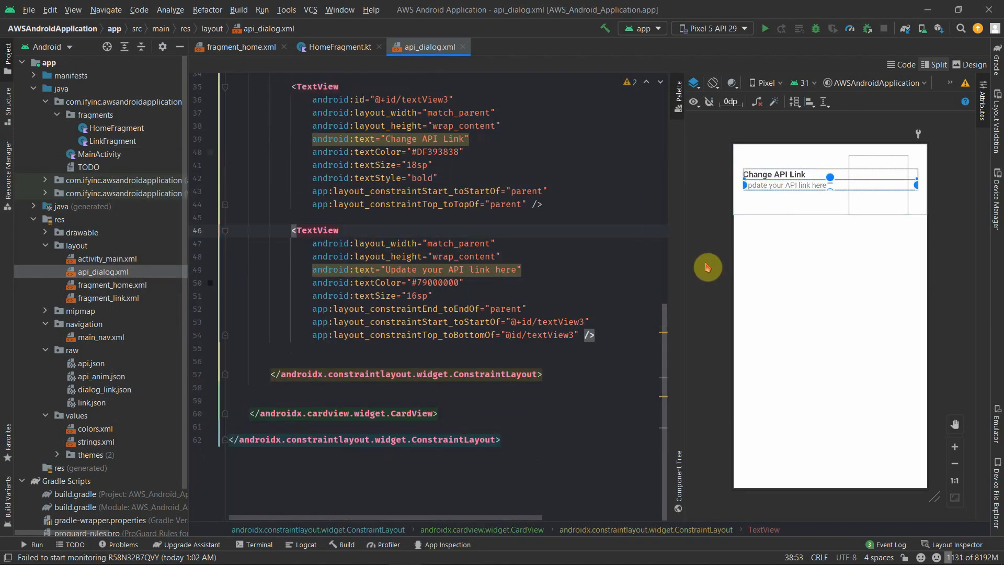
text(android:layout_marginTop="2dp)
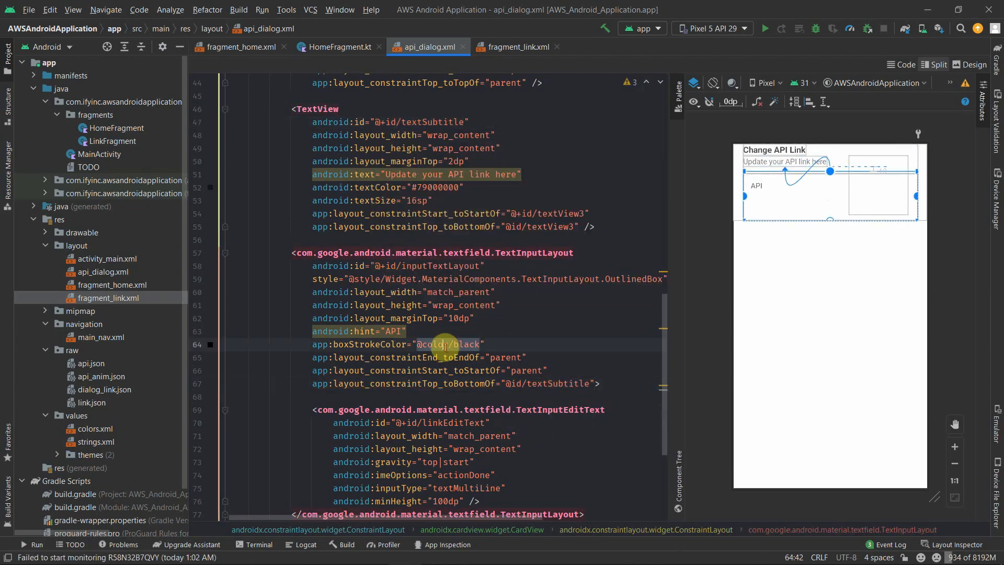
Step: Add the API TextInputLayout and reuse the CLOSE/UPDATE button LinearLayout from fragment_link.xml
scroll(down, 3)
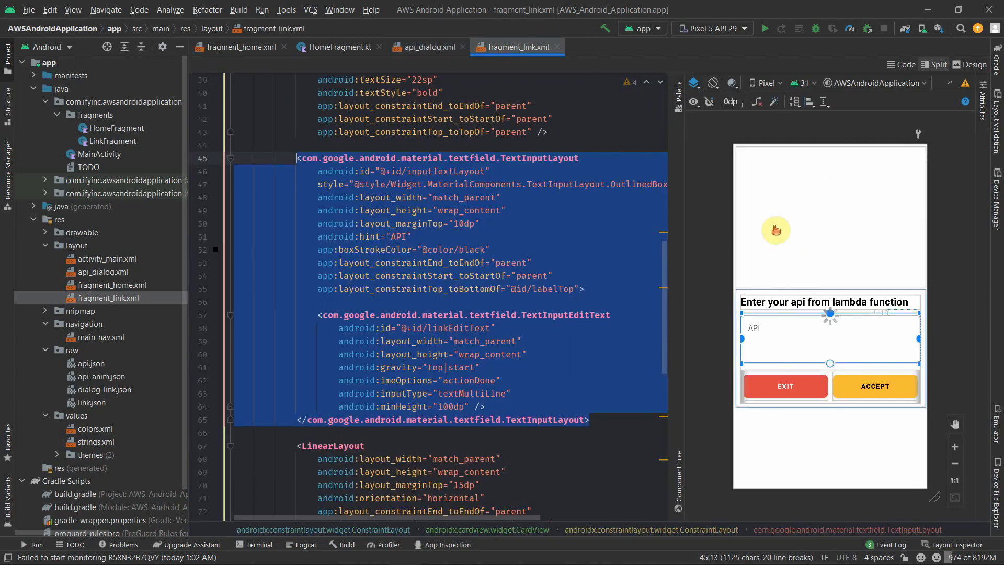
click(426, 47)
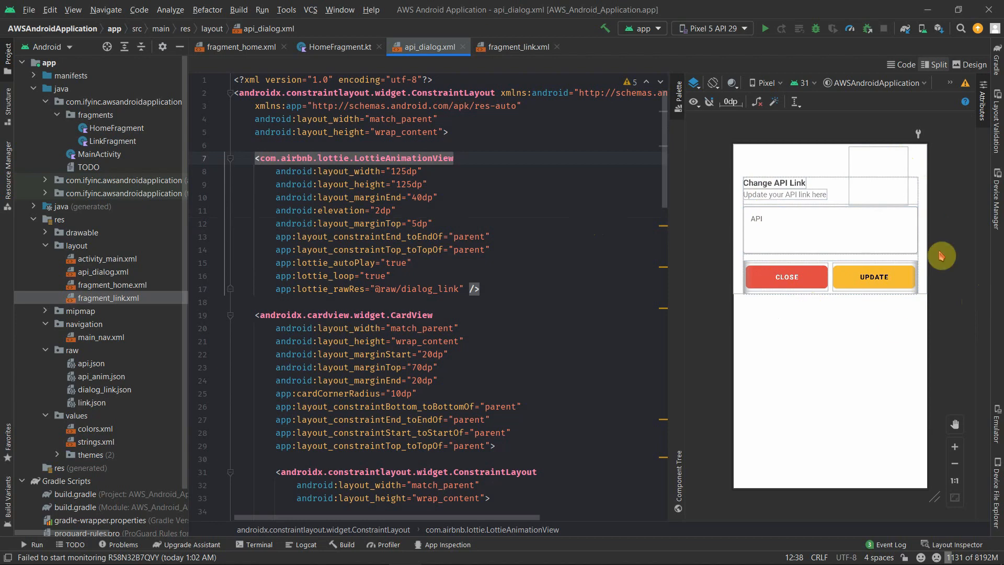
mouse_move(647, 310)
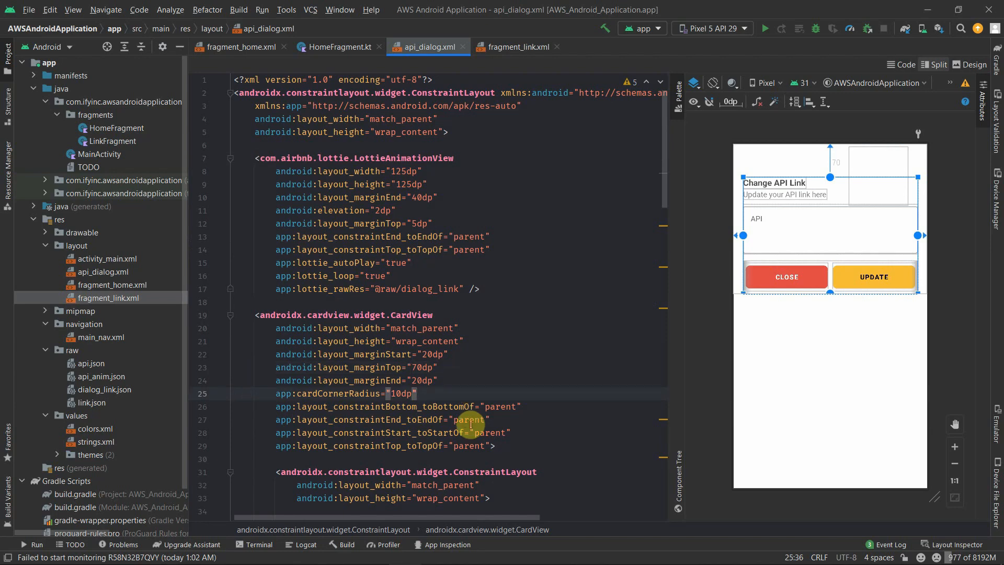
Step: Set android:layout_margin="10dp" on the card's inner ConstraintLayout
text(margin="10)
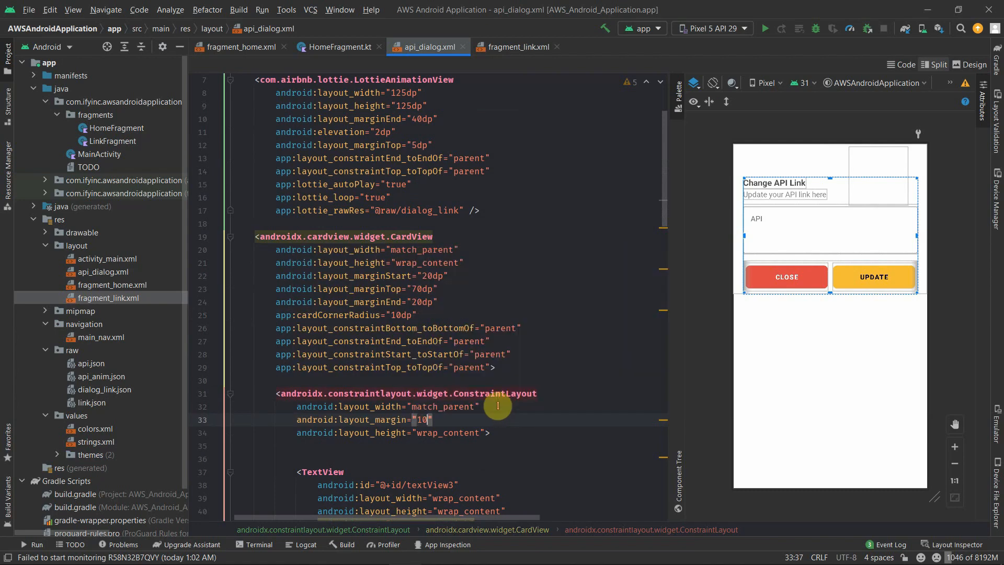
text(dp)
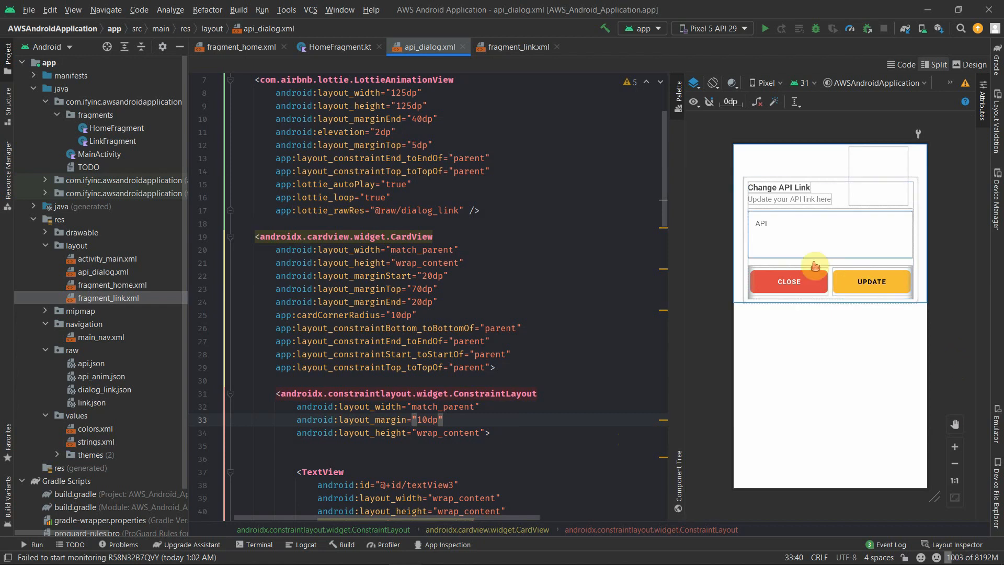
mouse_move(726, 328)
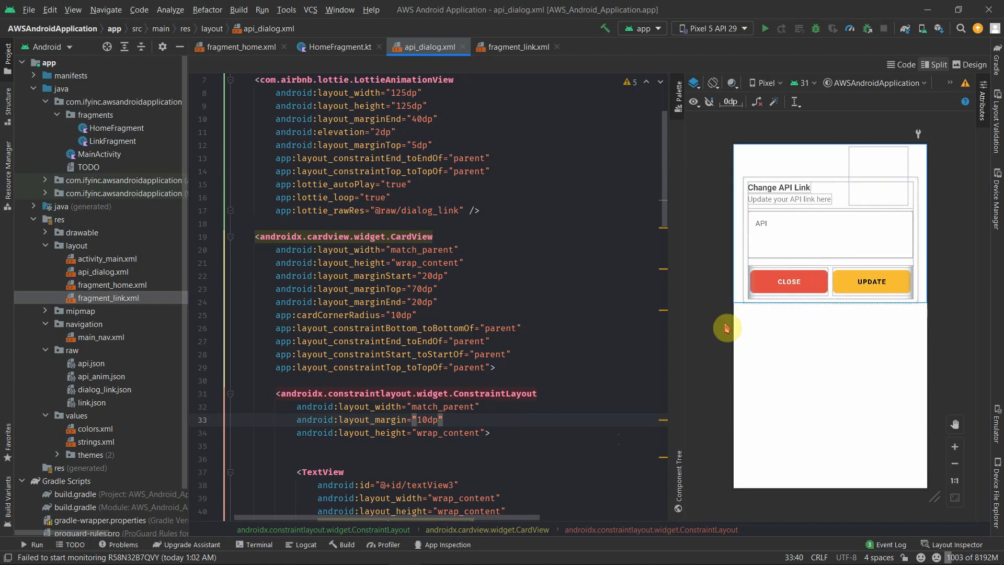
mouse_move(967, 258)
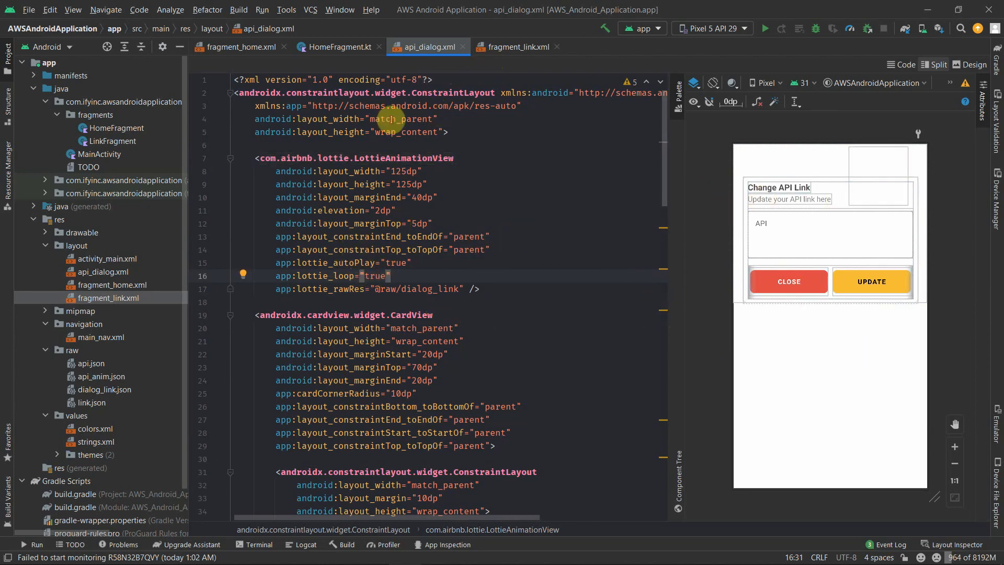
Step: Check the api_dialog and fragment_home layouts for the updateAPILink icon id before coding
click(339, 47)
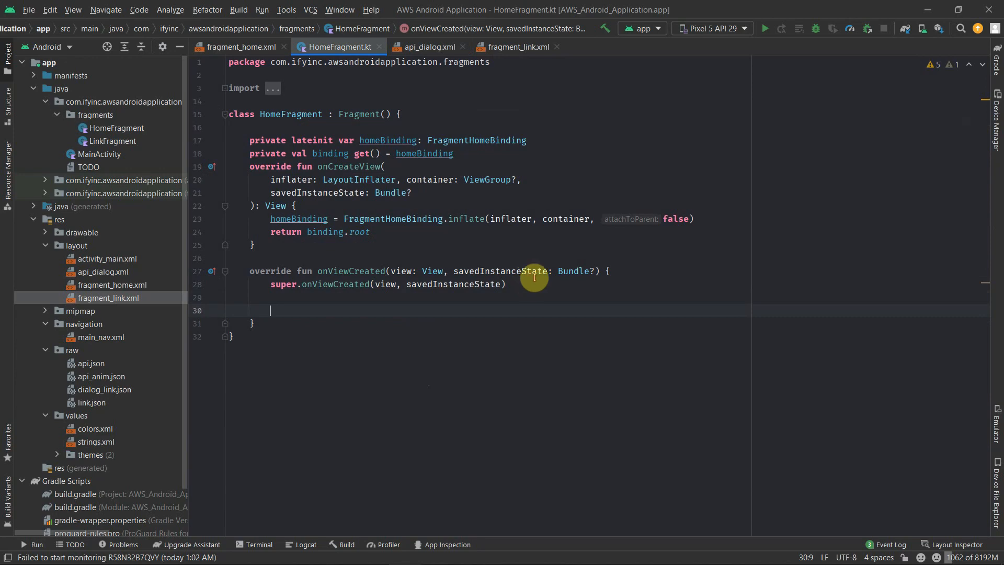
click(516, 47)
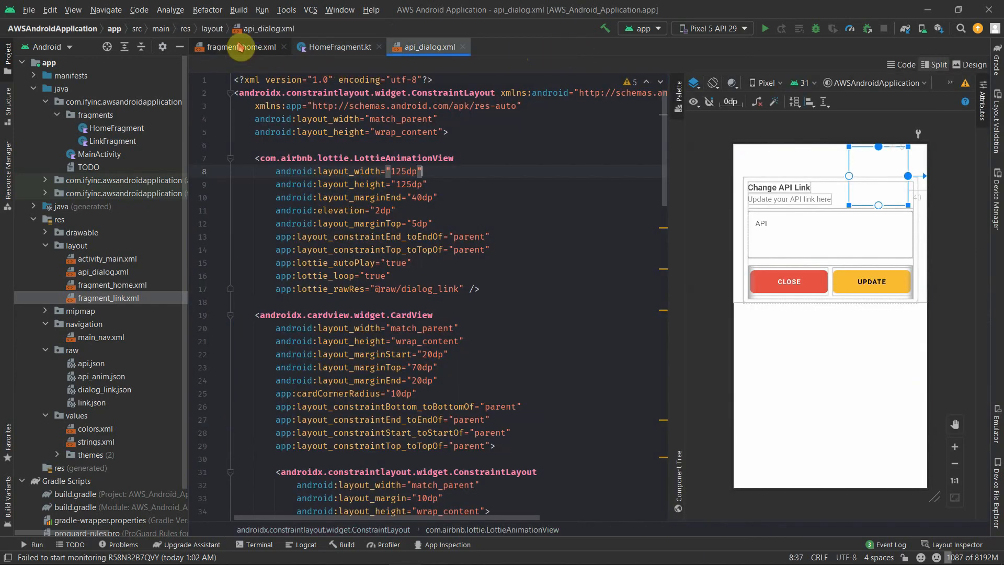
click(240, 46)
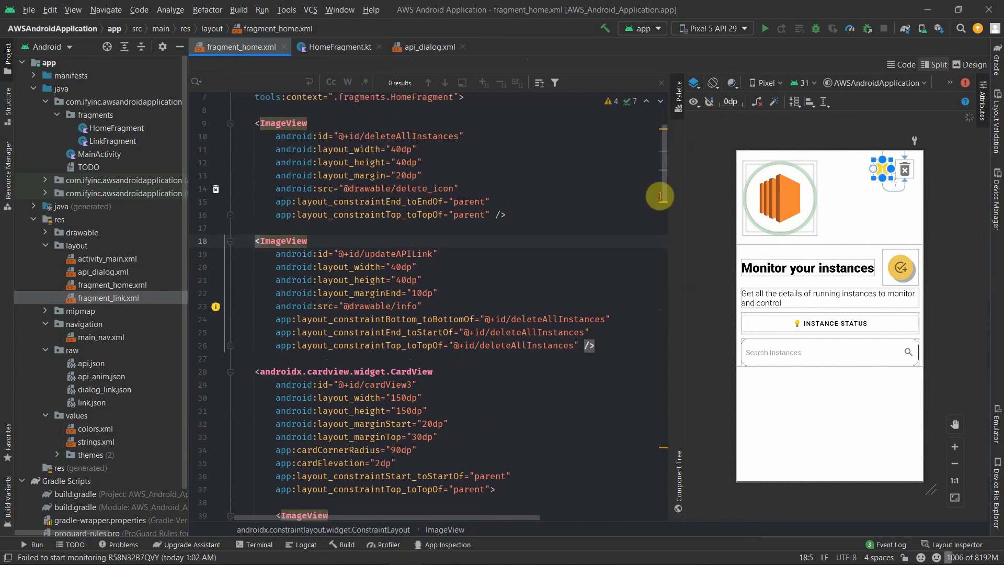
click(339, 46)
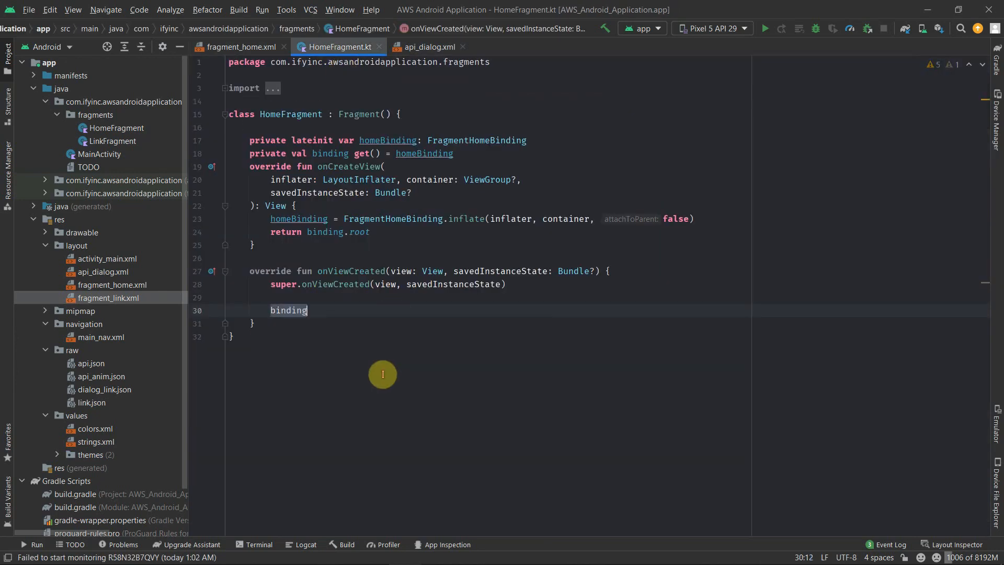
Step: Add binding.updateAPILink.setOnClickListener { showApiUpdateDialog() } and generate the stub function
text(.updateAPILink)
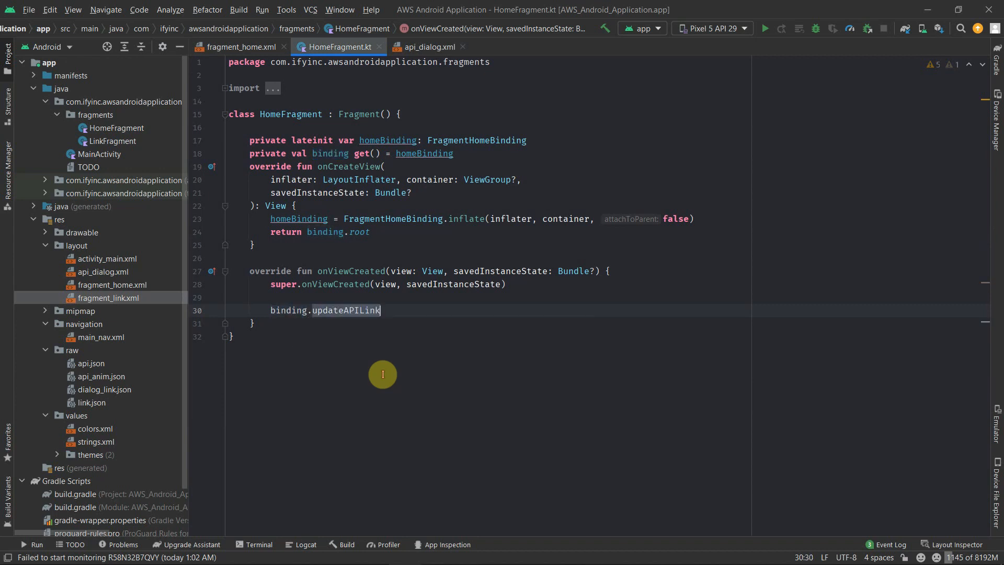
text(.setOn)
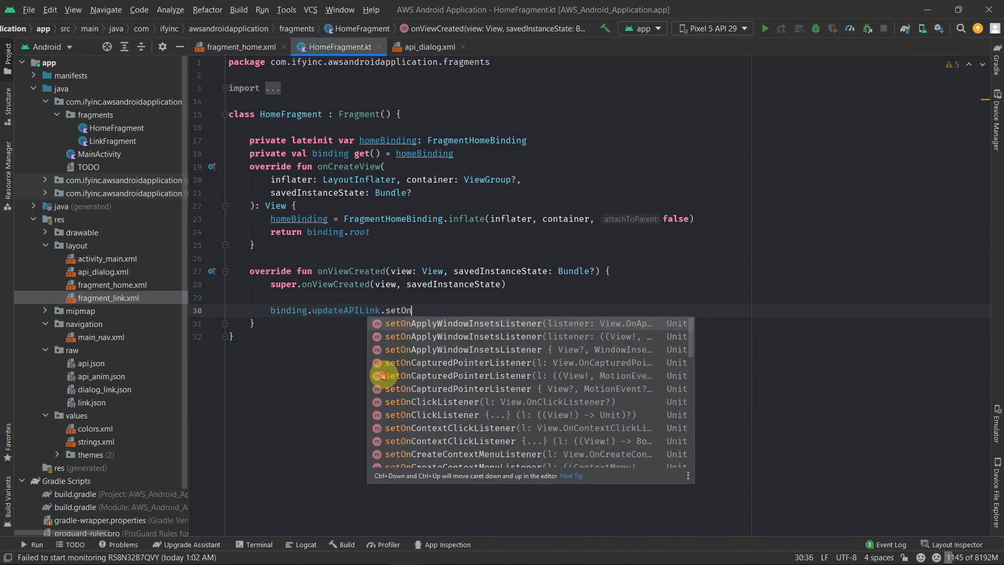
text(ClickListener {)
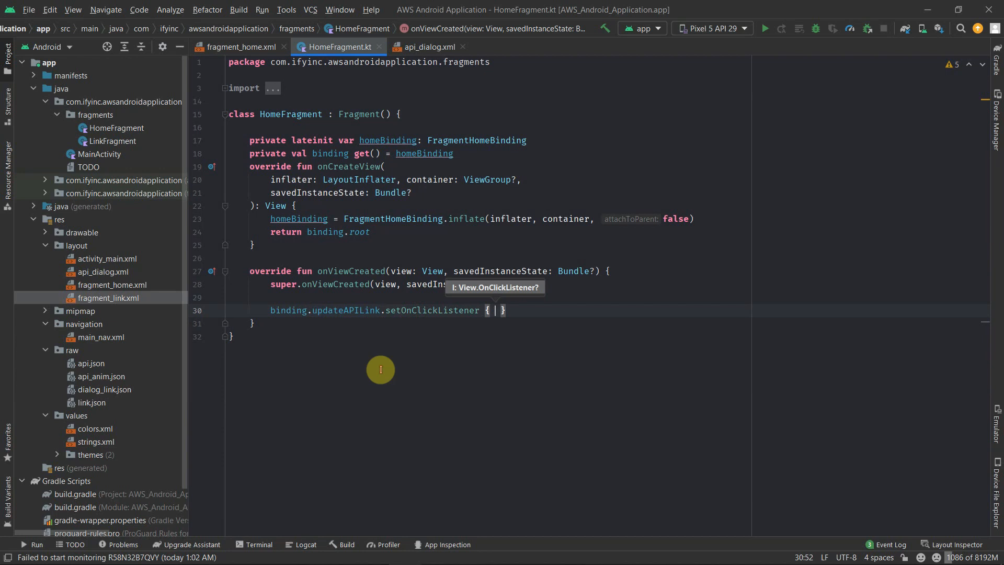
text(showApiU)
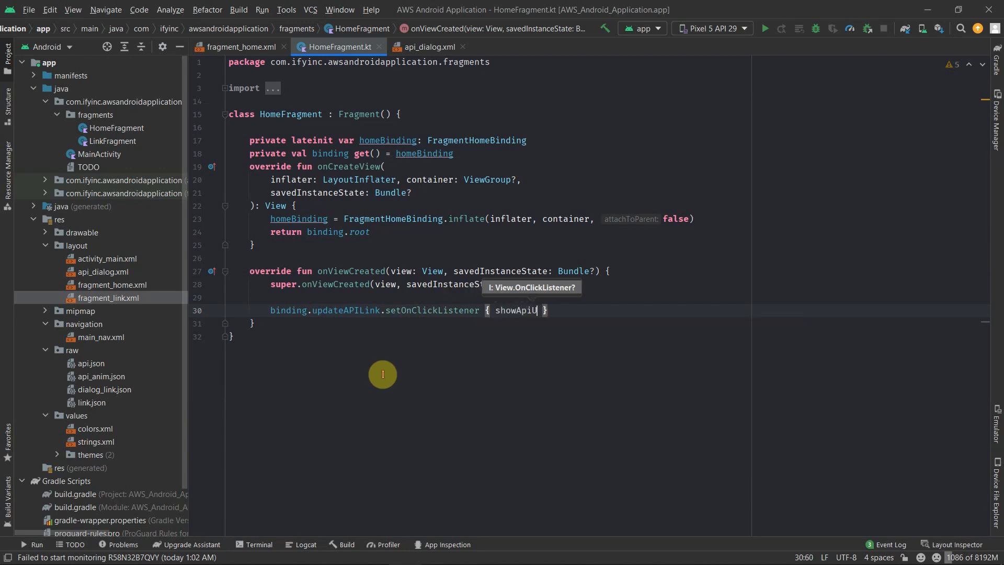
text(pdateDialog)
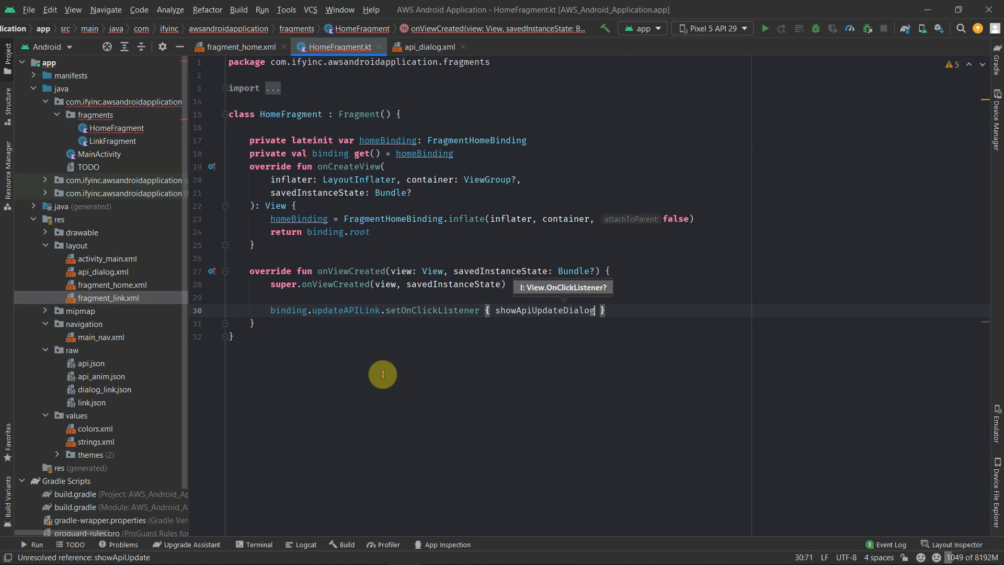
text(())
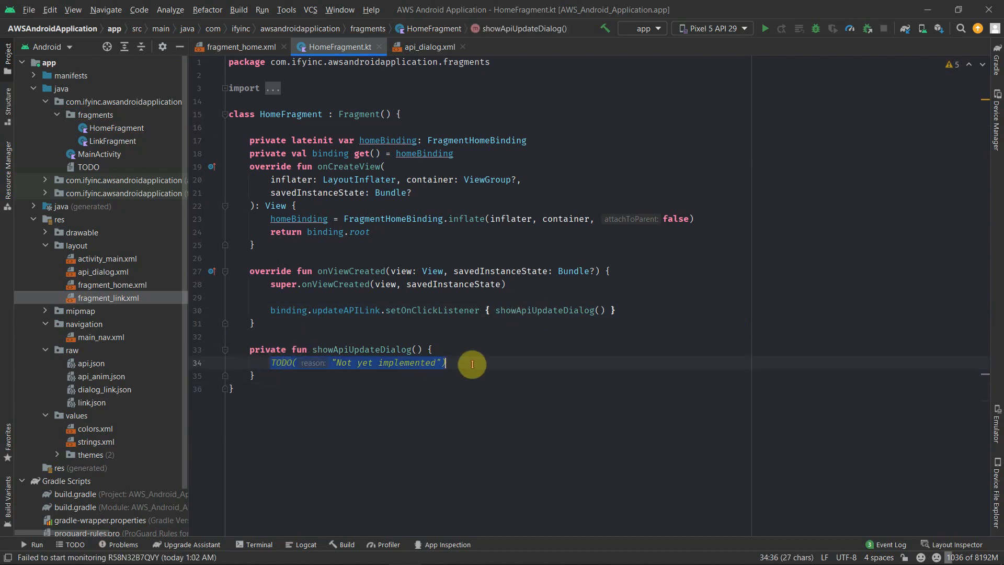
Step: Replace the TODO with val apiView = LayoutInflater.from(requireContext()).inflate(R.layout.api_dialog, null)
key(Delete)
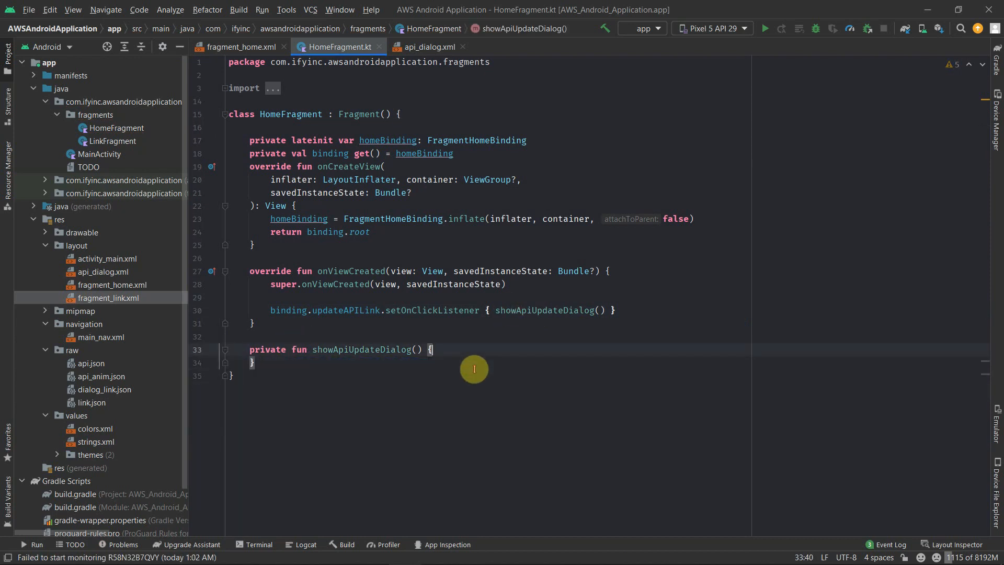
text(val apiView)
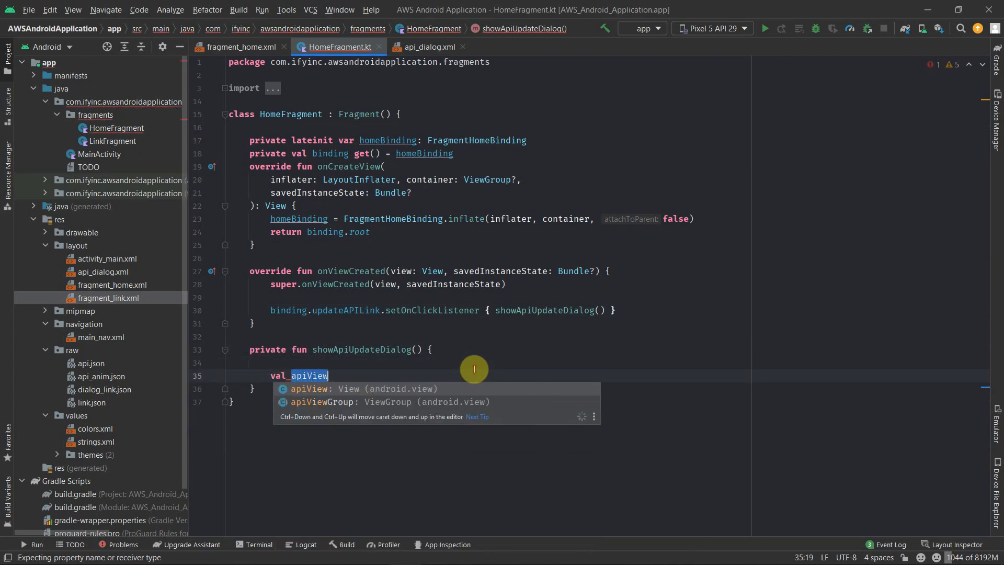
text(=)
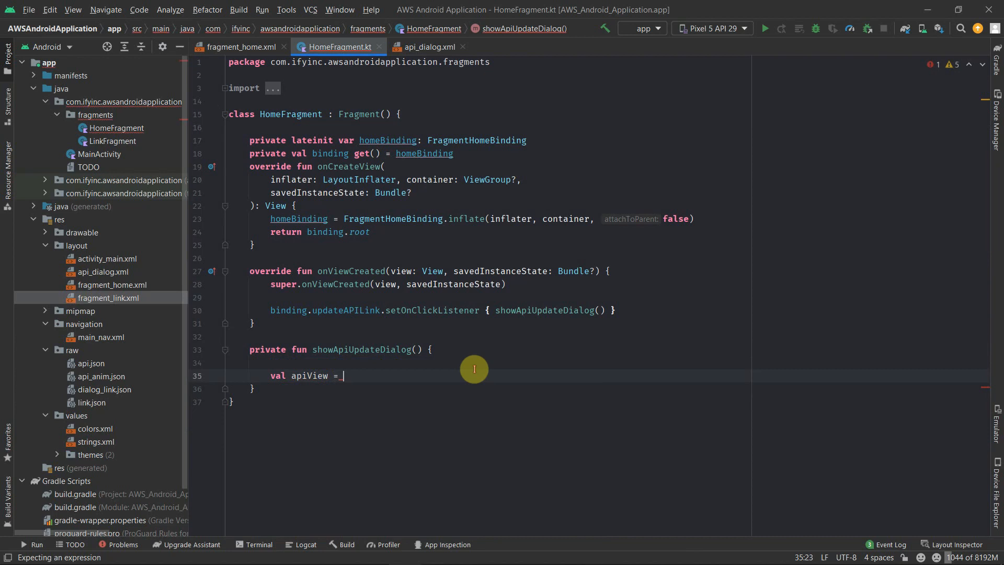
text(LayoutInflater)
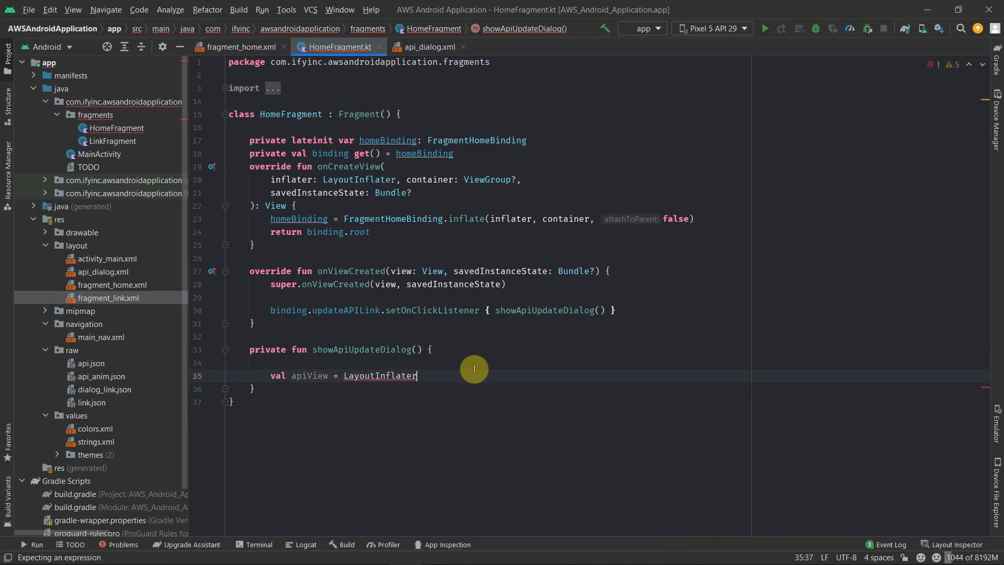
text(.in)
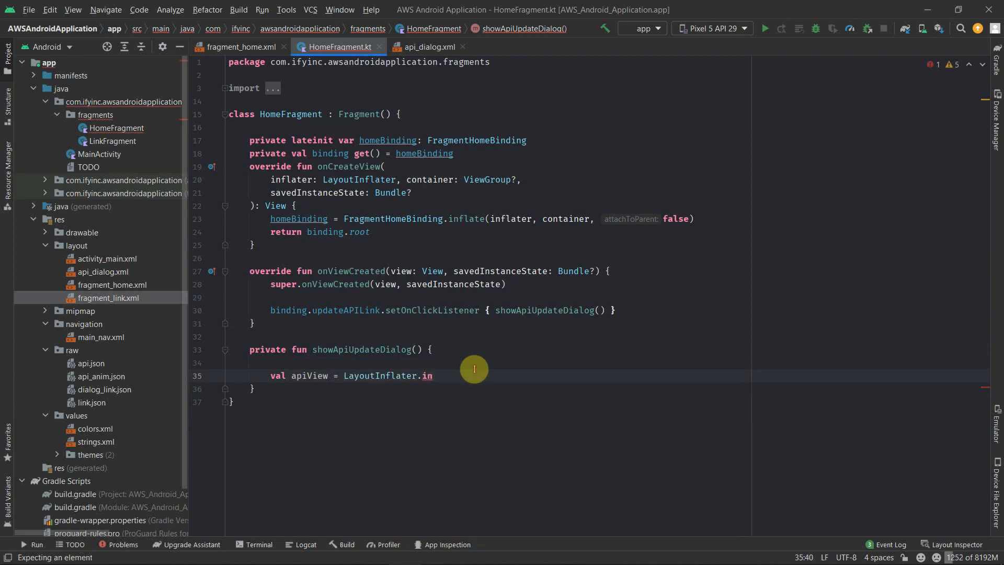
text(from()
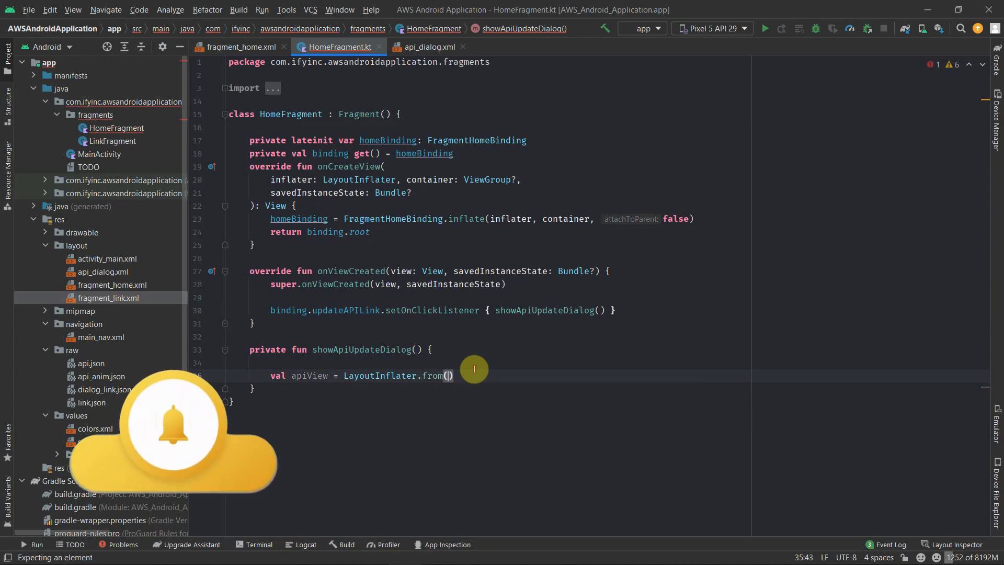
text(requireContext())
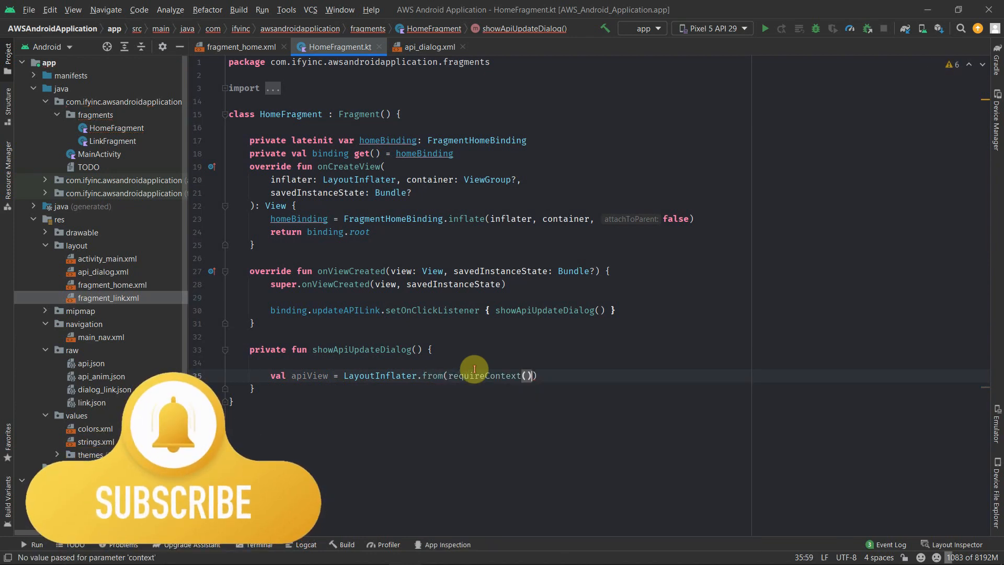
text().inflate(R)
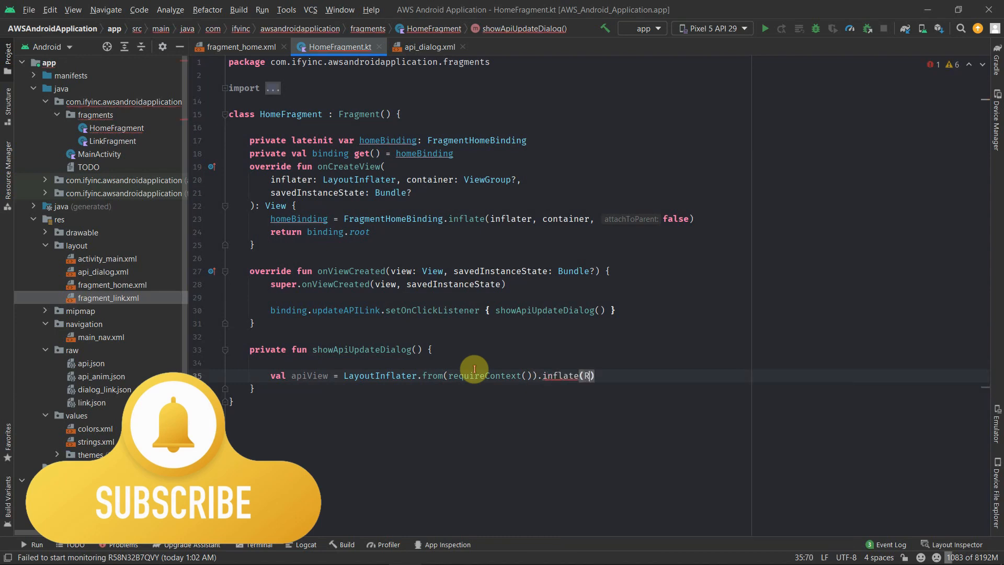
text(.lay)
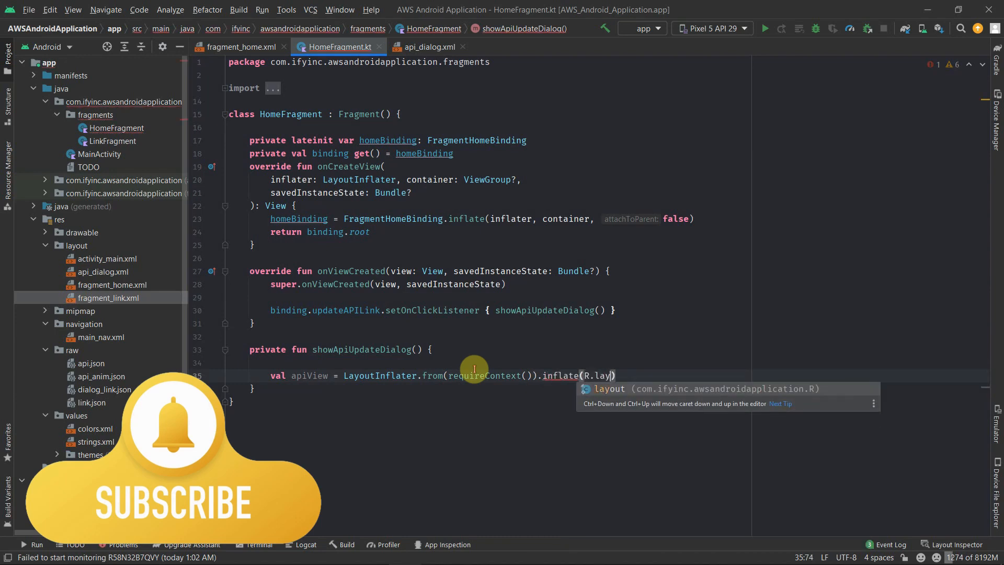
text(o)
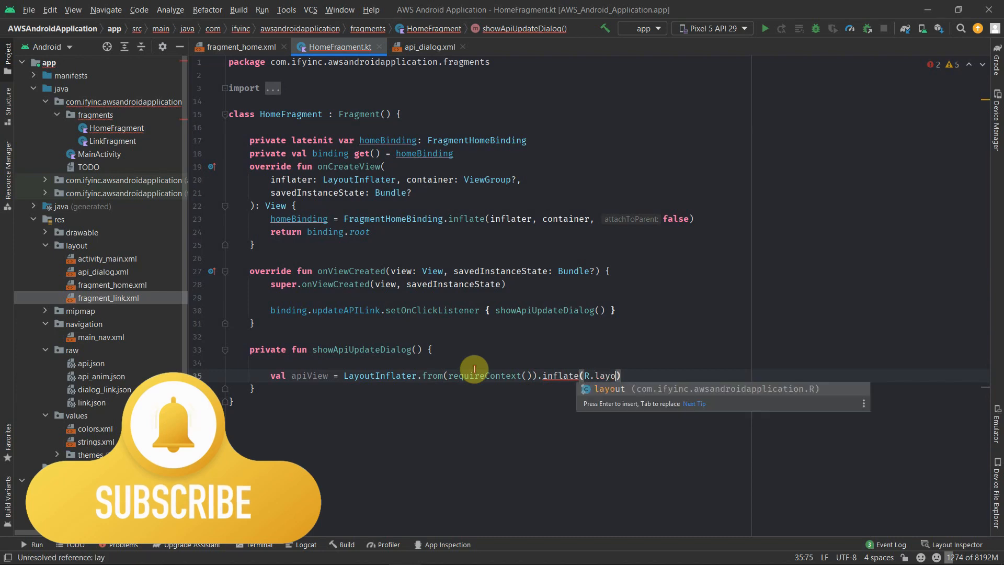
text(.api_dialog)
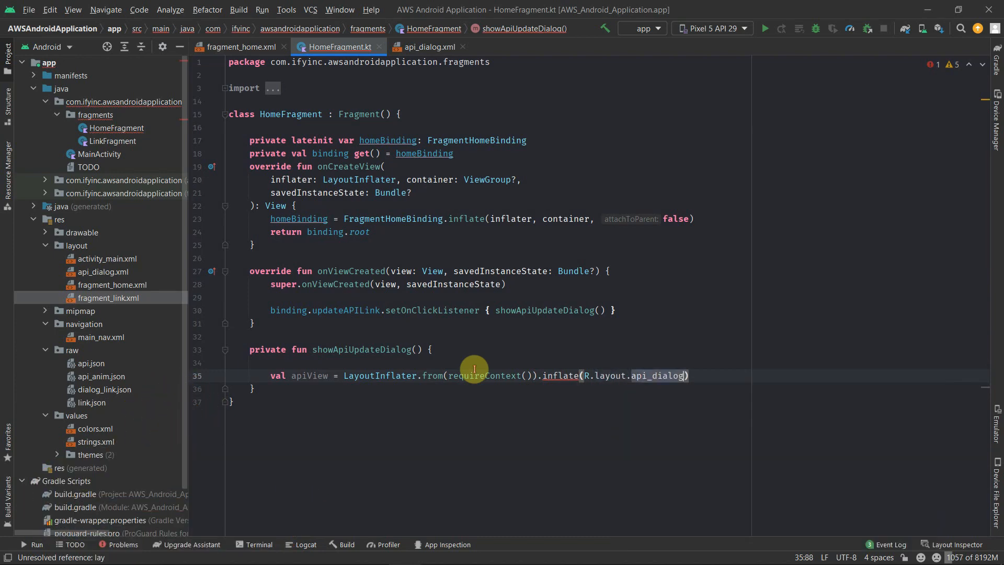
text(,nu)
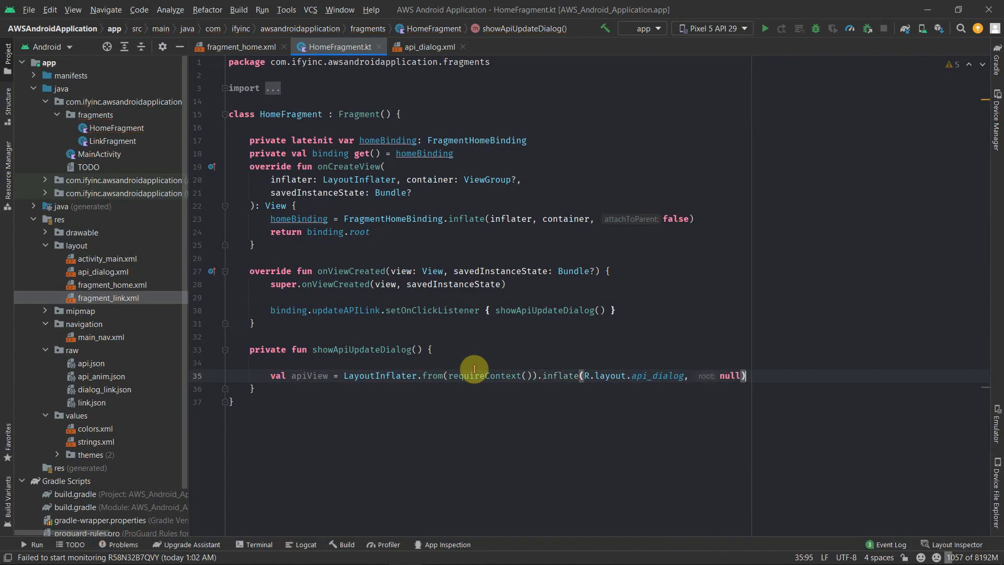
Step: Write val dialog = AlertDialog.Builder(requireContext()).setView(apiView)
text(val)
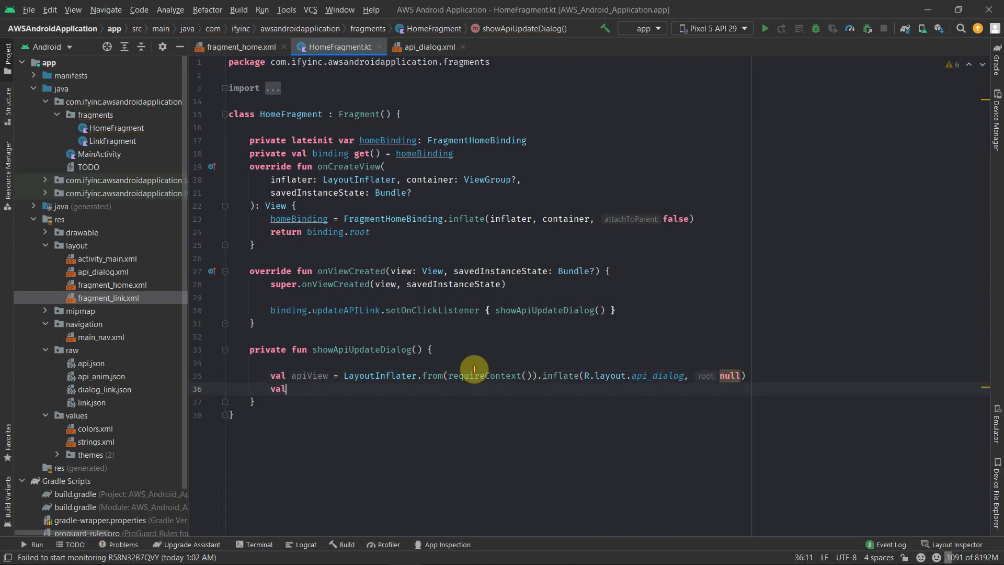
text(dialog =)
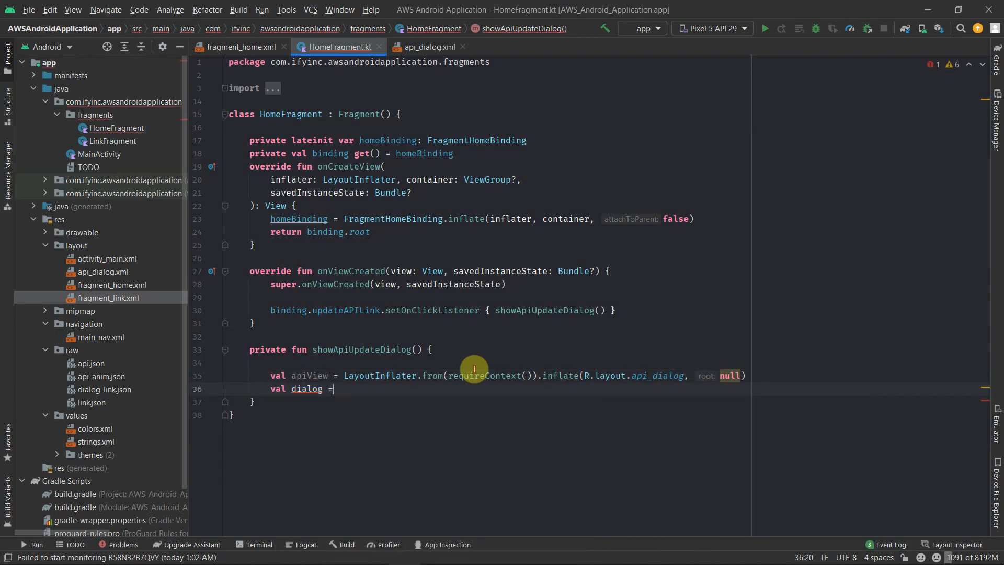
text(AlertDialog.)
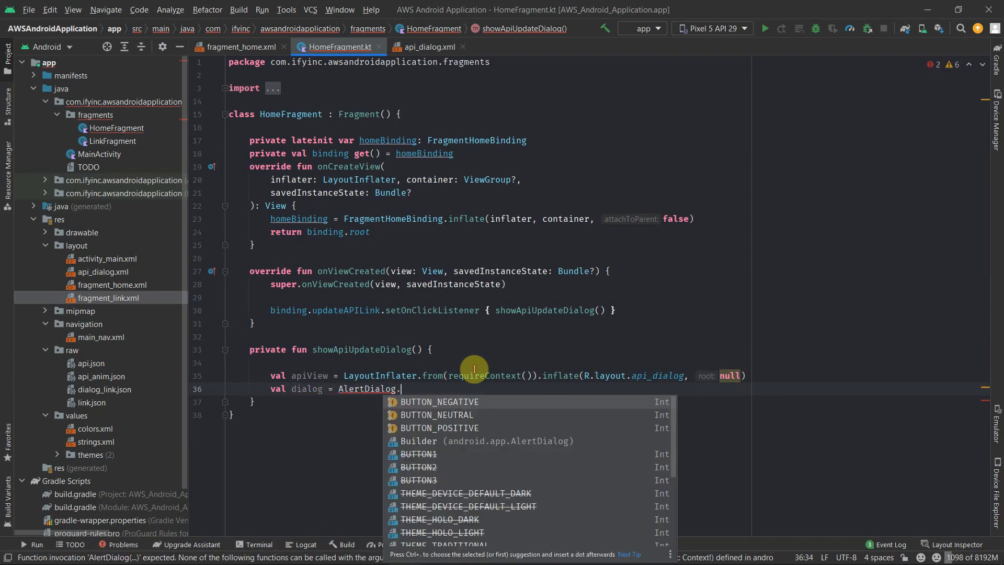
text(Builder)
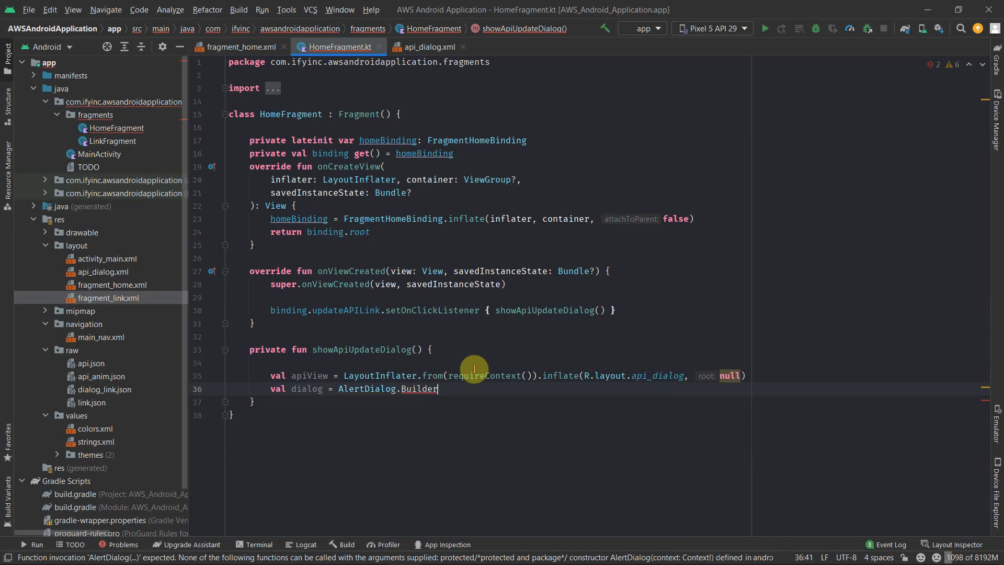
text((re)
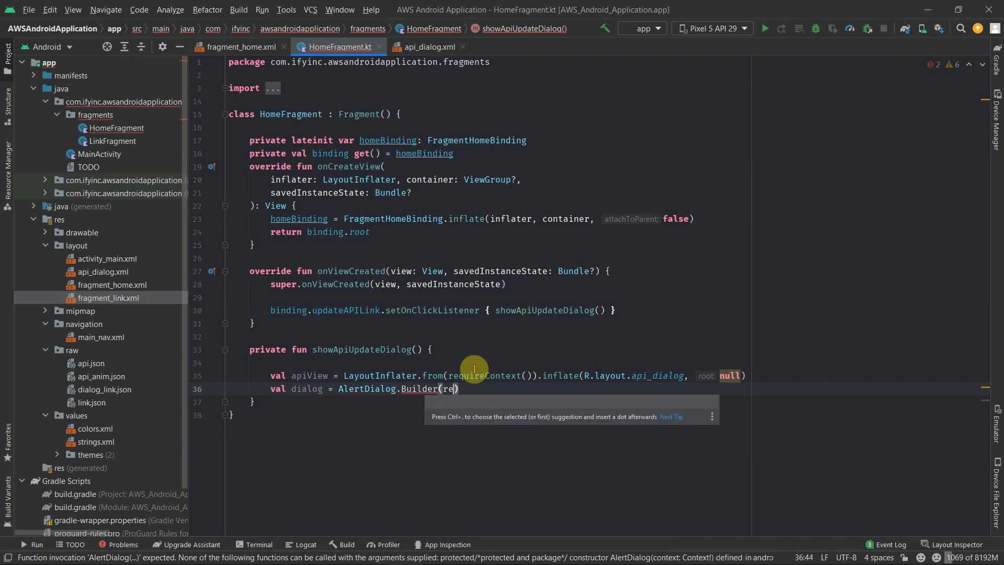
text(requireContext())
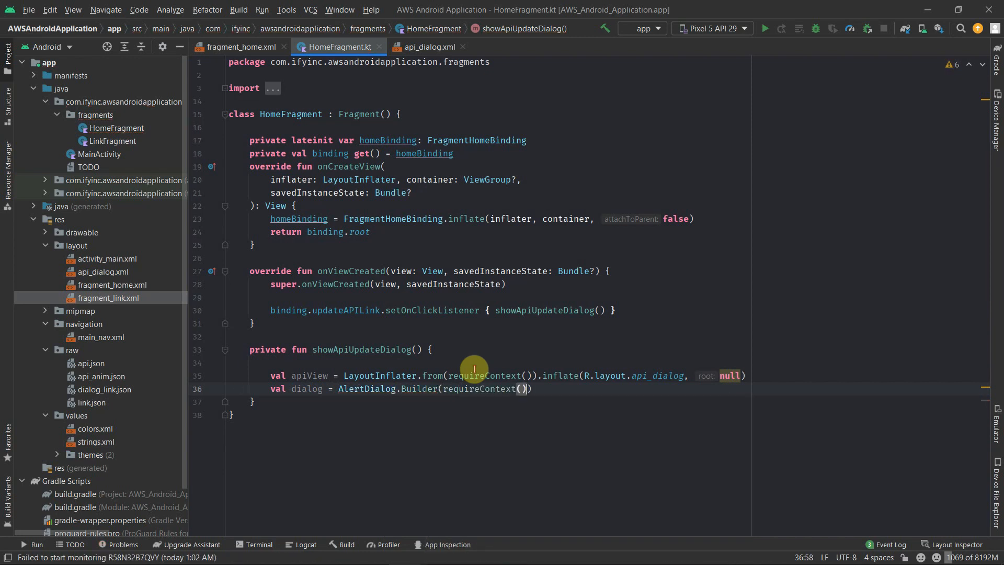
text(.setView()
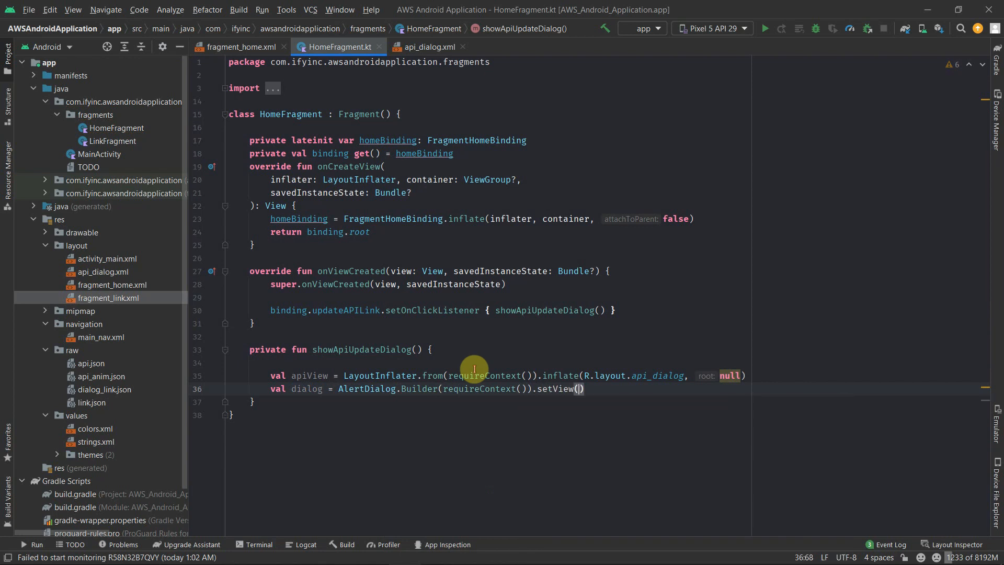
text(apiView)
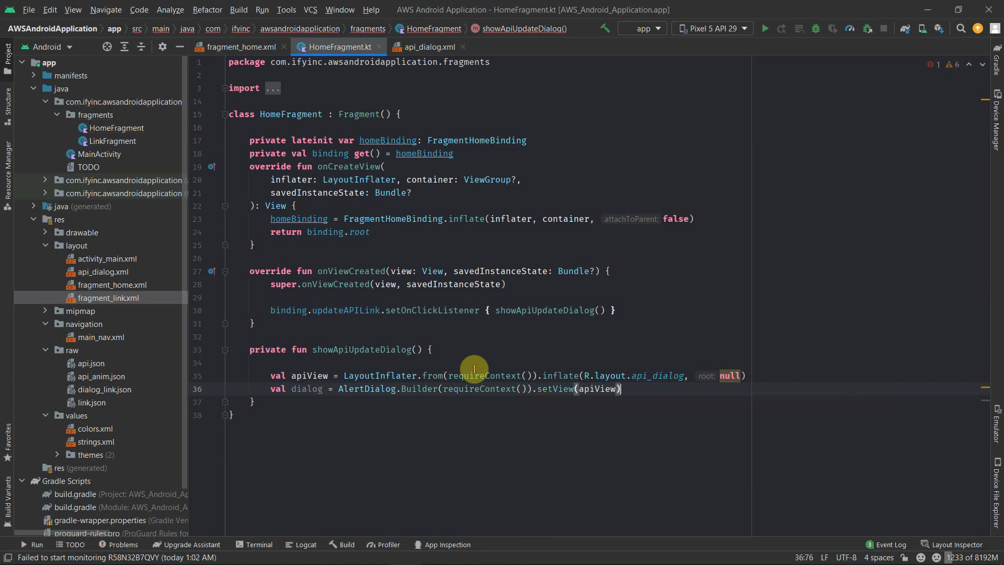
Step: Write val apiBinding = ApiDialogBinding.bind(apiView)
text(val a)
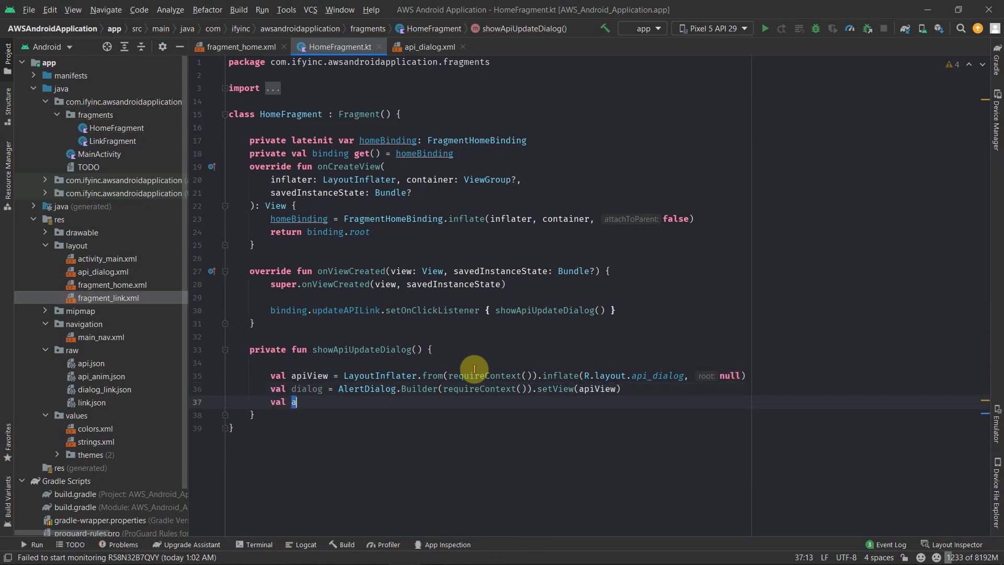
text(piBindi)
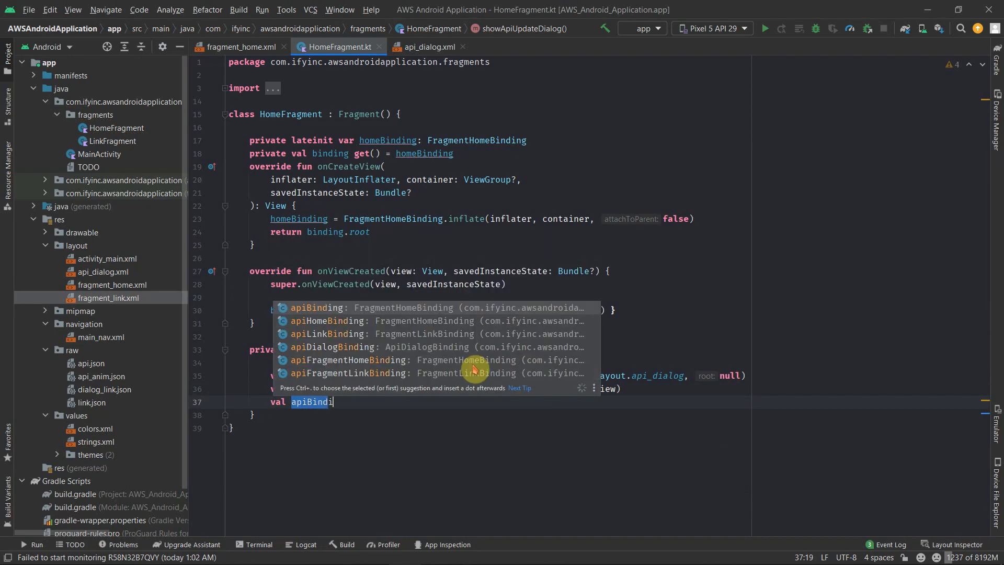
text(ng)
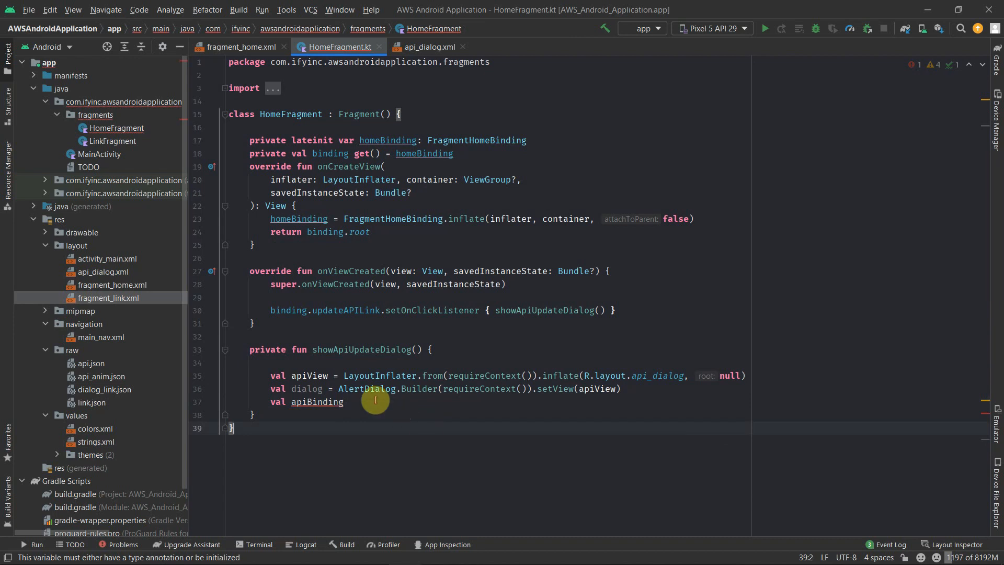
double_click(315, 401)
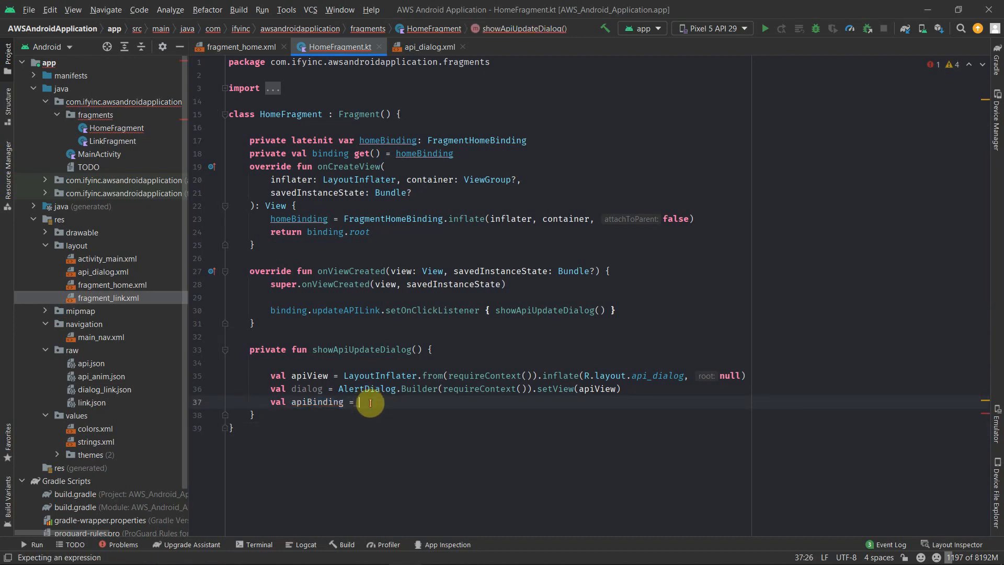
text(ApiDialogBinding.bind()
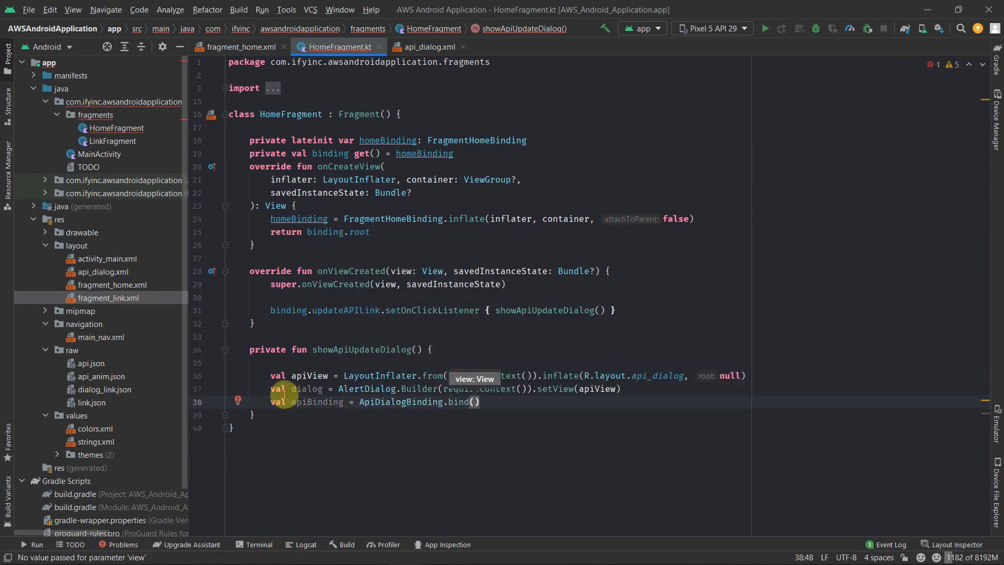
text(apiView)
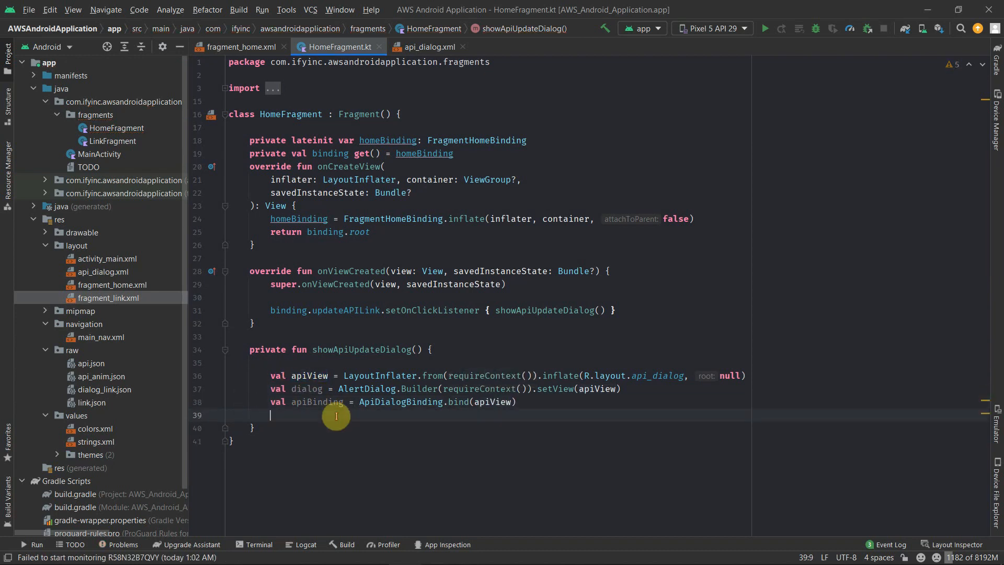
Step: Create alertDialog via dialog.create().apply with window?.setBackgroundDrawable(ColorDrawable(Color.TRANSPARENT))
key(enter)
text(val alertDialog =)
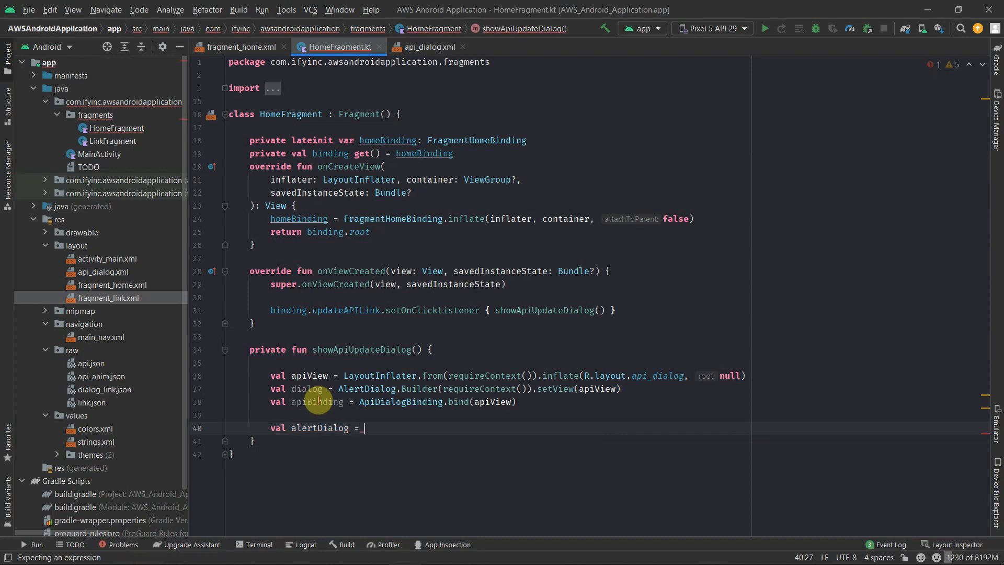
text(dialog.create().apply {)
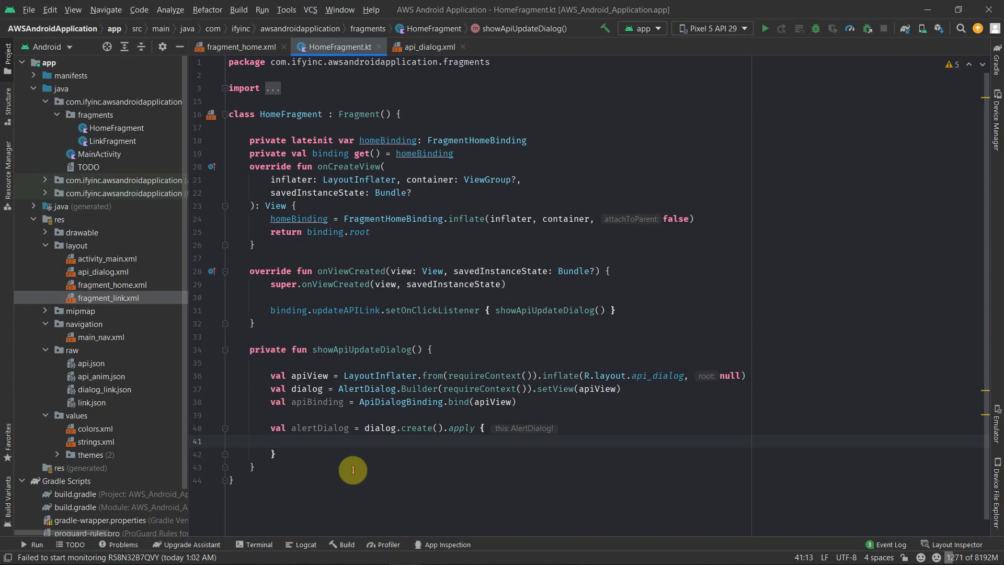
text(window?)
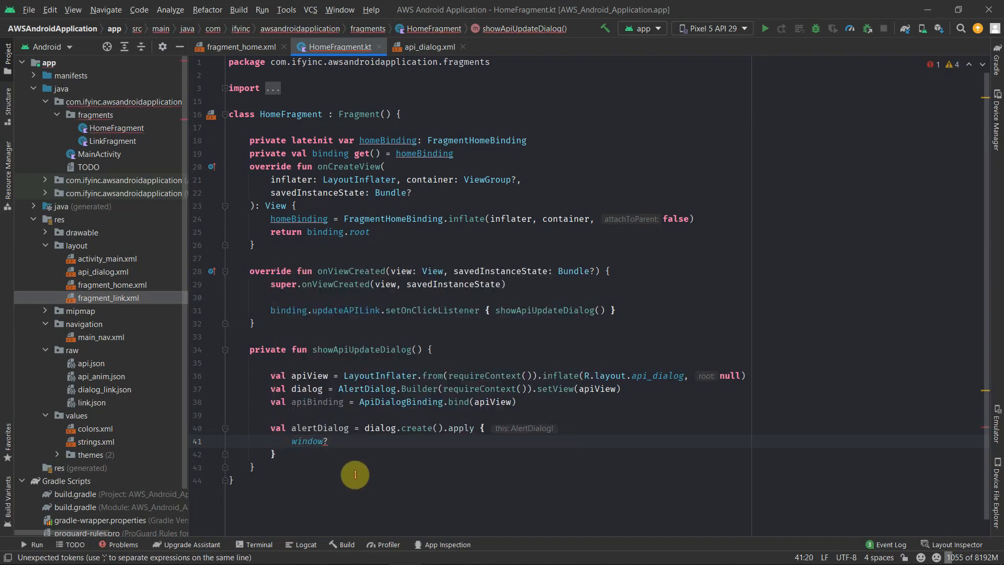
text(.)
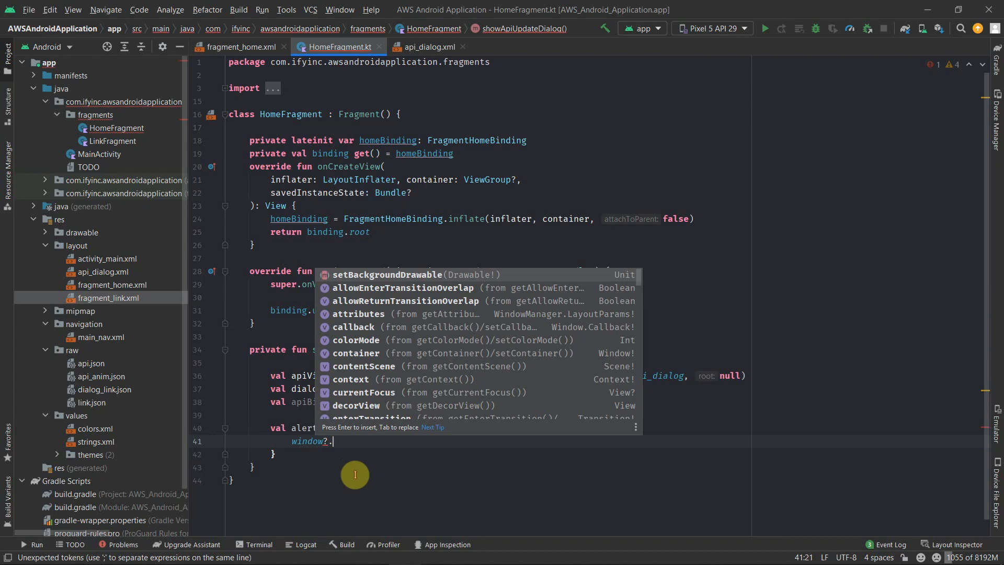
text(setBackgroundDrawable(C)
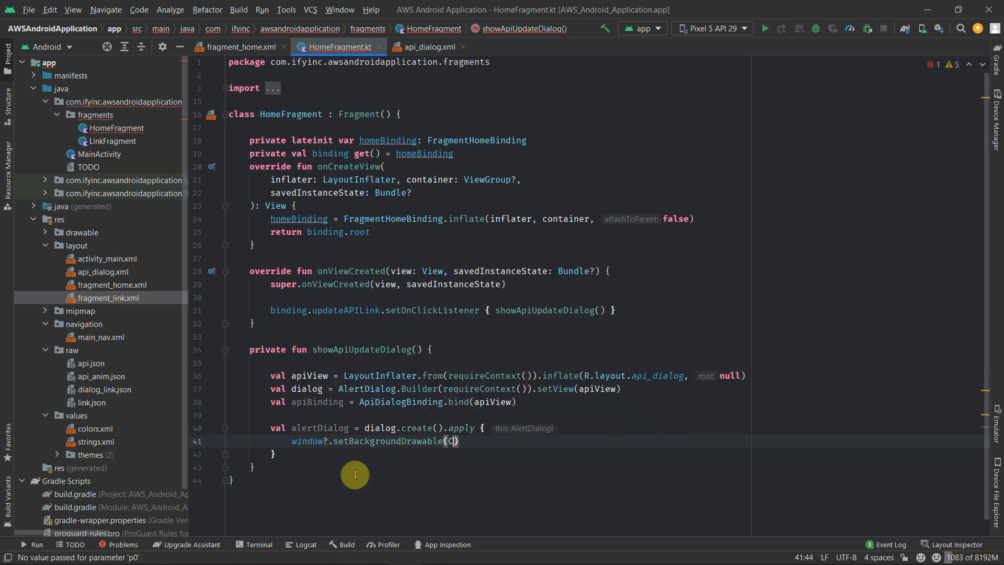
text(olorDrawable(C)
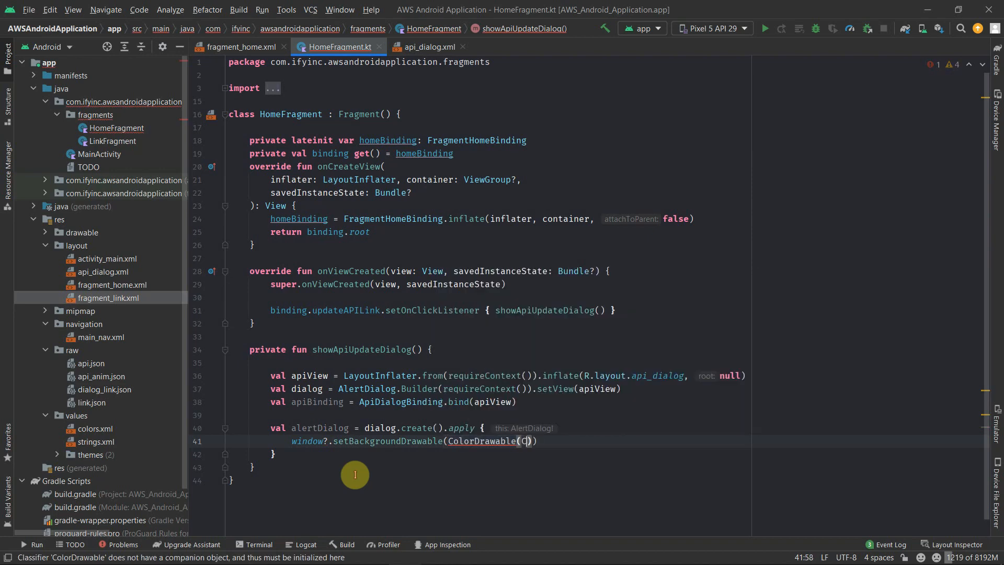
text(olor.TRANSPARENT)
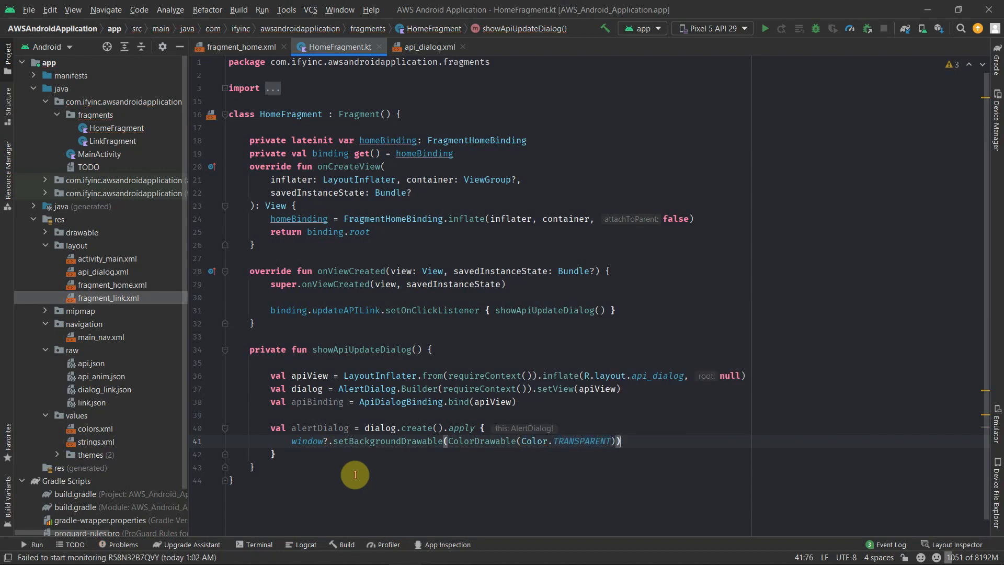
Step: Make the dialog setCancelable(false) and show() it
text(setCancelable(false)
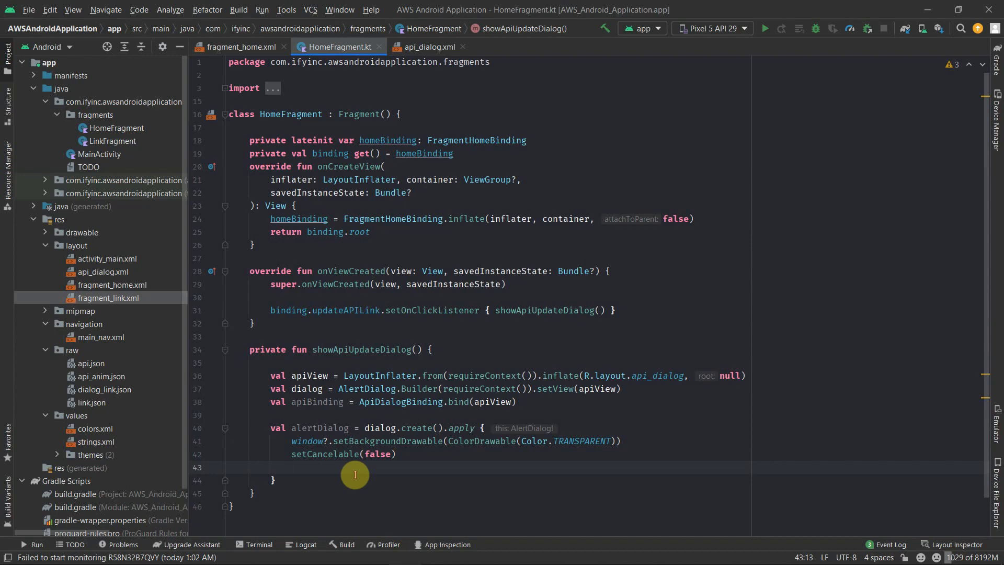
text(show()
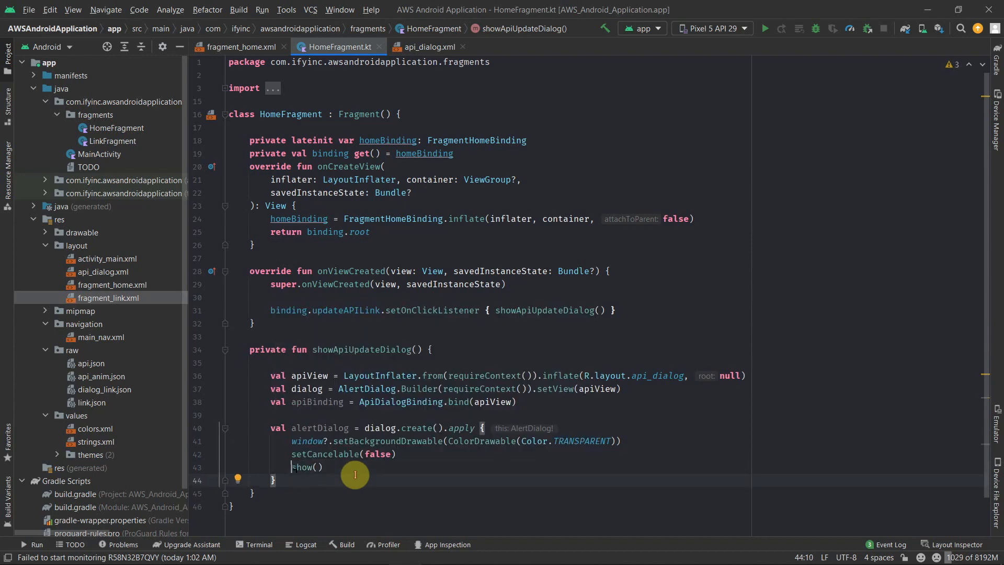
key(enter)
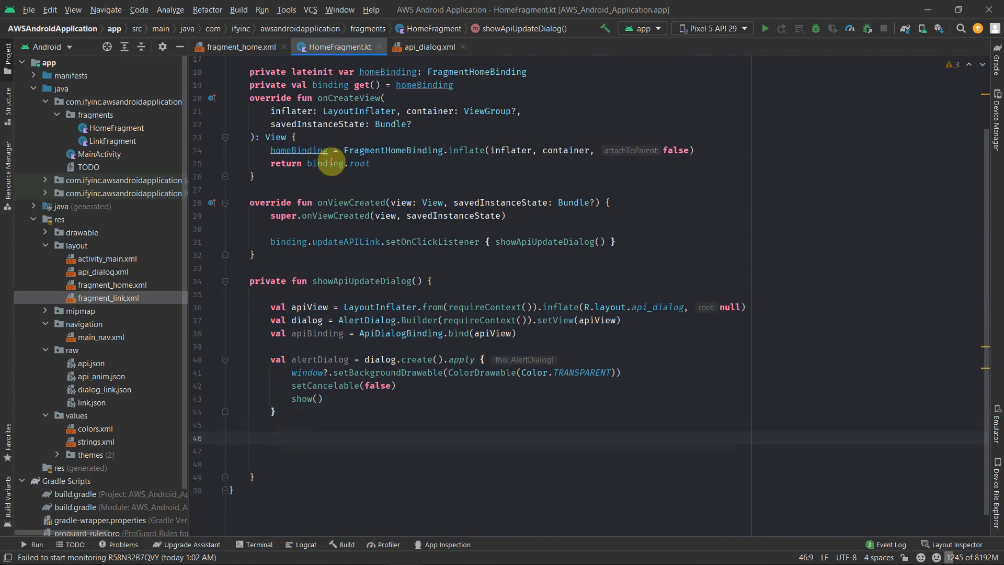
Step: Add apiBinding.closeButton.setOnClickListener { alertDialog.dismiss() } in showApiUpdateDialog
click(427, 46)
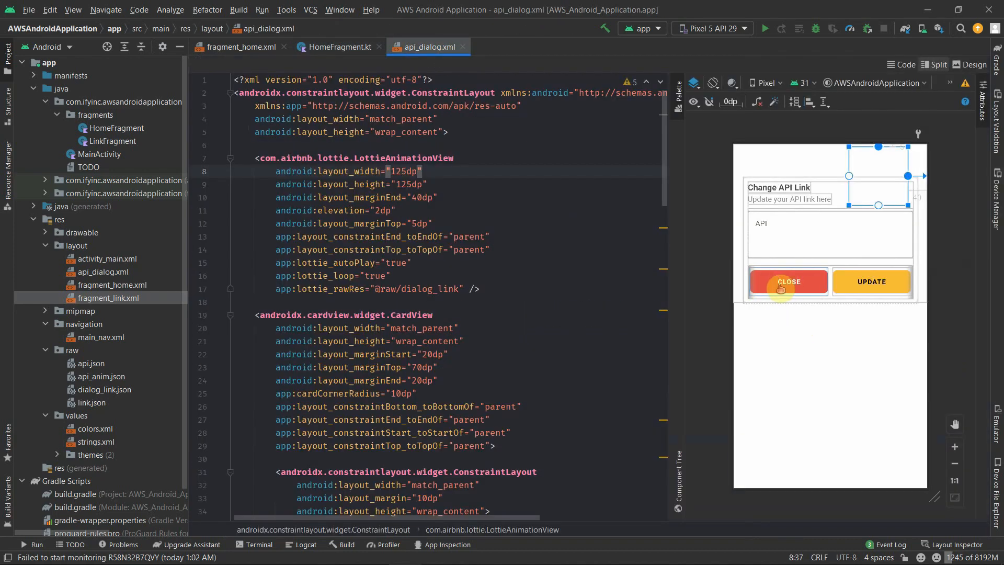
click(339, 47)
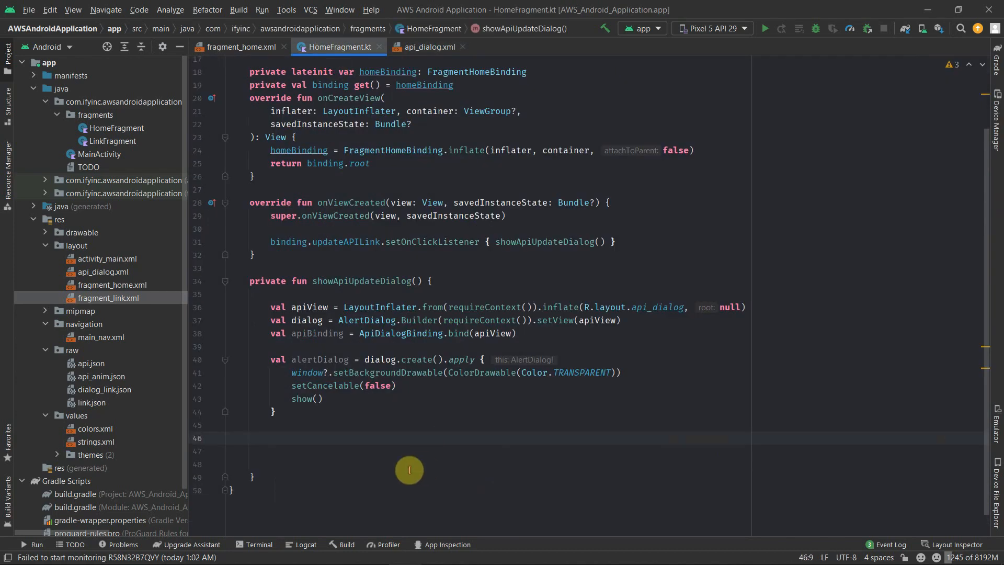
text(apiBinding.c)
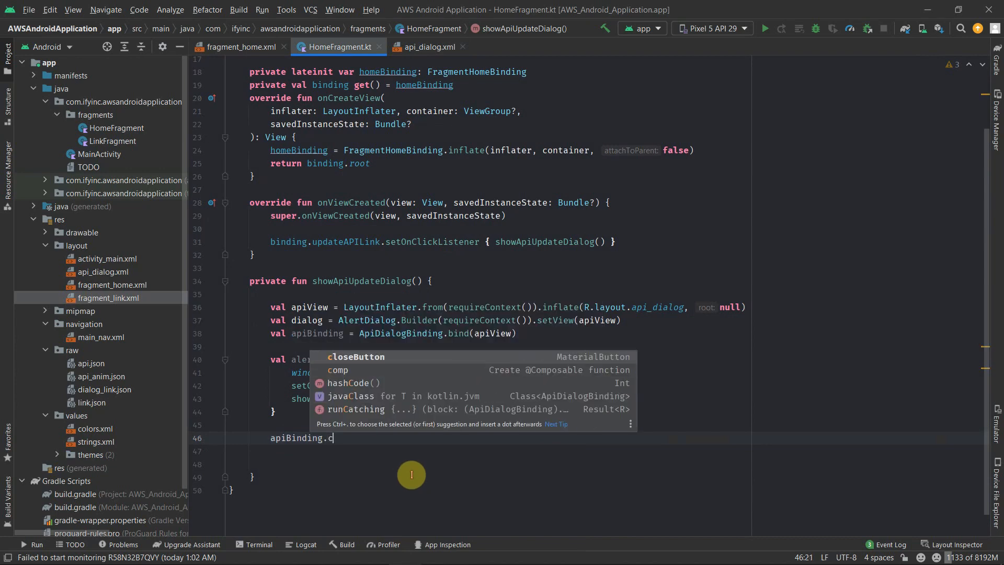
text(loseButton.setOnClickListener { a)
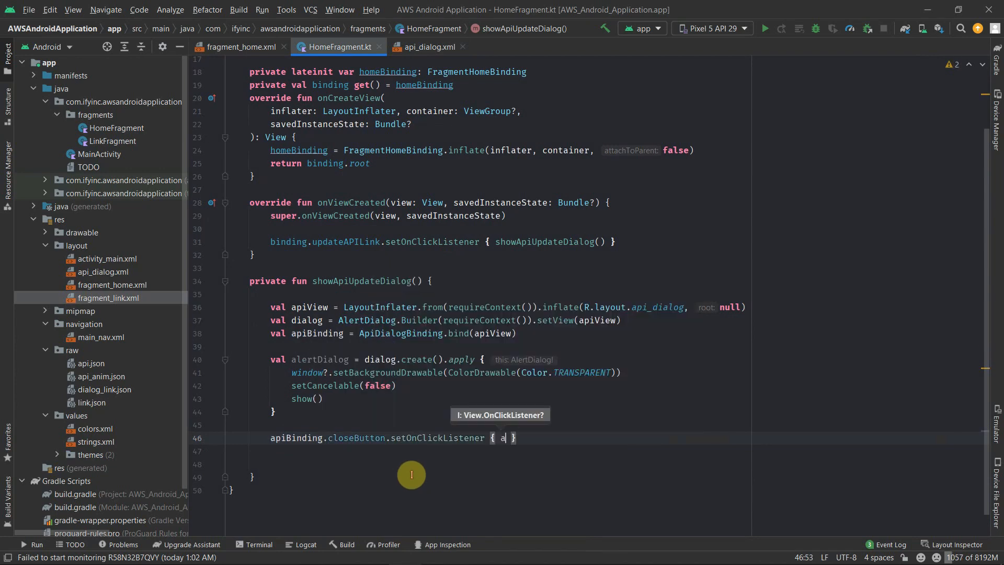
text(lertDialog.di)
click(509, 450)
text(apiBinding.ac)
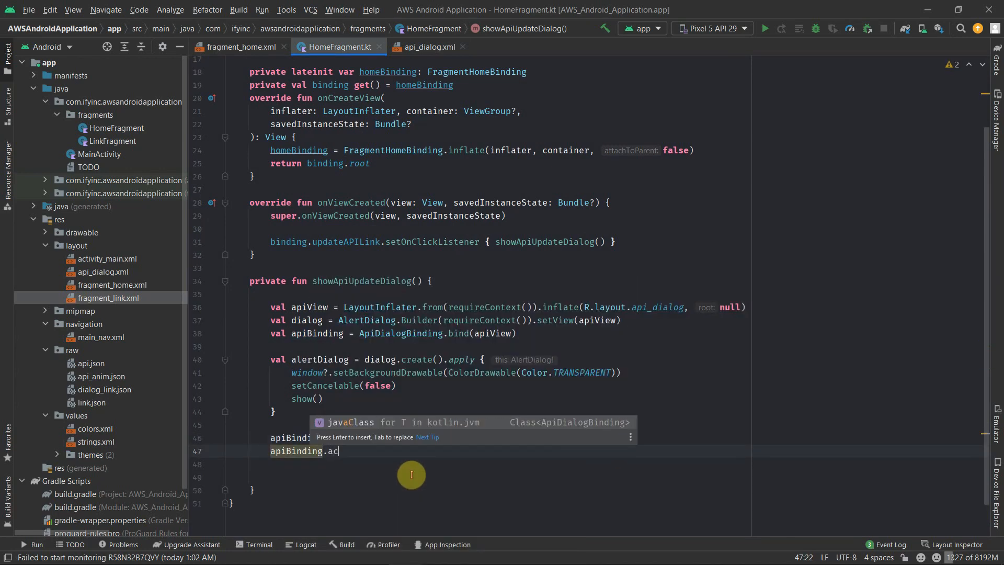
Step: Add an empty apiBinding.updateButton.setOnClickListener block
text(up)
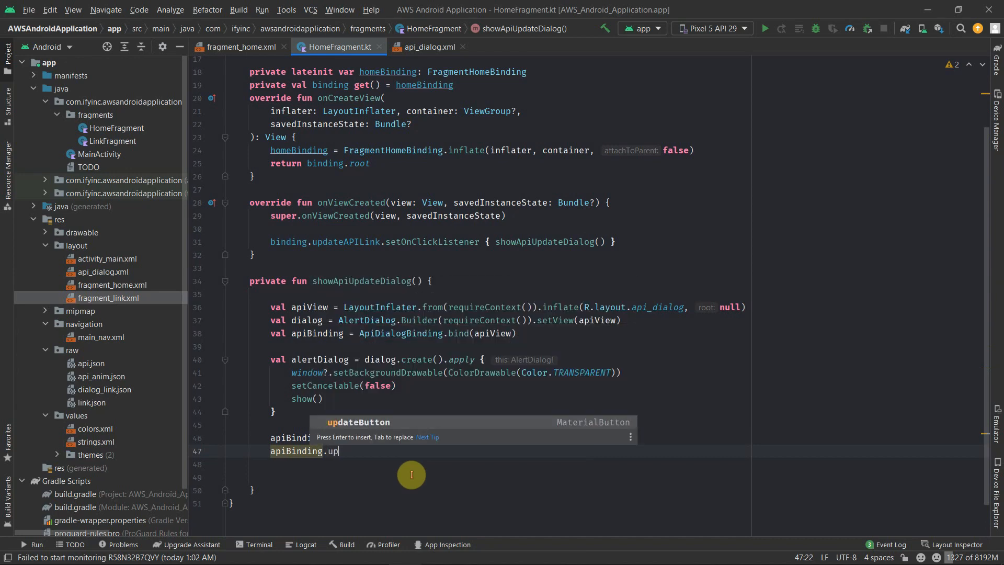
text(dateButton.setO)
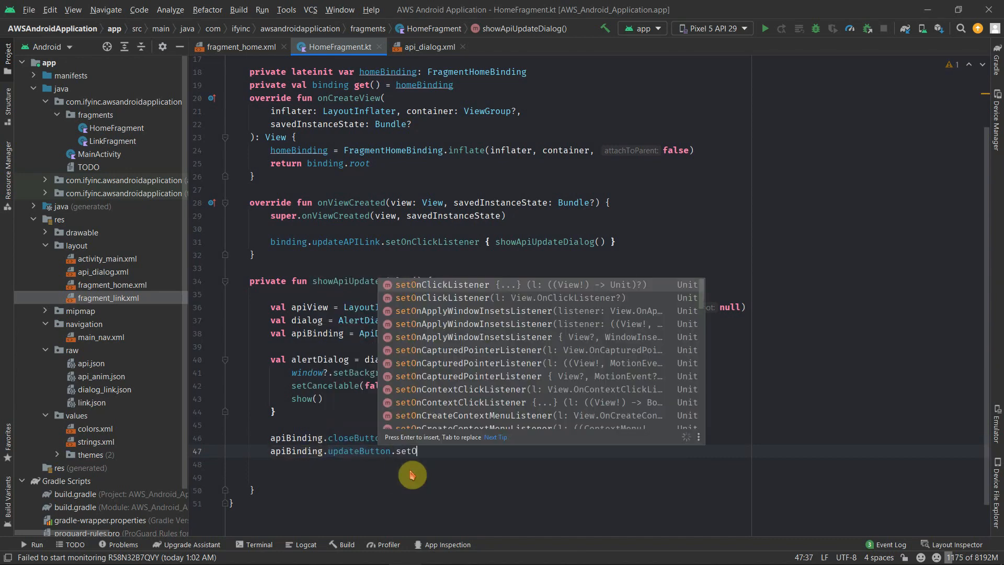
key(Enter)
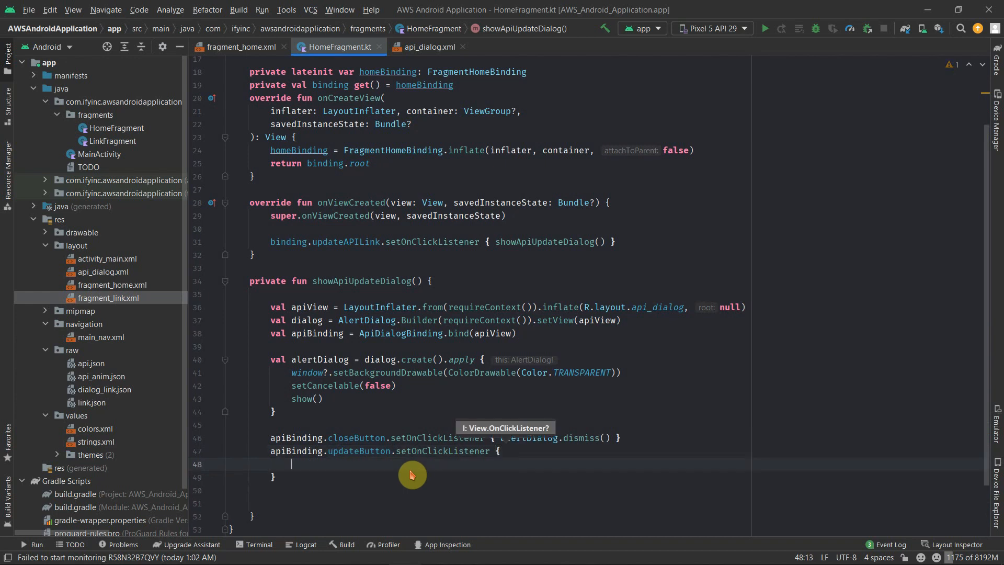
mouse_move(387, 466)
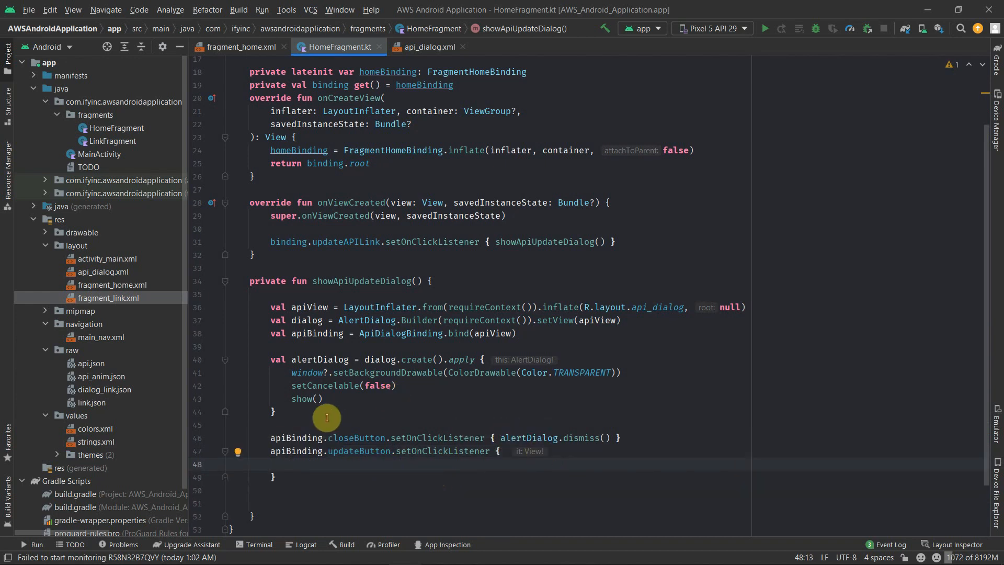
mouse_move(114, 146)
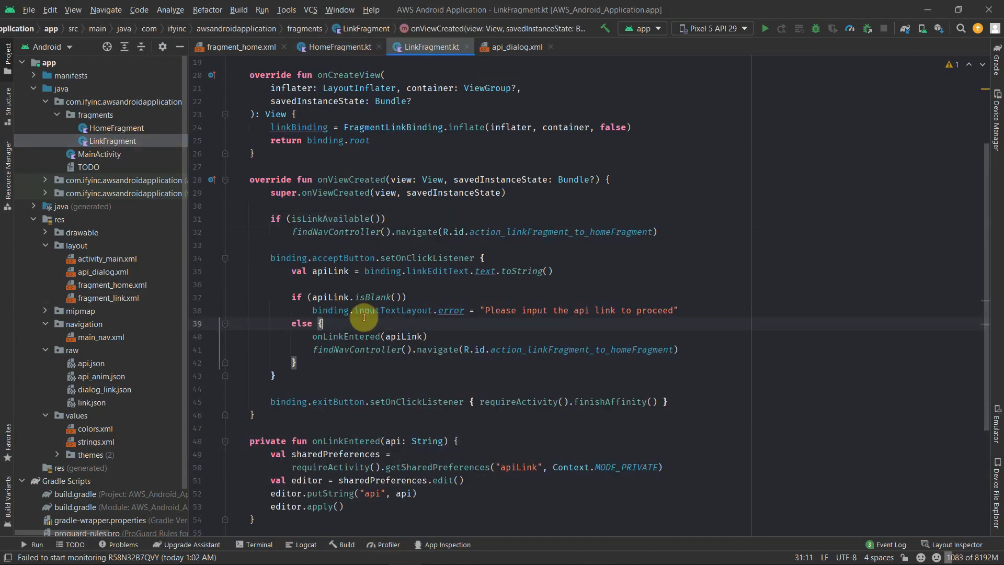
Step: Copy the accept-button validation logic and onLinkEntered from LinkFragment into HomeFragment using apiBinding
scroll(down, 3)
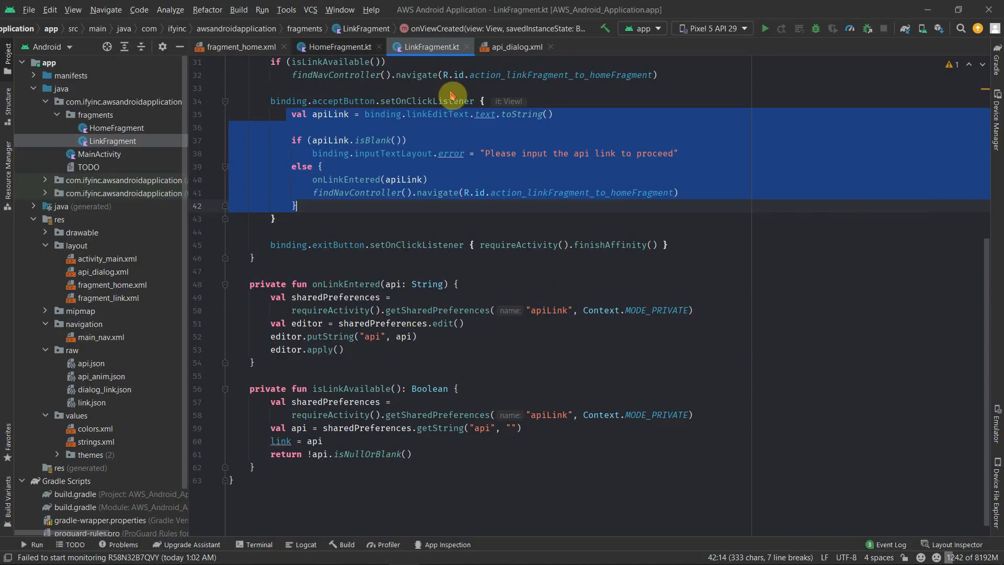
click(338, 46)
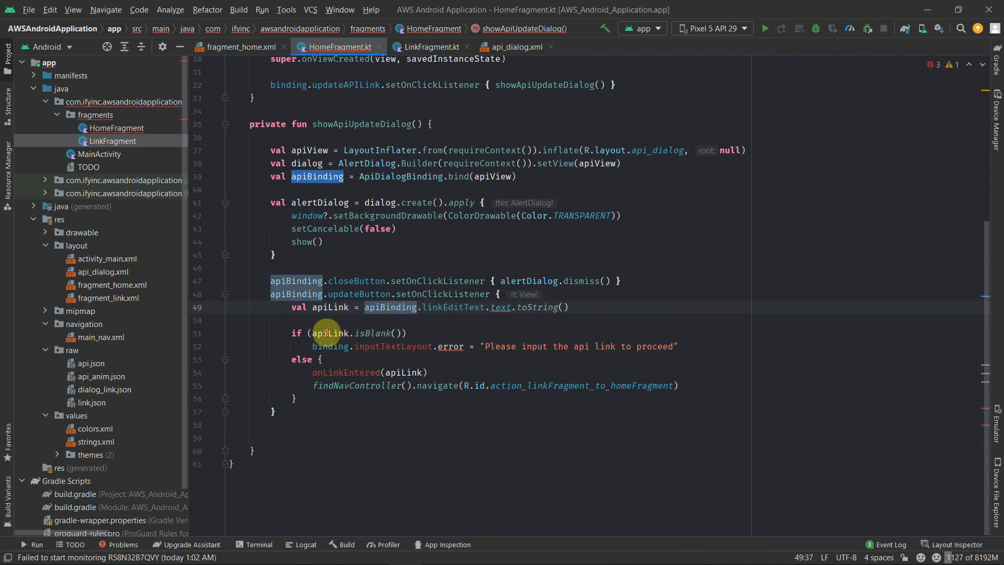
mouse_move(331, 346)
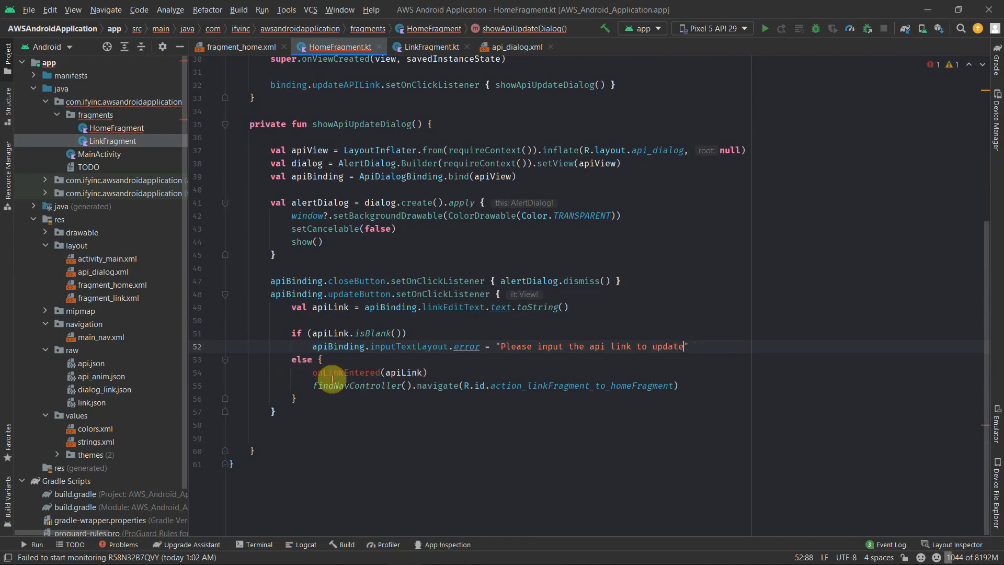
click(429, 47)
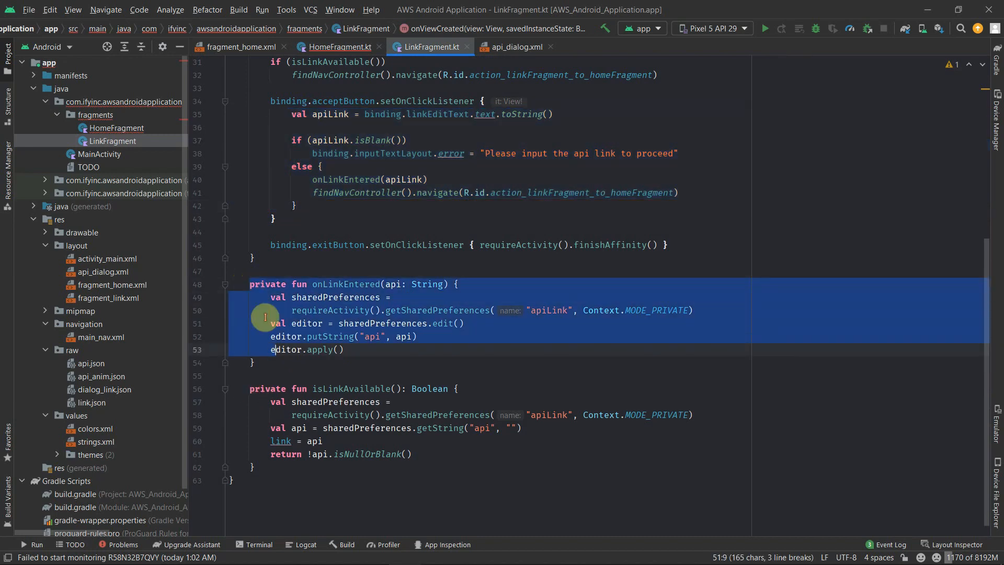
click(337, 47)
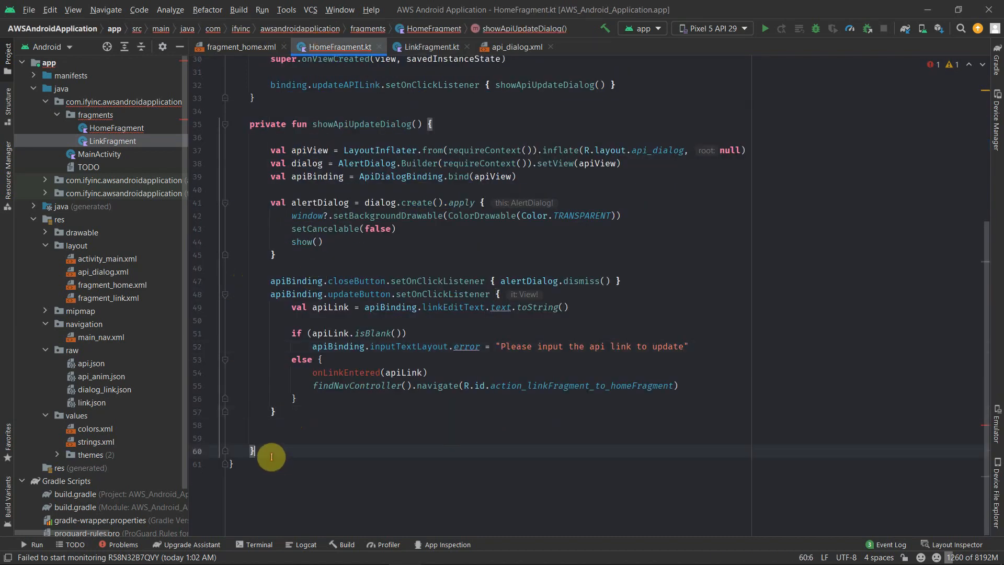
scroll(down, 3)
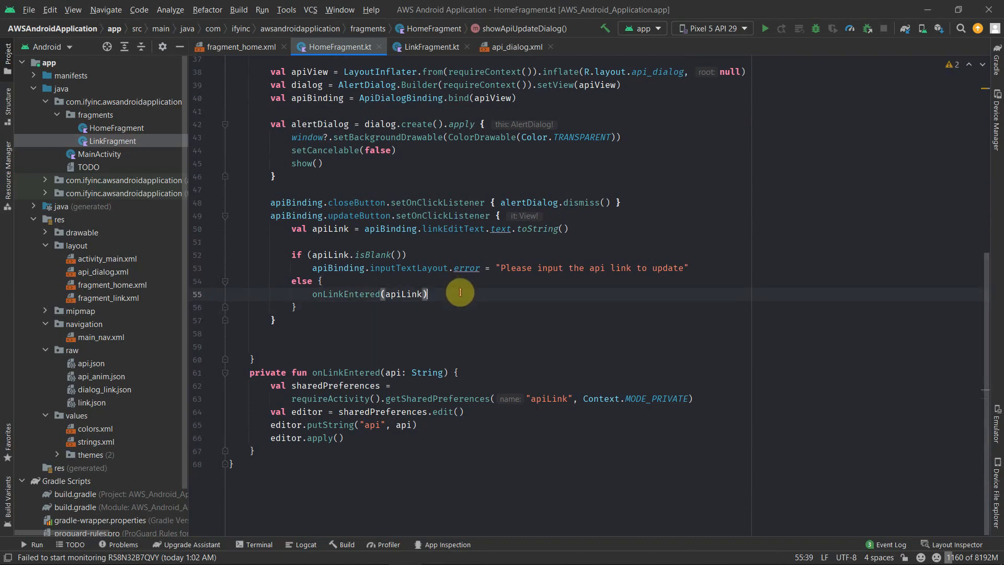
Step: Add alertDialog.dismiss() after saving the link and copy isLinkAvailable() from LinkFragment into HomeFragment
text(alog() })
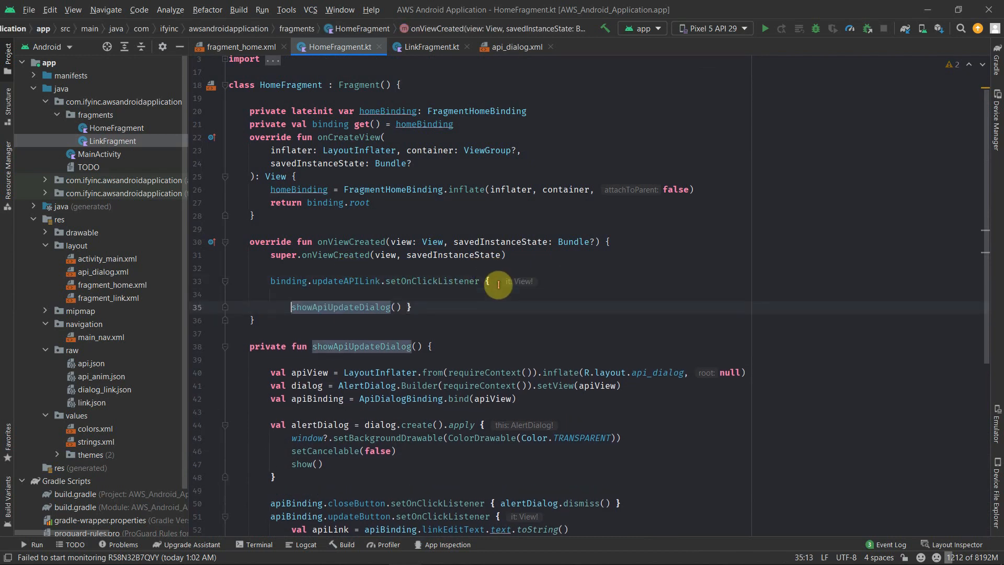
click(430, 46)
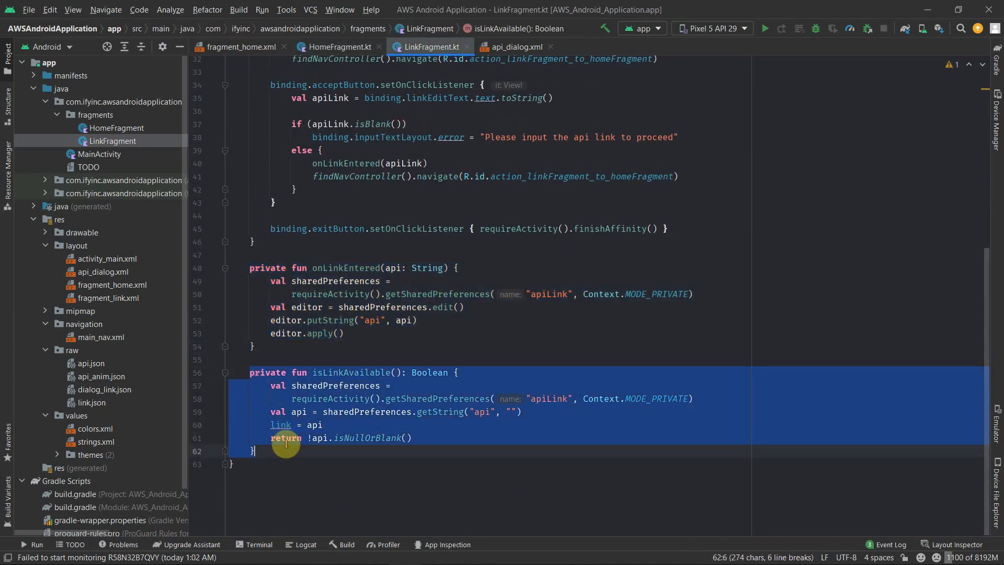
click(338, 47)
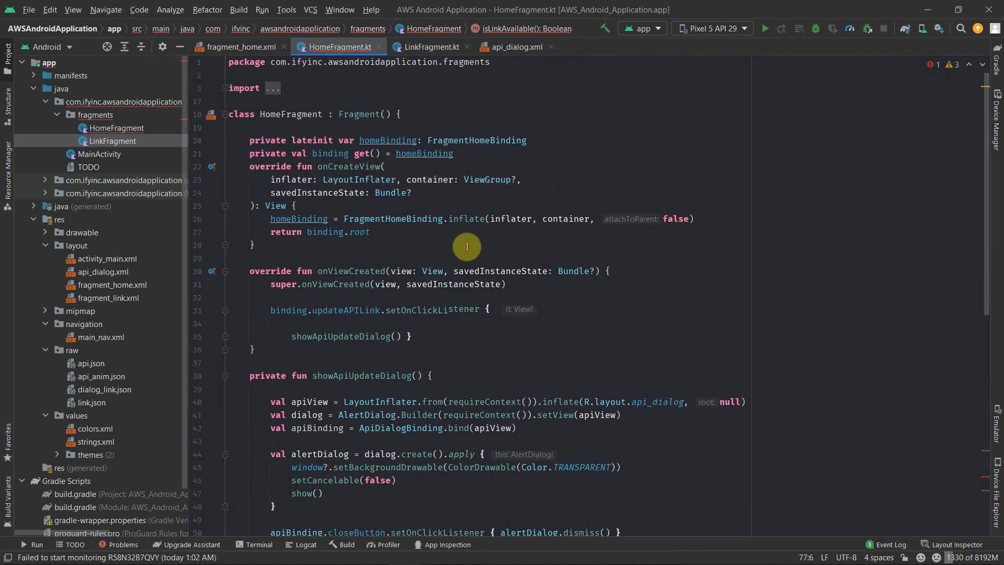
Step: Make isLinkAvailable return sharedPreferences.getString("api", "").toString() as a String
scroll(down, 3)
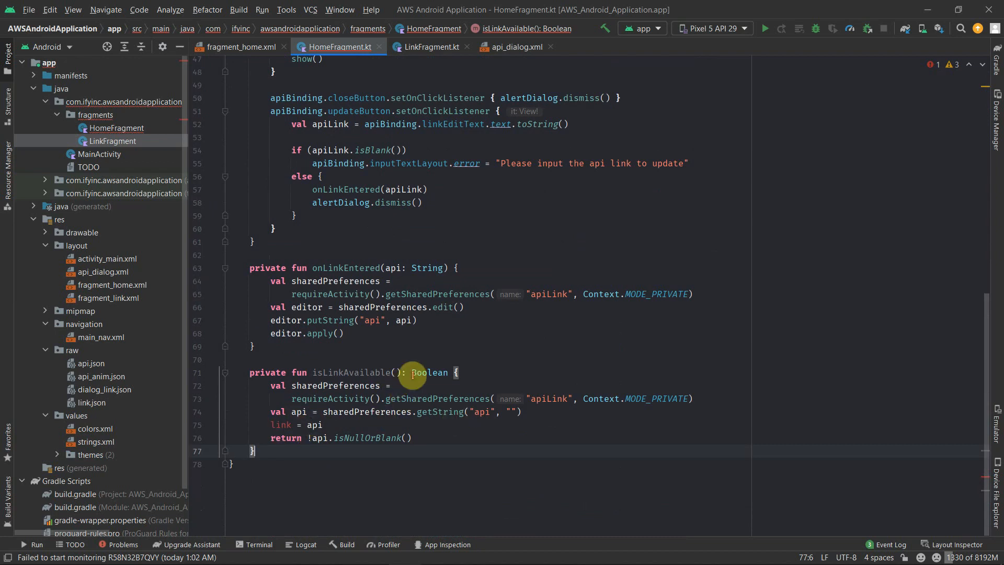
text(St)
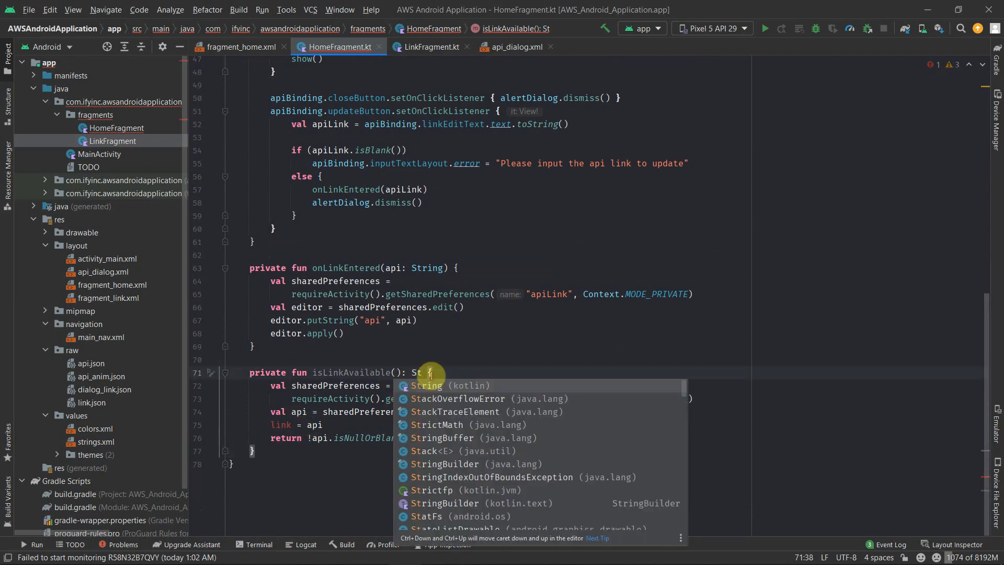
click(426, 385)
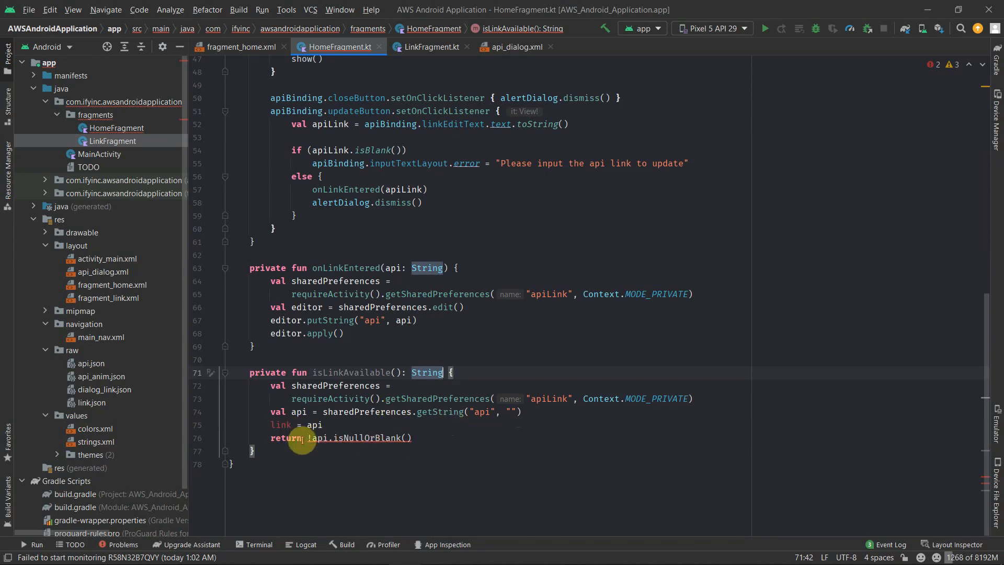
text(a)
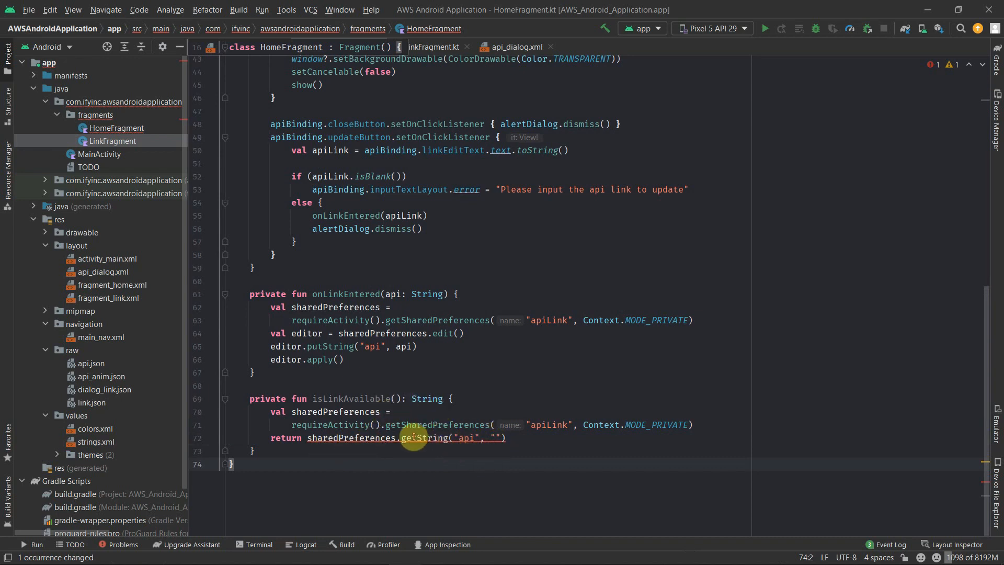
click(415, 438)
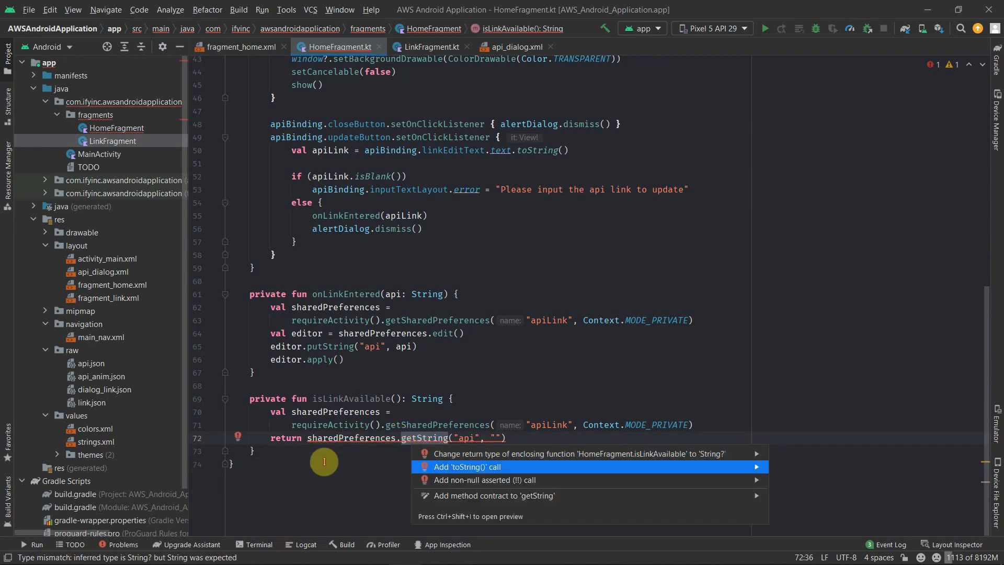
click(467, 466)
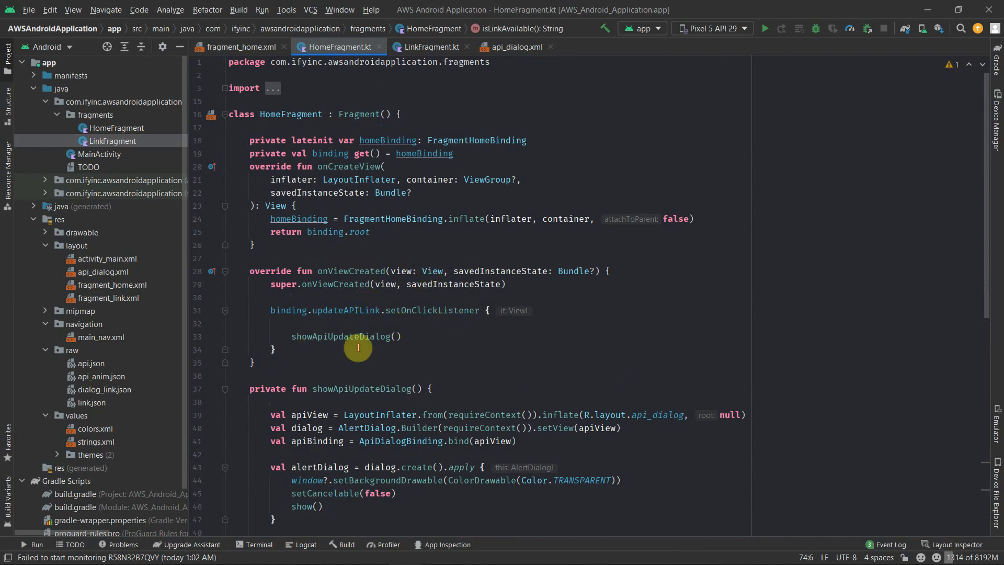
mouse_move(304, 314)
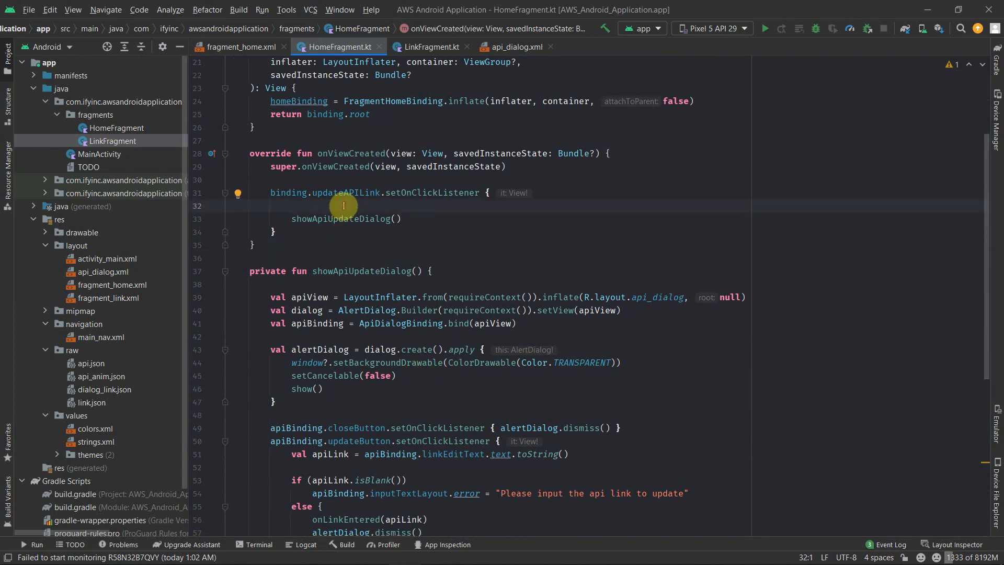
Step: Add Toast.makeText(requireContext(), "Link: ${isLinkAvailable()}", Toast.LENGTH_SHORT).show() in the updateAPILink listener
click(292, 206)
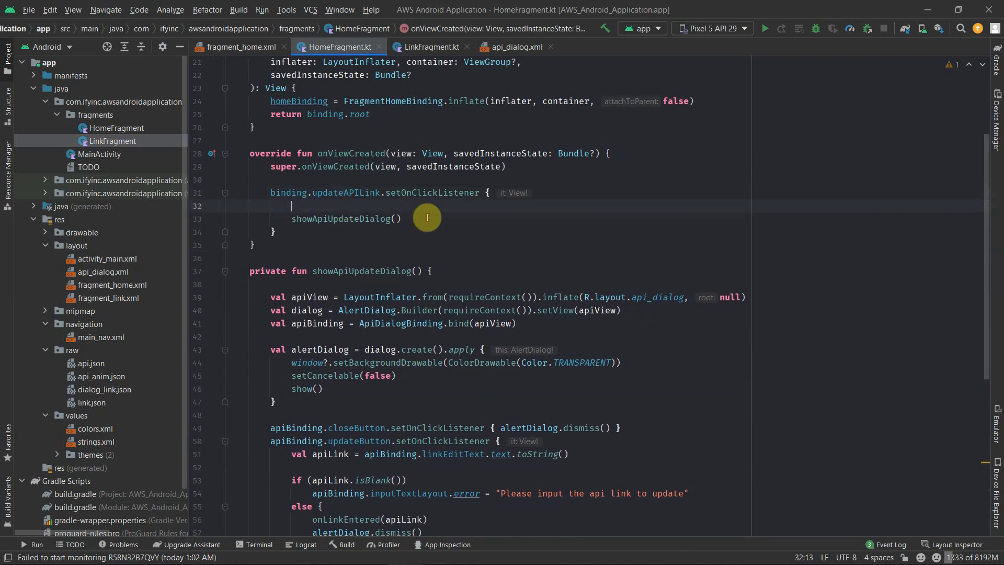
text(Toast.)
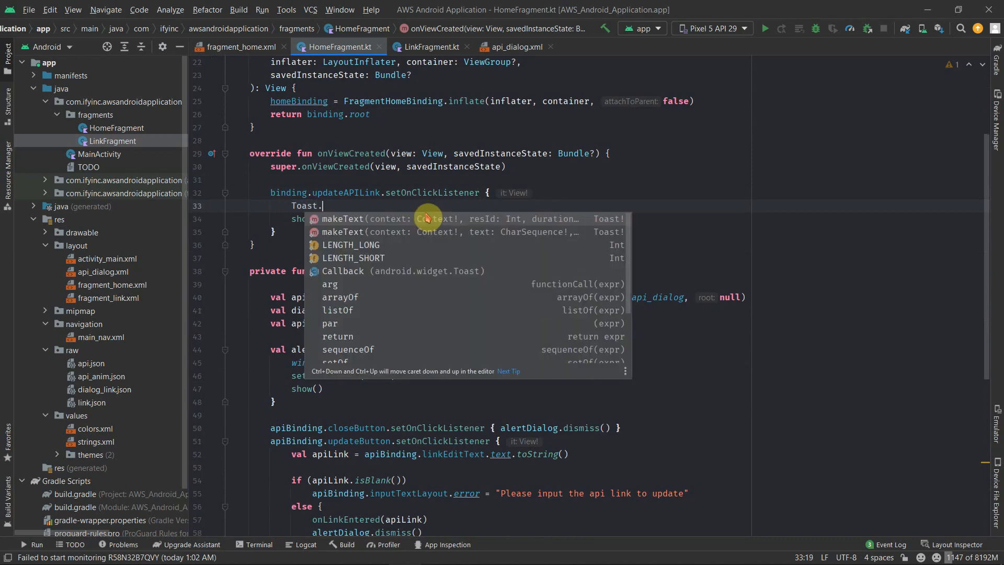
text(makeText(req)
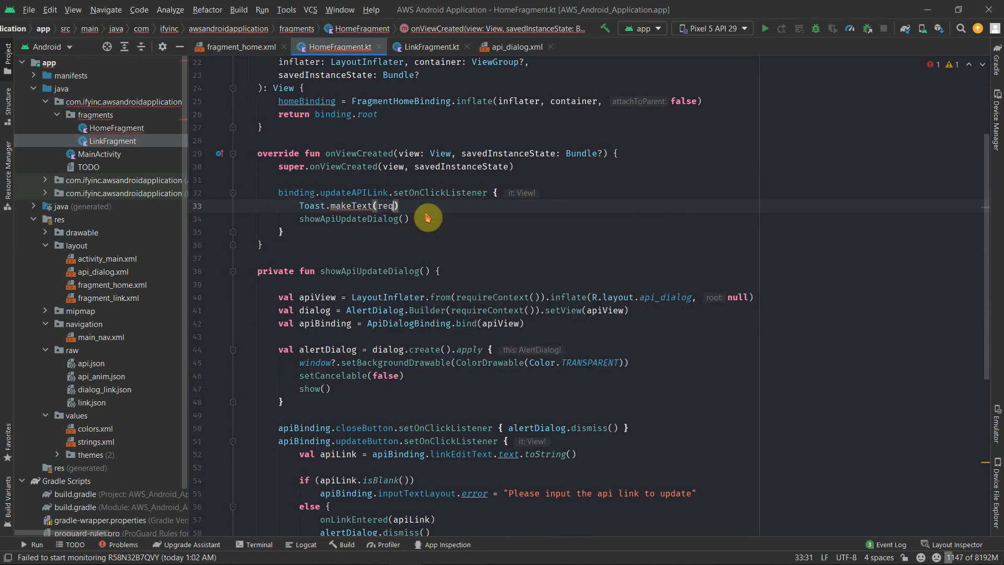
text(requireContext(), ")
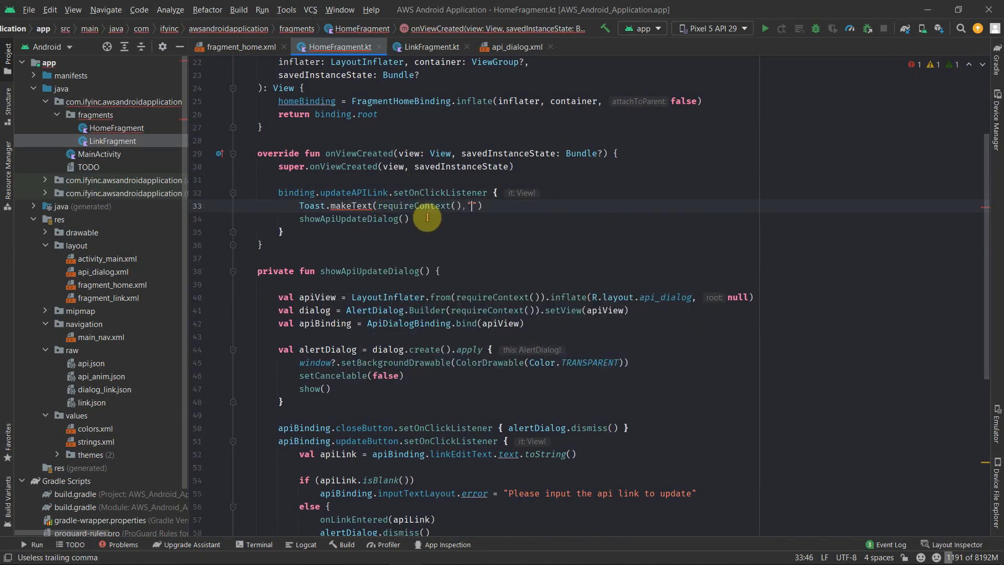
text(Link:)
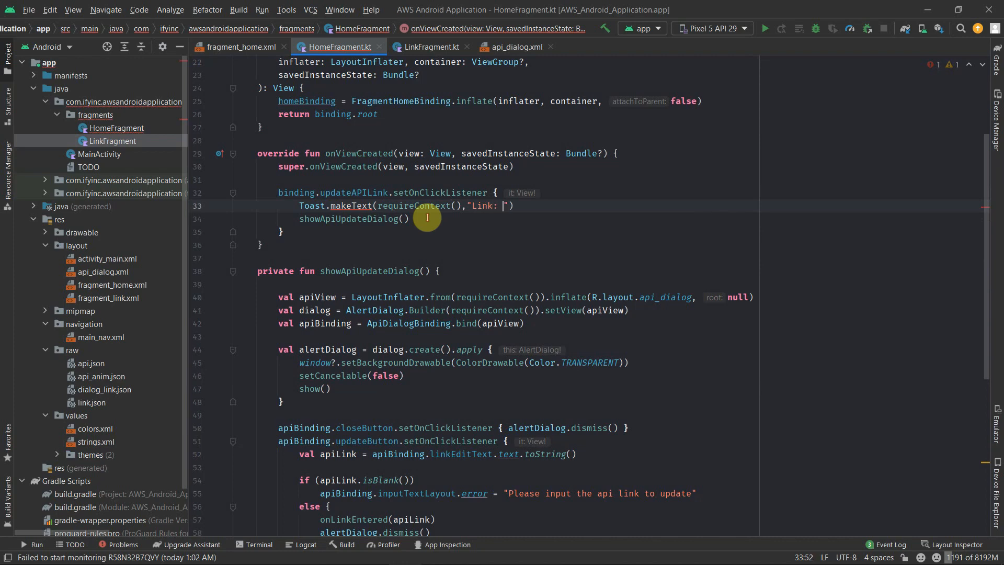
text($)
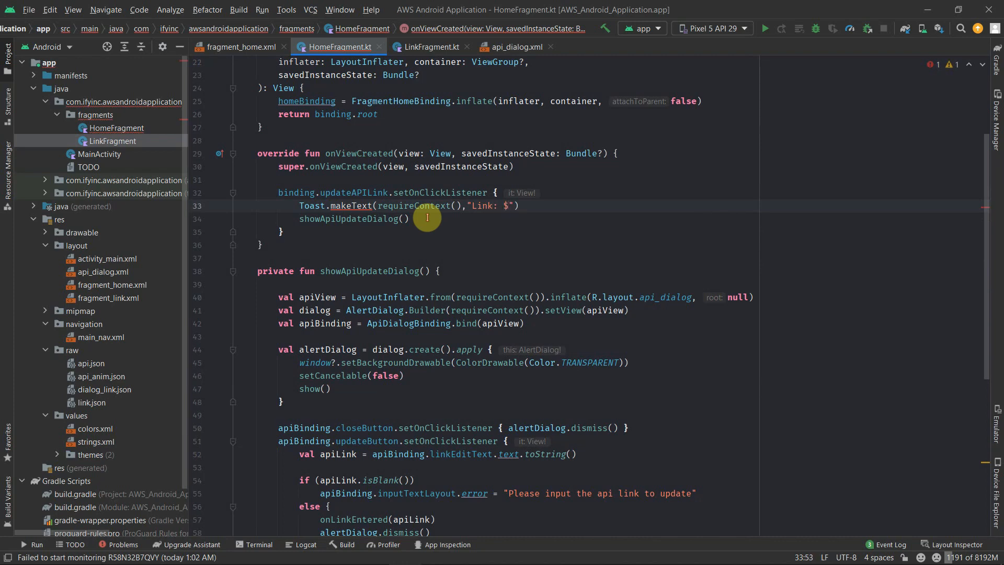
text(${isLinkAvailable()})
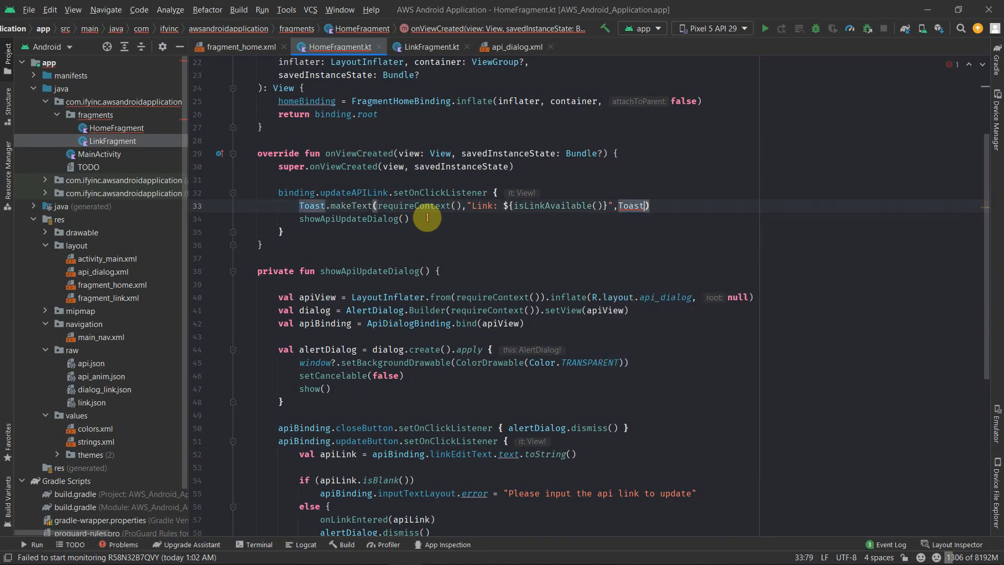
text(.LENGTH_SHORT)
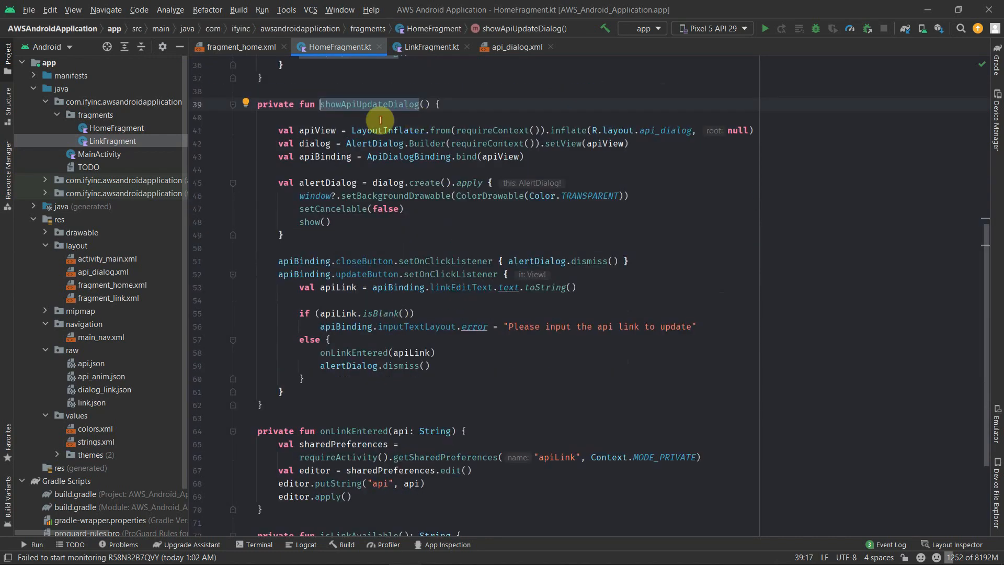
Step: Scroll through HomeFragment to review the code before running on the Samsung phone
scroll(down, 3)
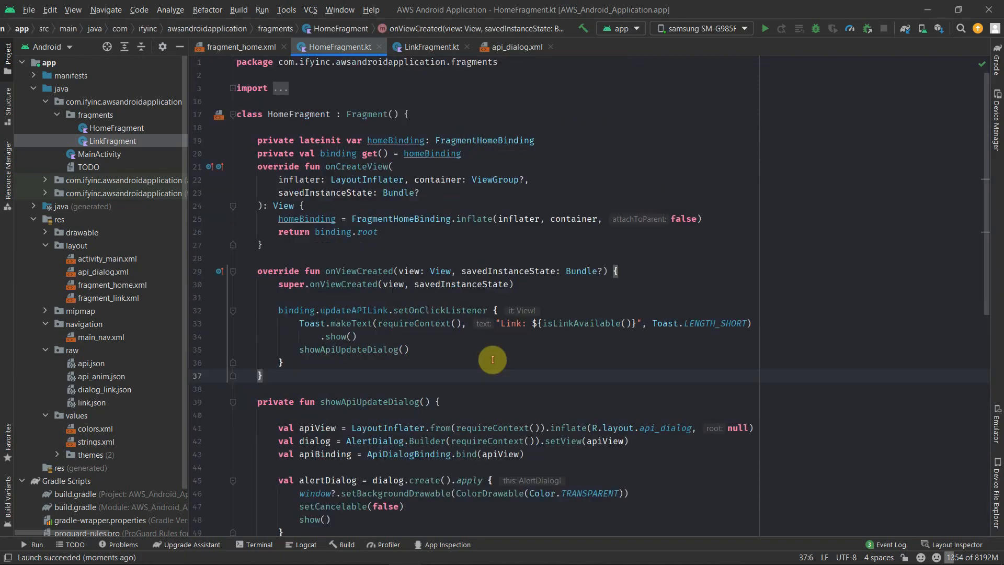
scroll(down, 3)
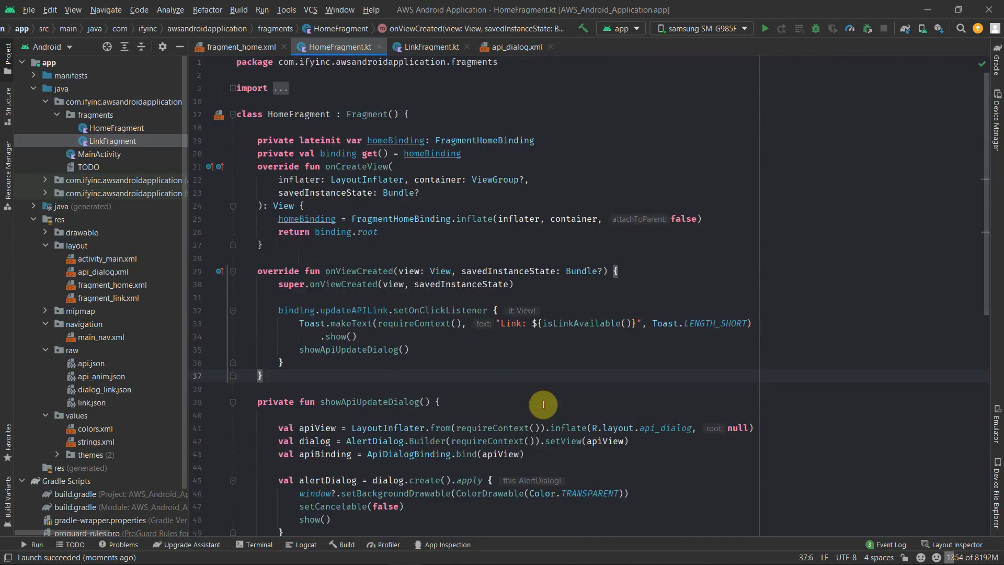
scroll(down, 3)
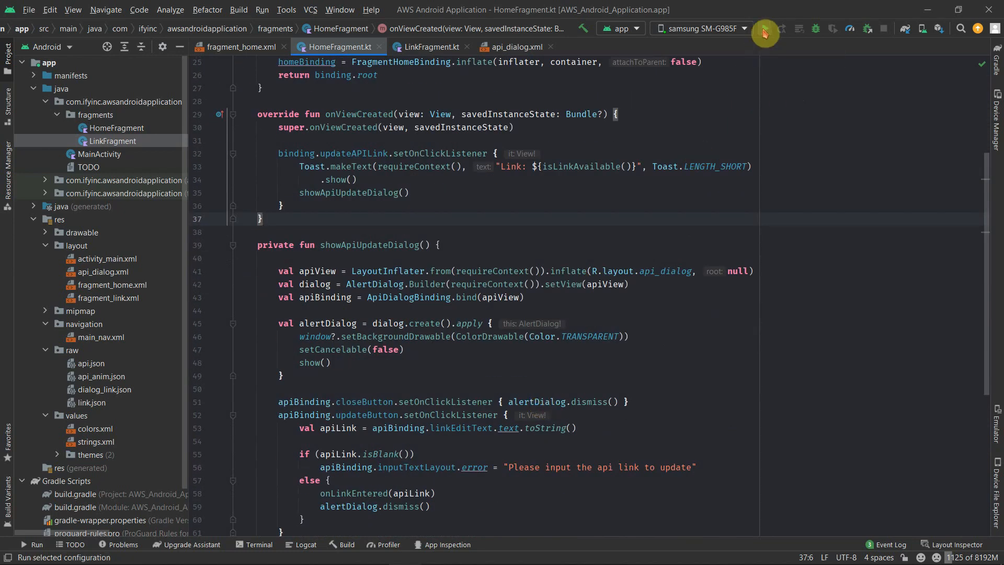
Step: Launch the AWS Android app on the mirrored phone and bring up its Change API Link dialog
click(765, 33)
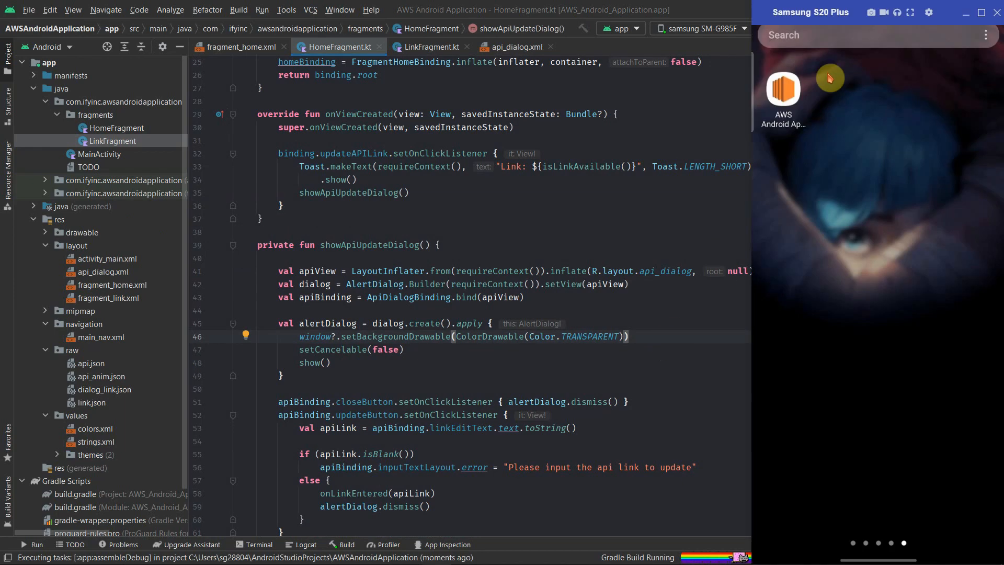
click(783, 88)
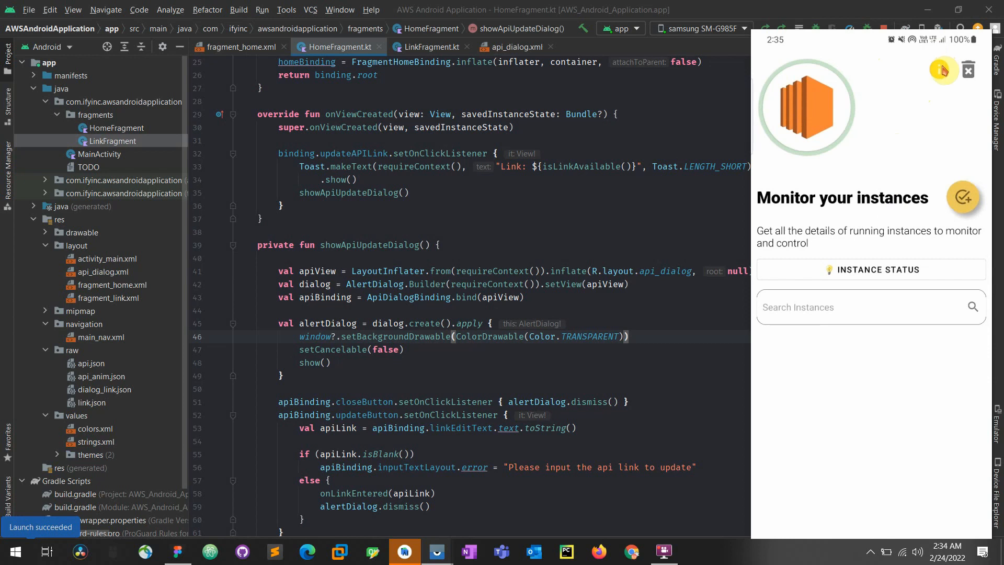
mouse_move(925, 232)
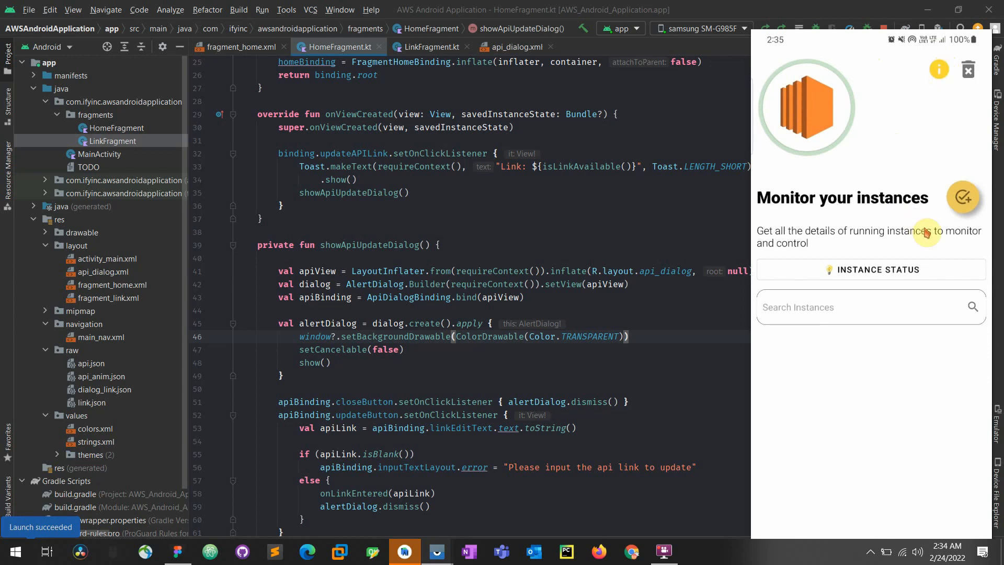
click(877, 269)
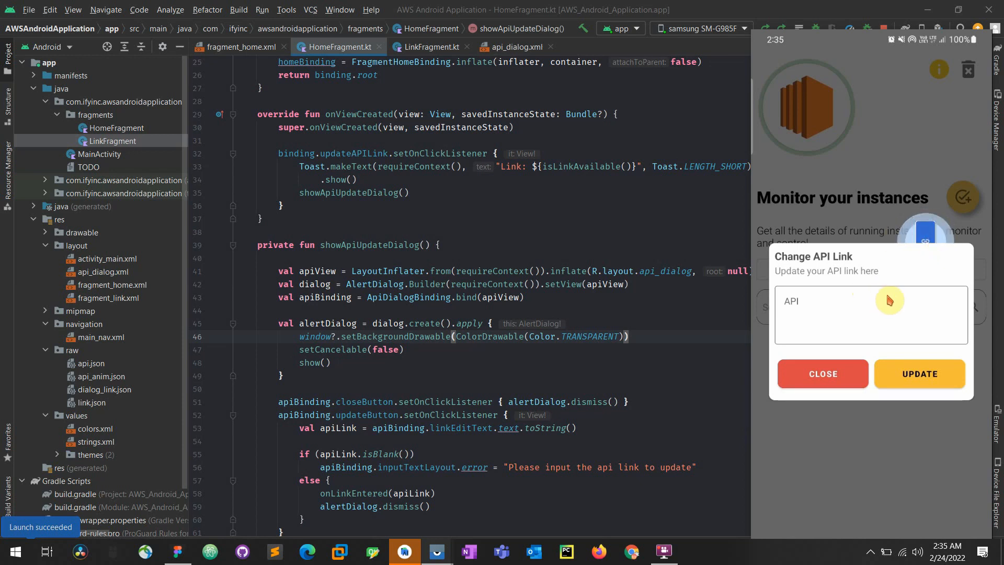
mouse_move(854, 266)
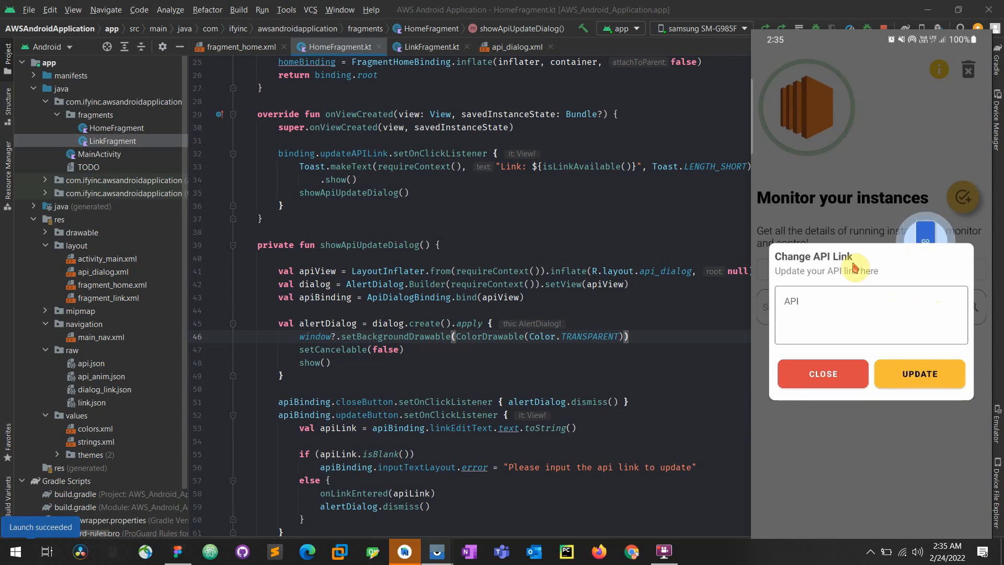
mouse_move(835, 308)
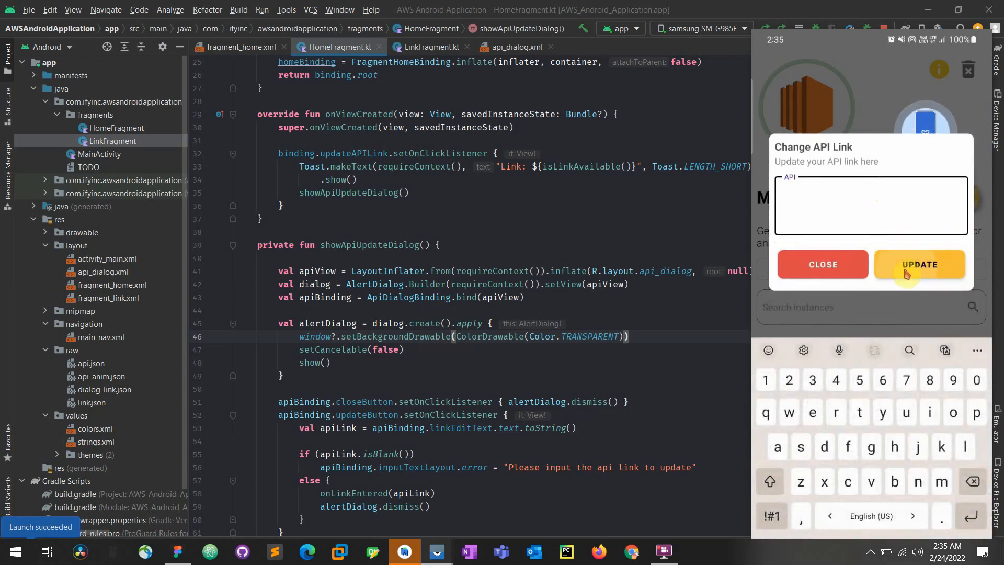
Step: Submit an empty link to see the error, then enter api2.com and update to see the Link toast
click(918, 264)
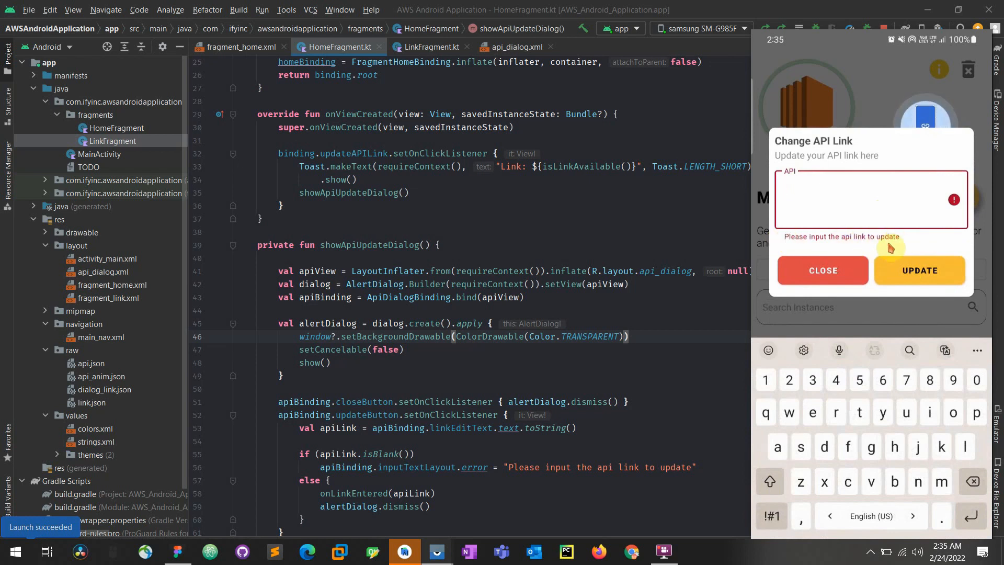
click(871, 202)
text(www.)
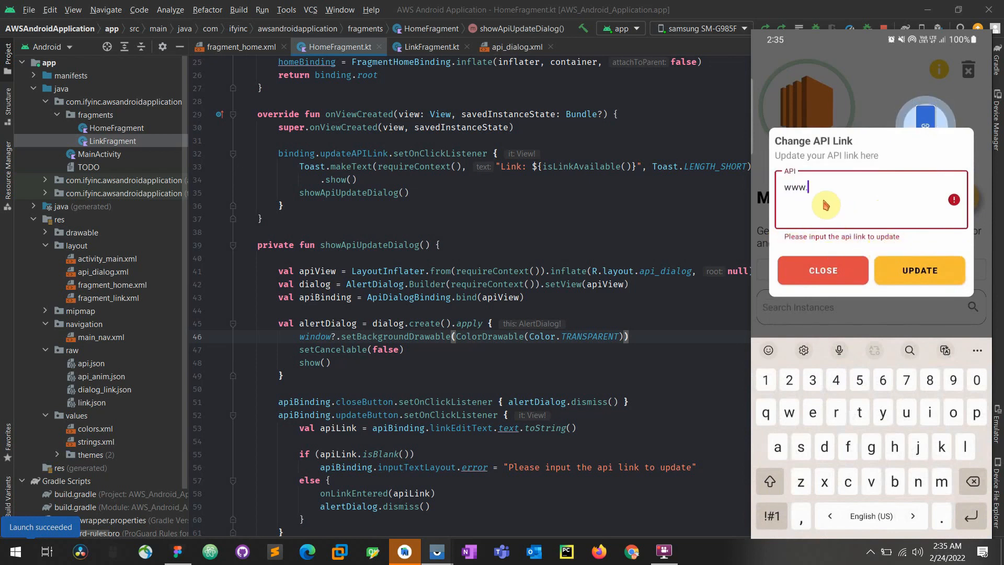
text(api2.com)
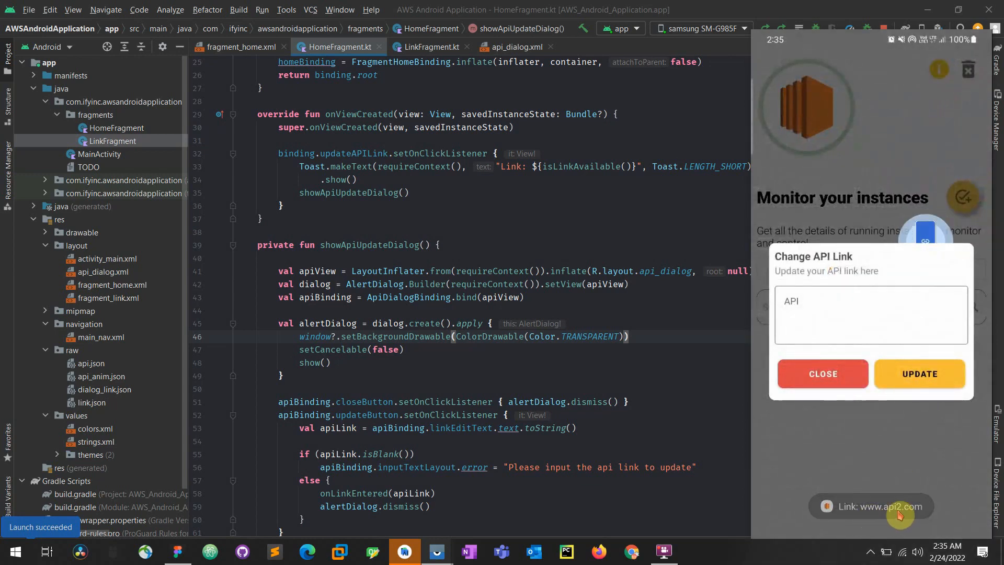
mouse_move(899, 321)
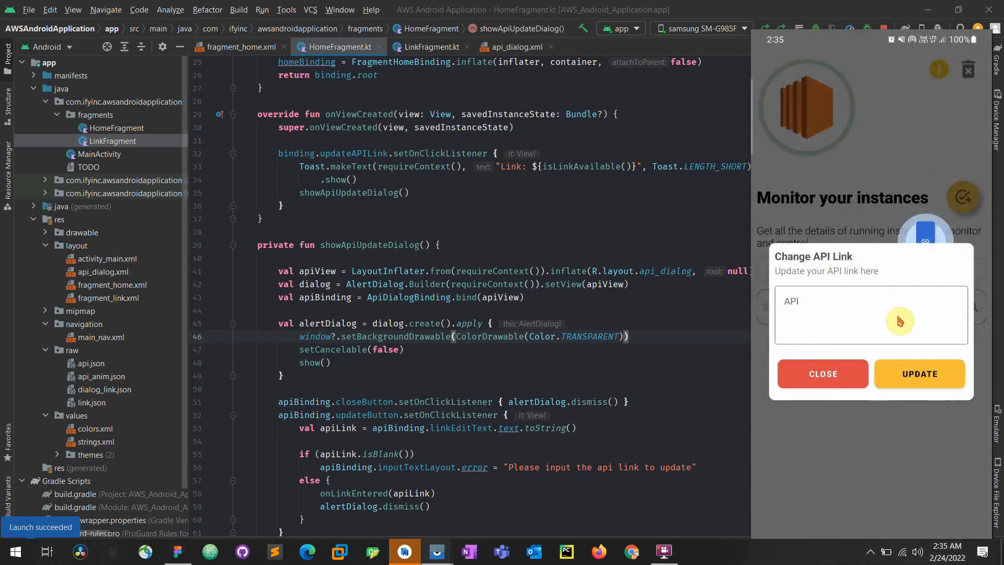
mouse_move(907, 344)
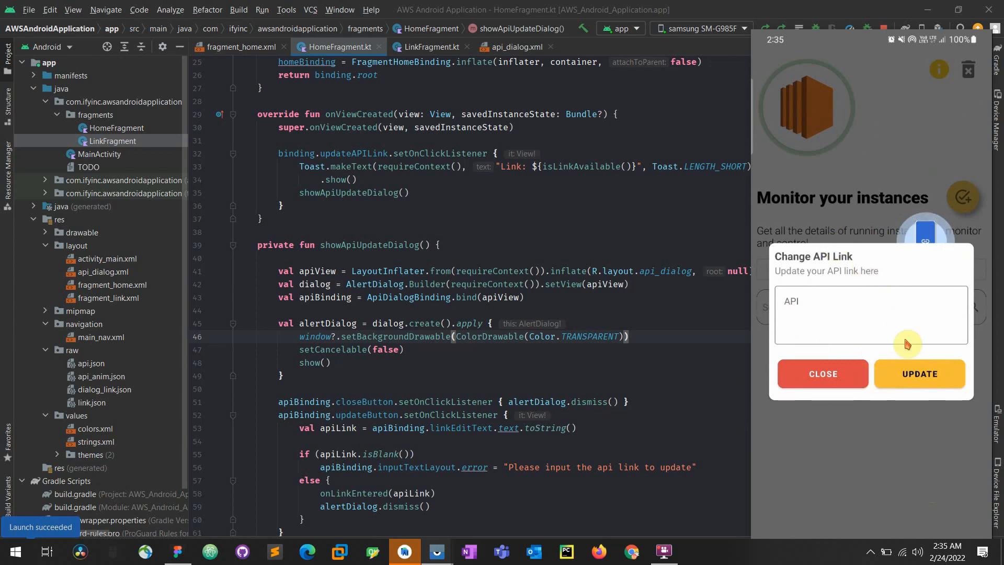
mouse_move(760, 291)
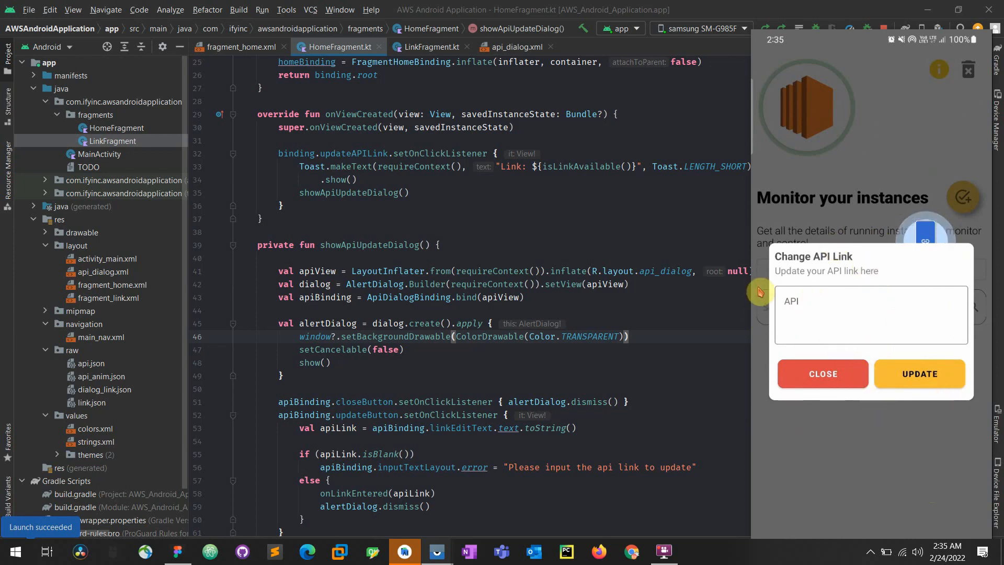
mouse_move(914, 305)
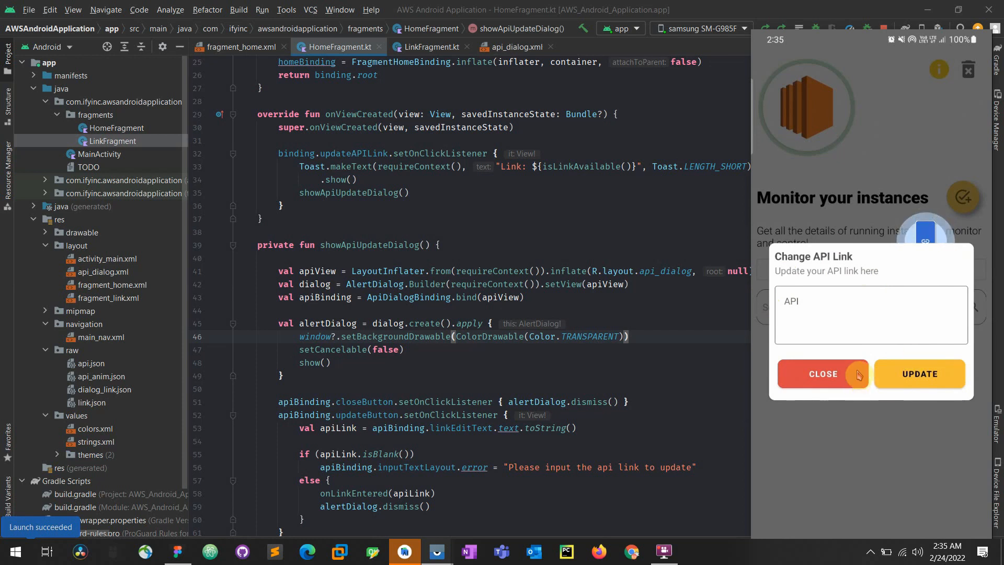
mouse_move(925, 238)
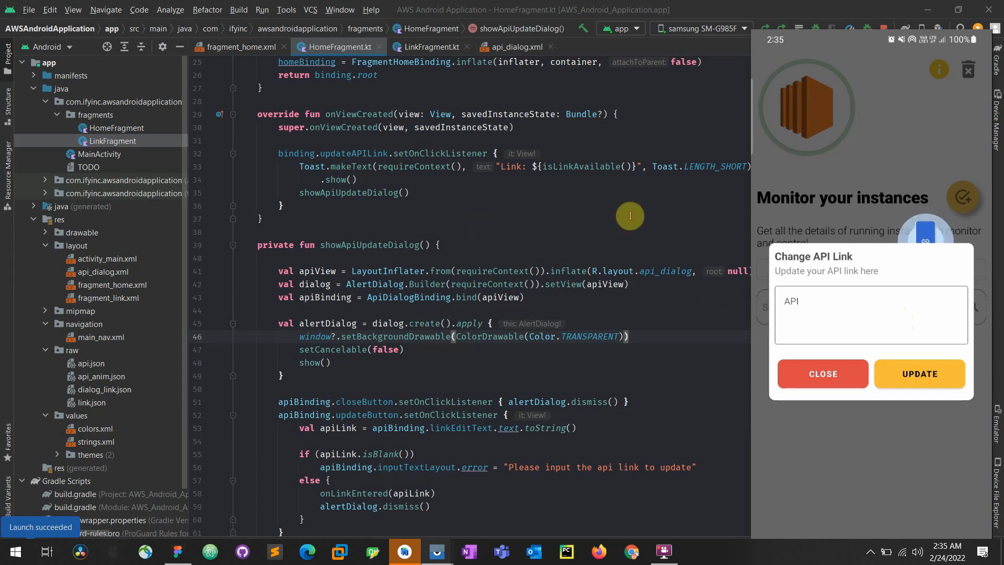
Step: Open api_dialog.xml in Split mode and rebuild the app
click(514, 46)
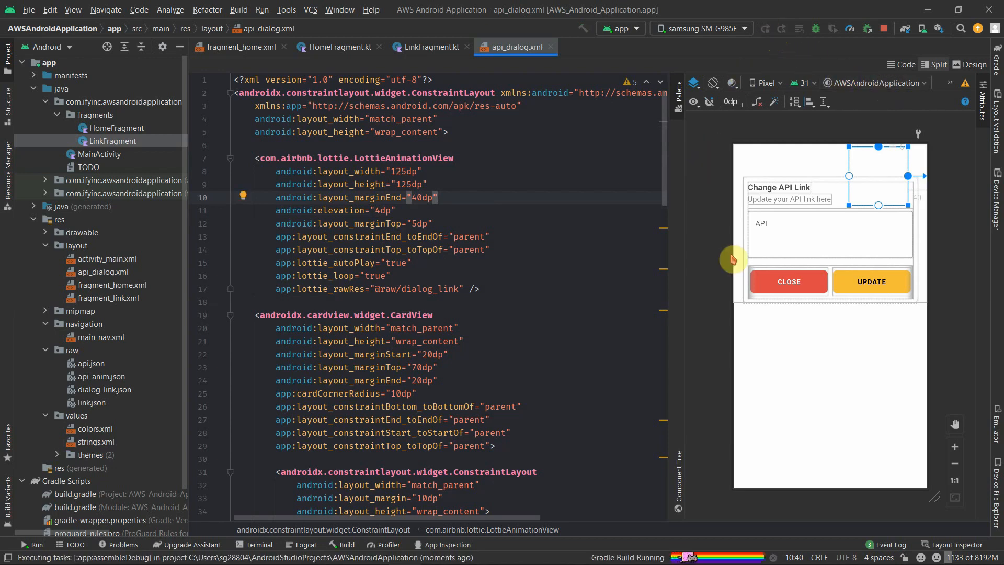
mouse_move(484, 281)
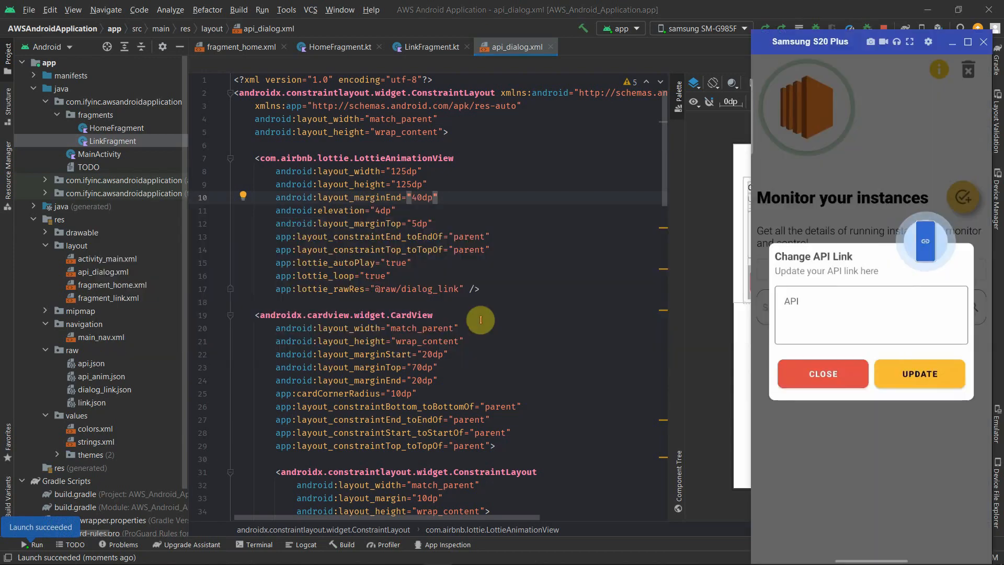
mouse_move(825, 416)
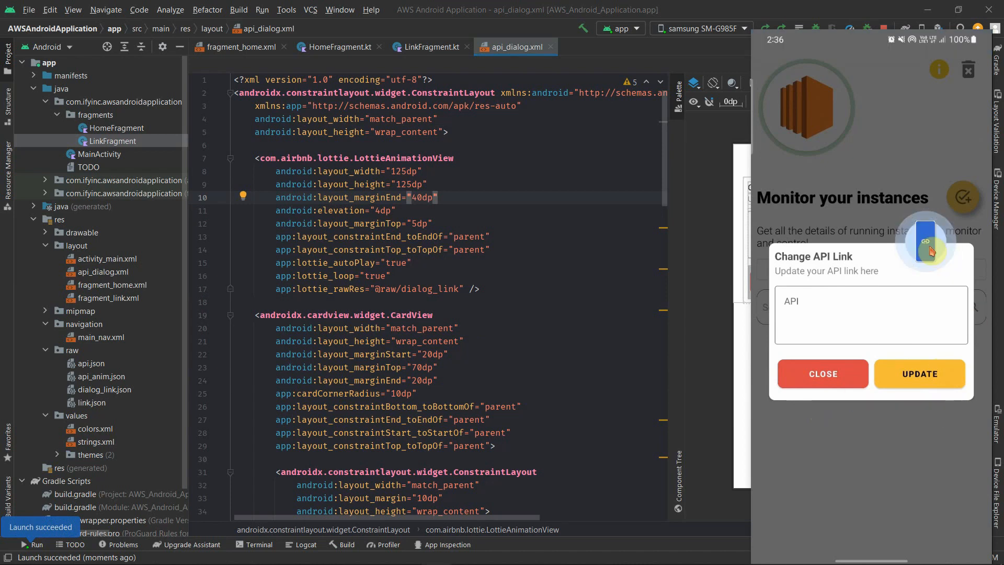
mouse_move(892, 269)
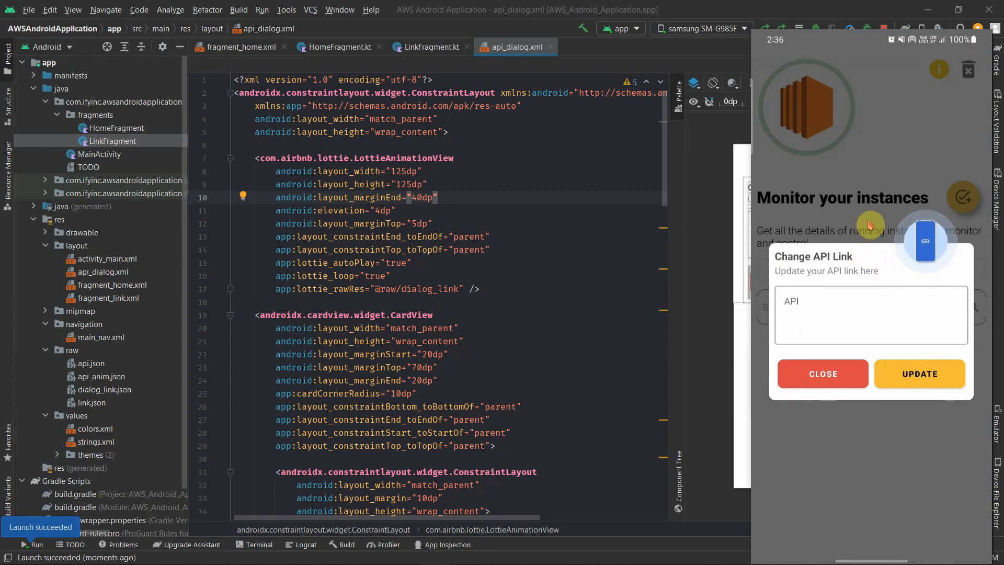
mouse_move(876, 536)
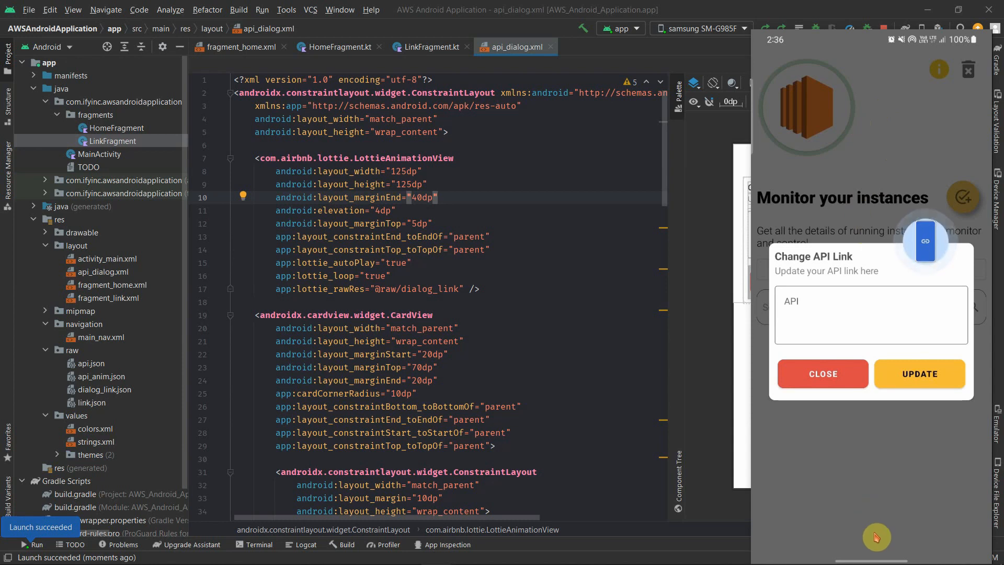
mouse_move(828, 127)
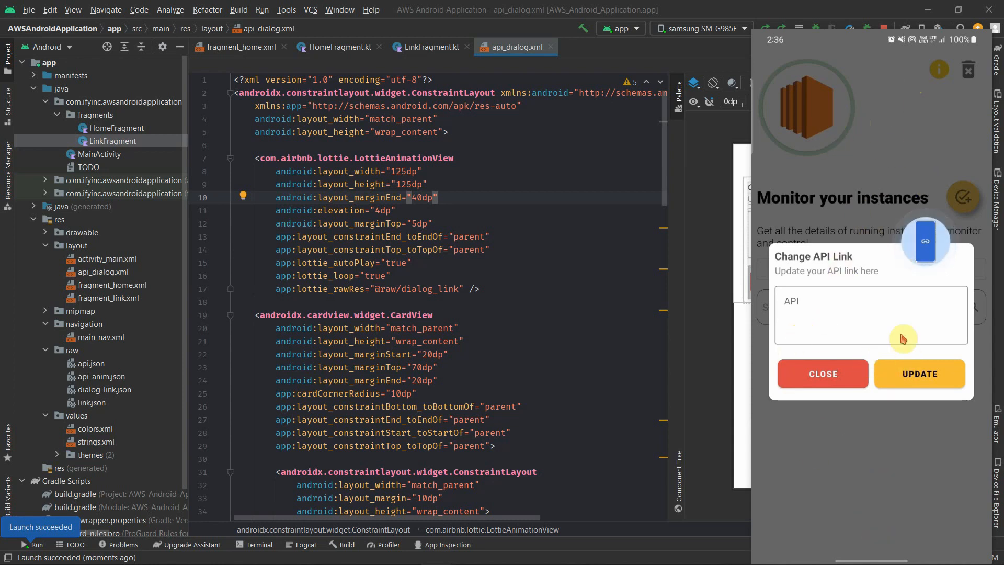
Step: Type www into the relaunched dialog's API field, then switch over to Figma
text(www)
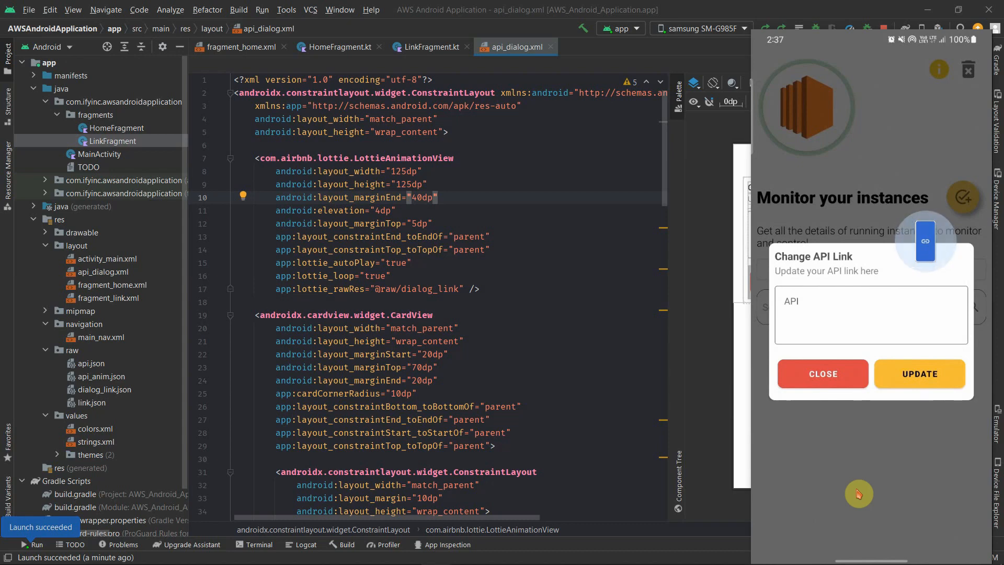
key(alt+tab)
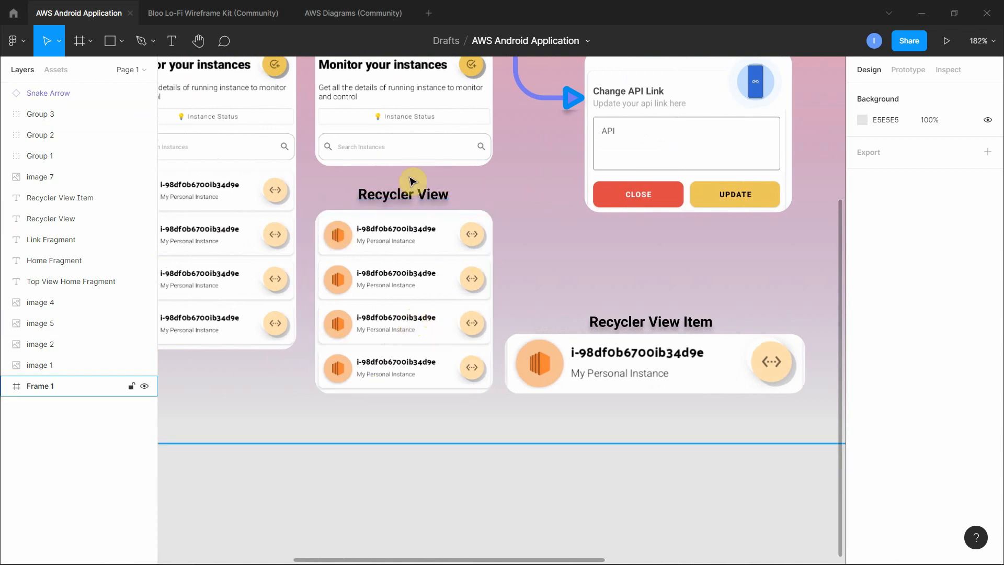
Step: Pan Figma to the Change API Link mockup and show the phone mirror beside it for comparison
click(402, 364)
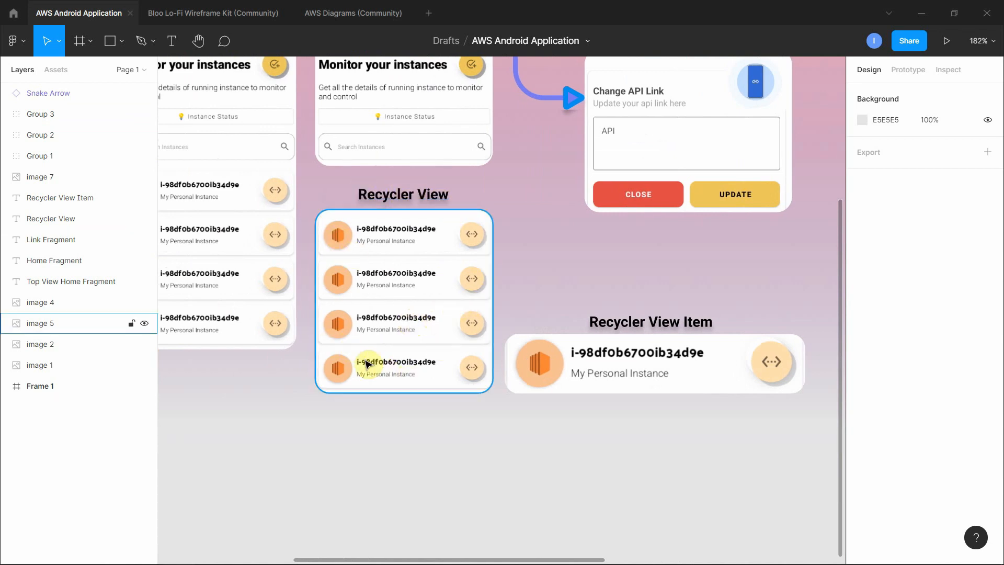
mouse_move(471, 327)
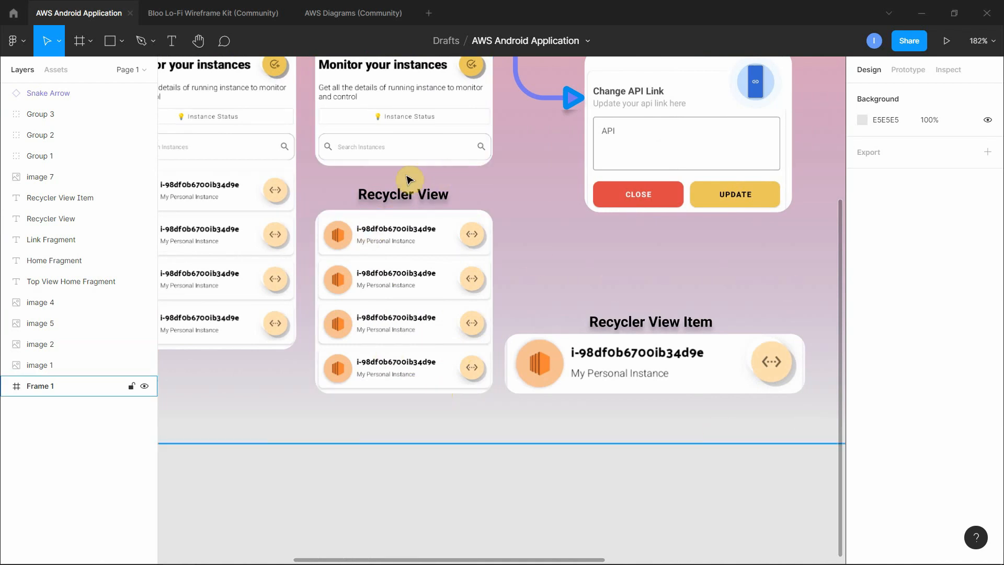
mouse_move(780, 250)
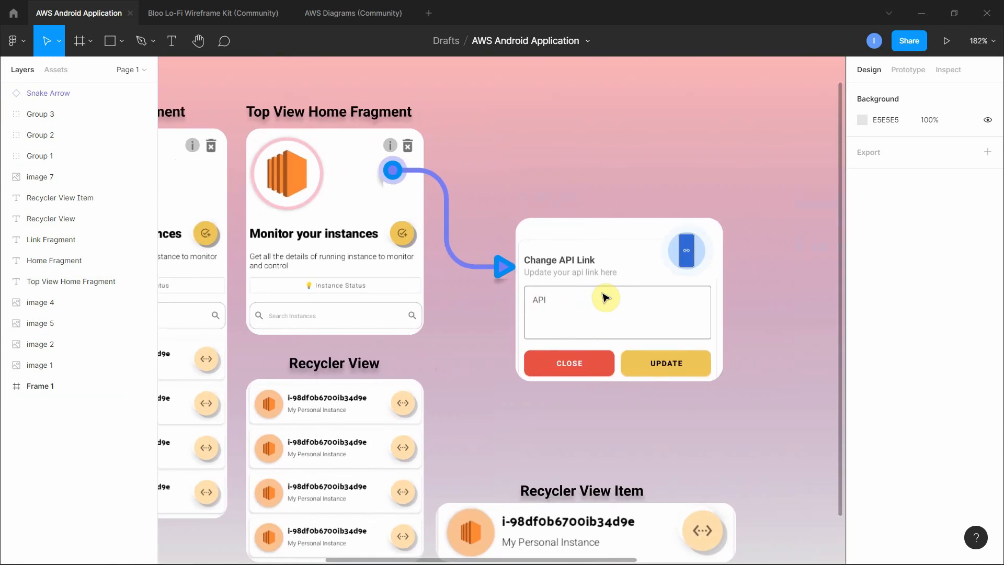
click(946, 41)
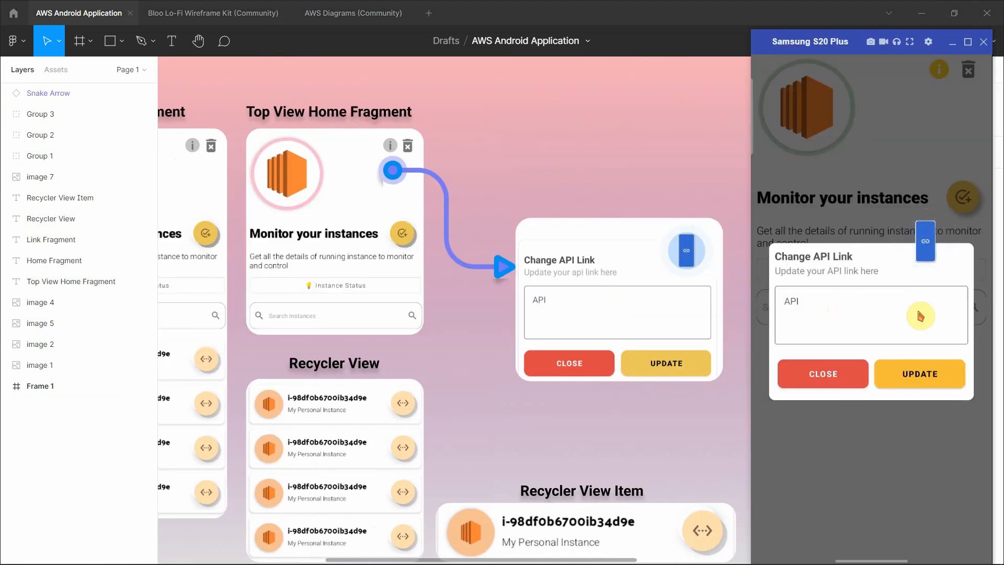